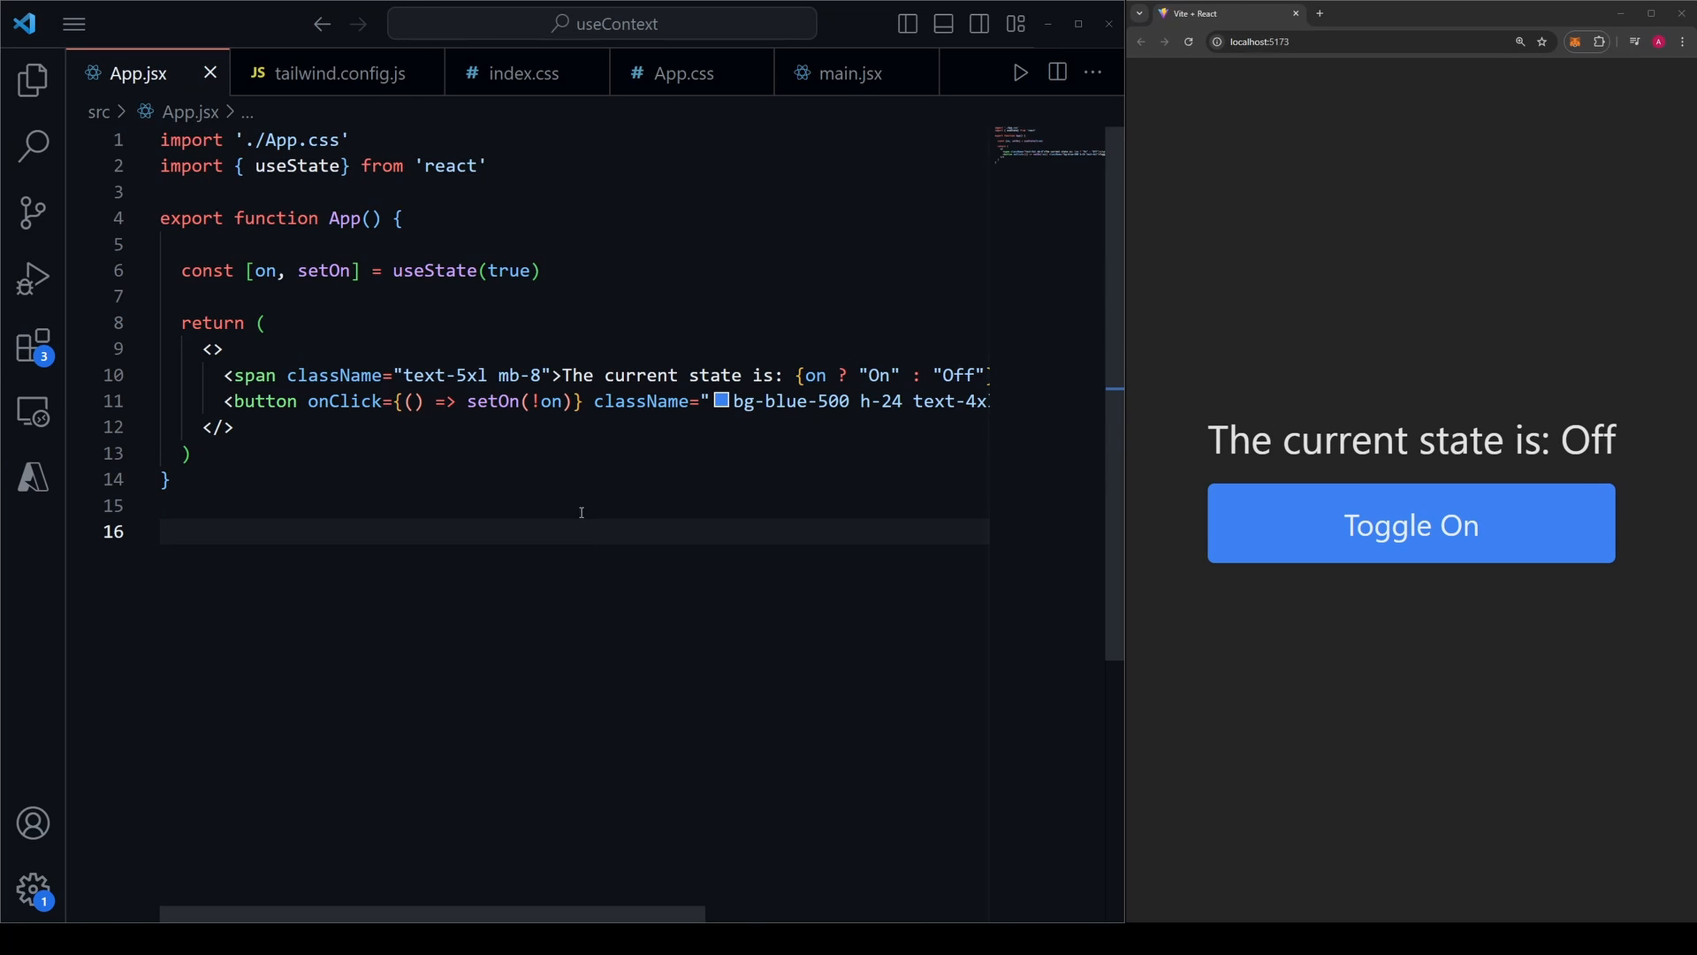
{"action": "mouse_move", "coordinate": [552, 270]}
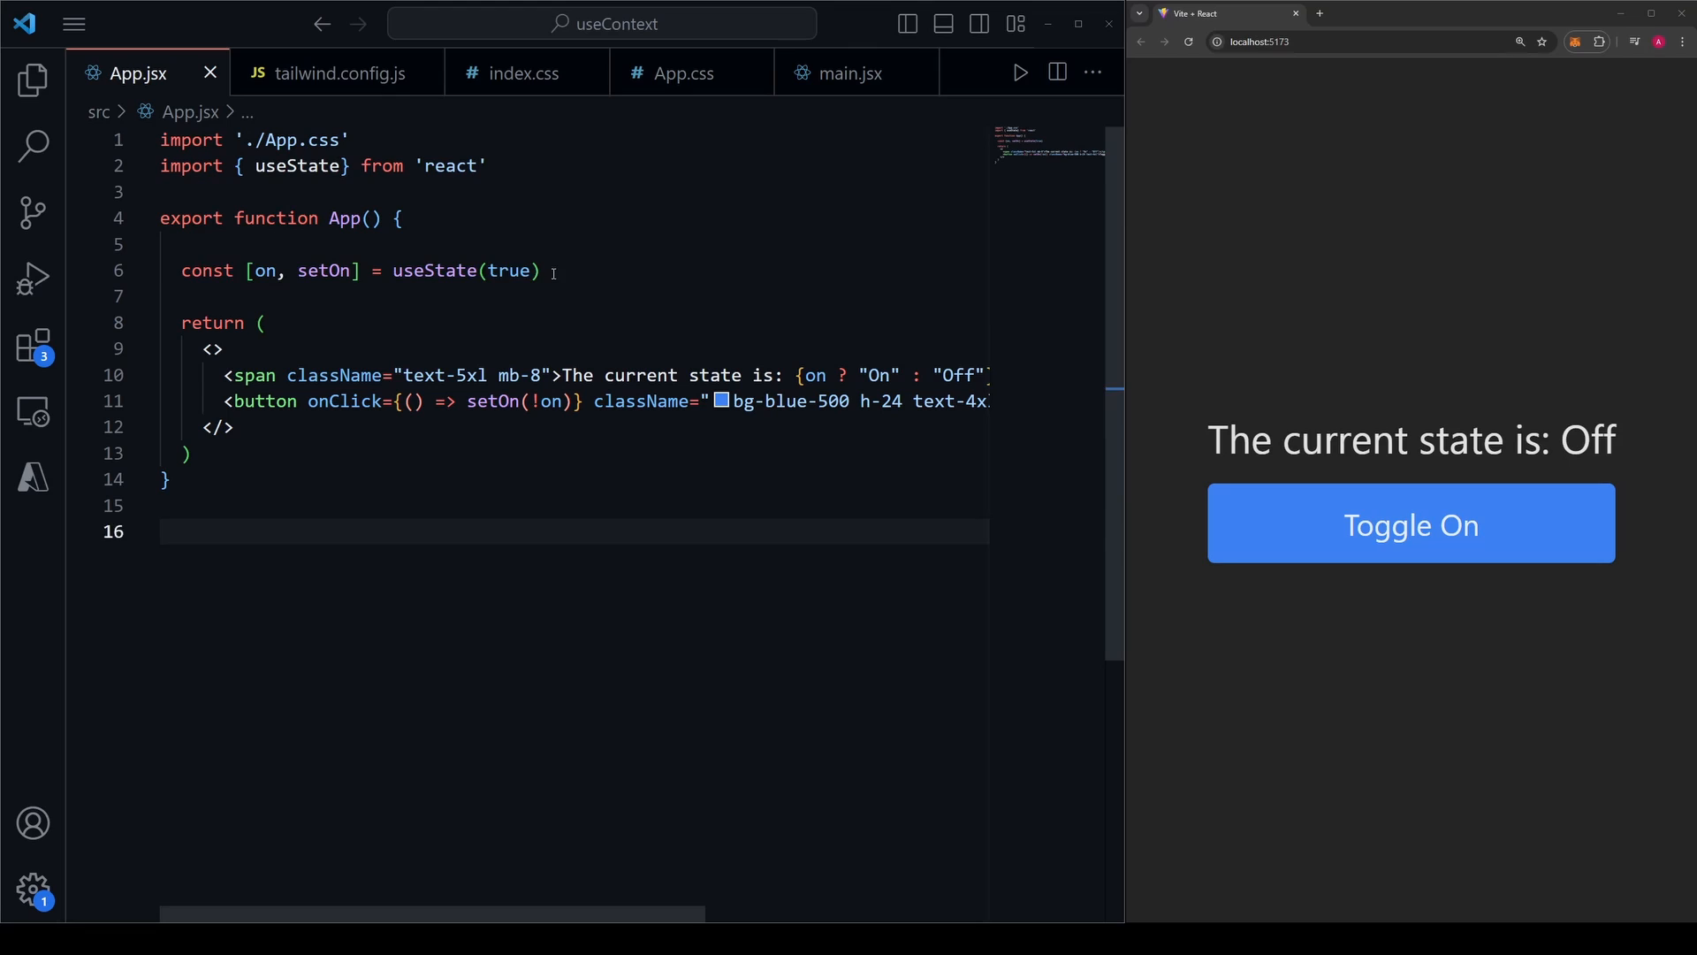
Select the useState declaration line and scroll right and up in App.jsx.
{"action": "triple_click", "coordinate": [357, 270]}
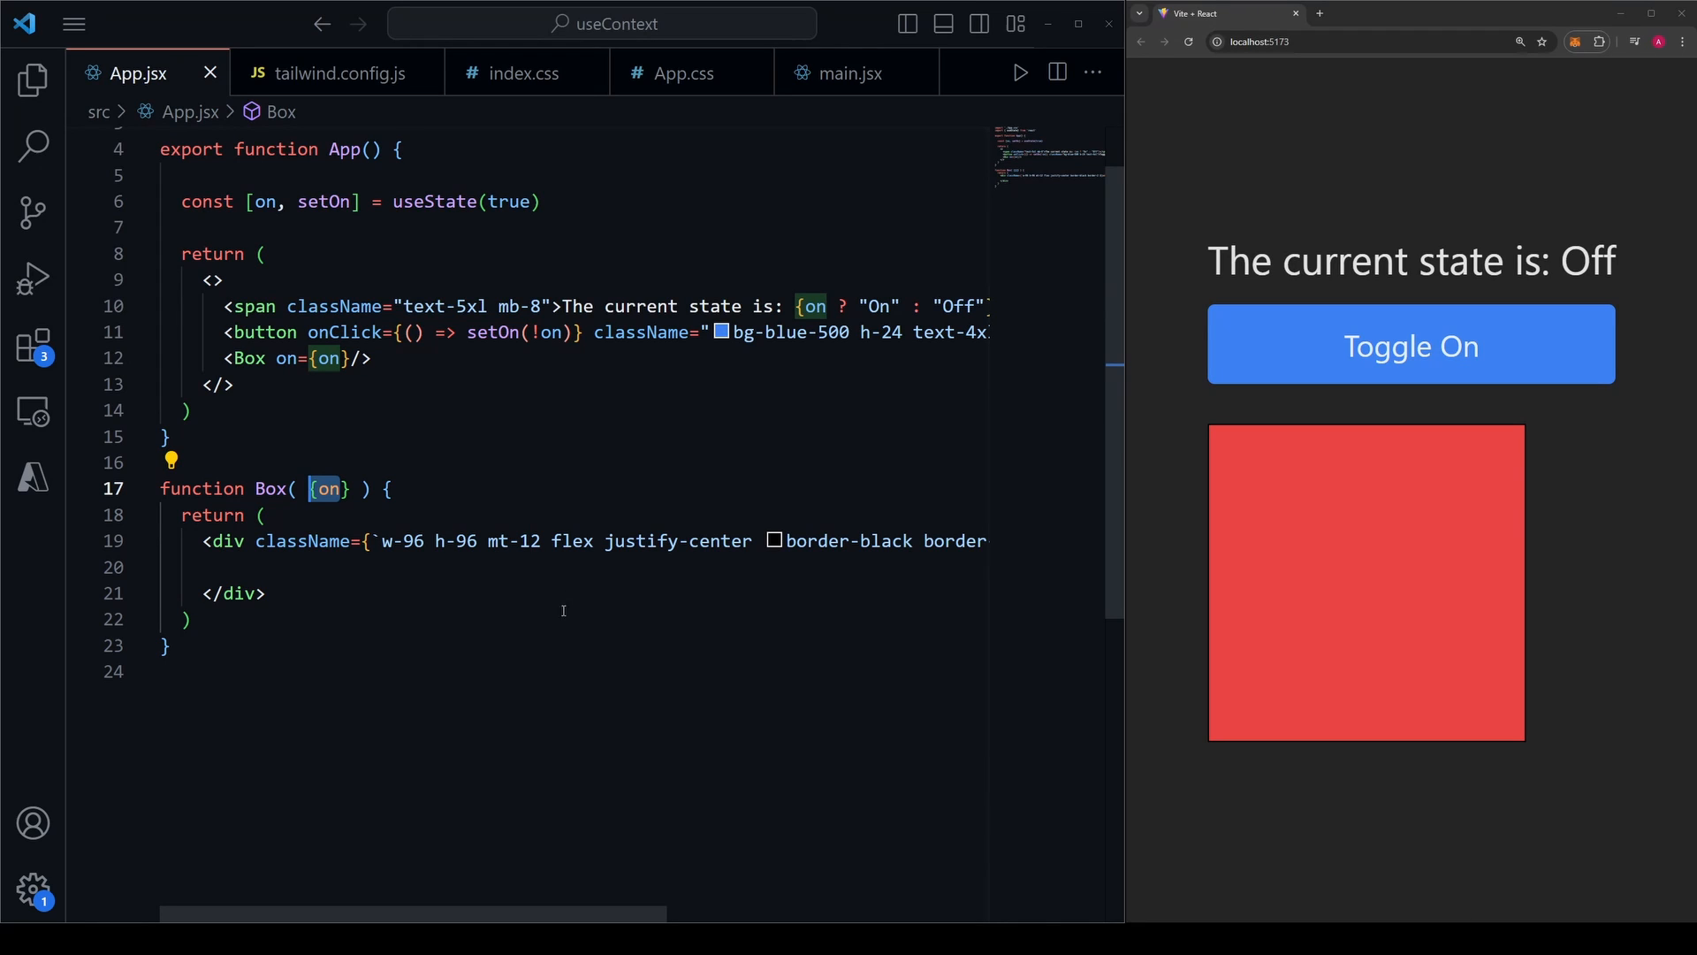
{"action": "scroll", "scroll_direction": "right", "scroll_amount": 3}
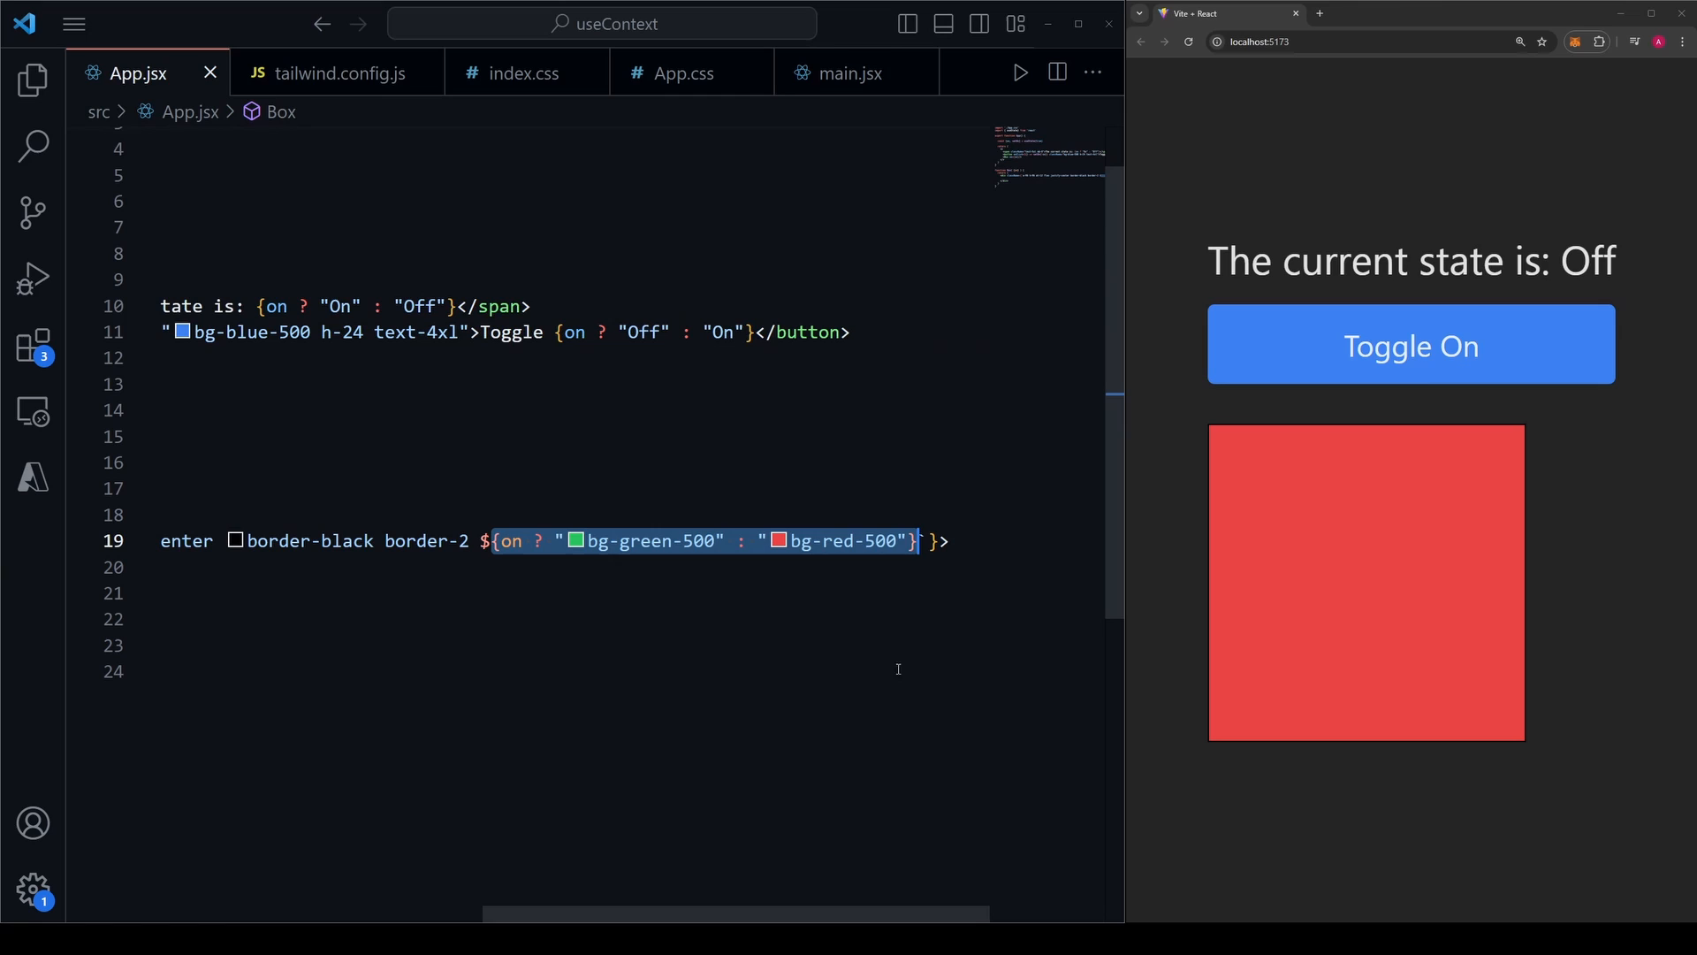
{"action": "scroll", "scroll_direction": "up", "scroll_amount": 3}
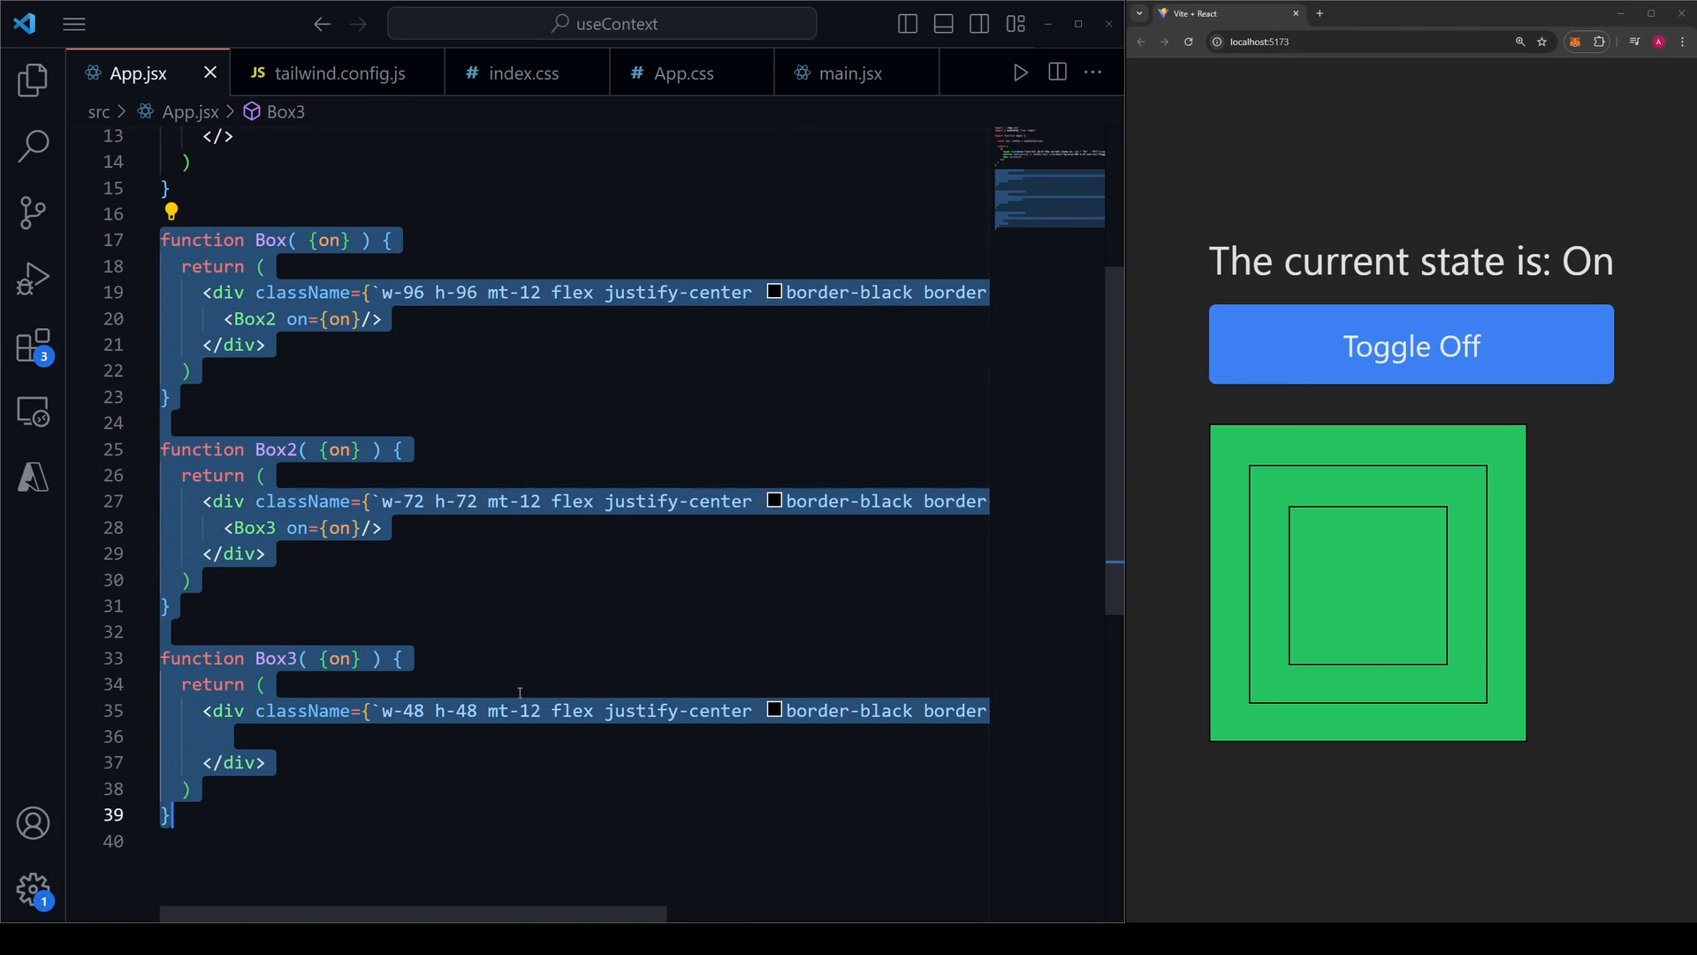
Select the on state declaration line and scroll down toward the nested Box components.
{"action": "left_click", "coordinate": [361, 604]}
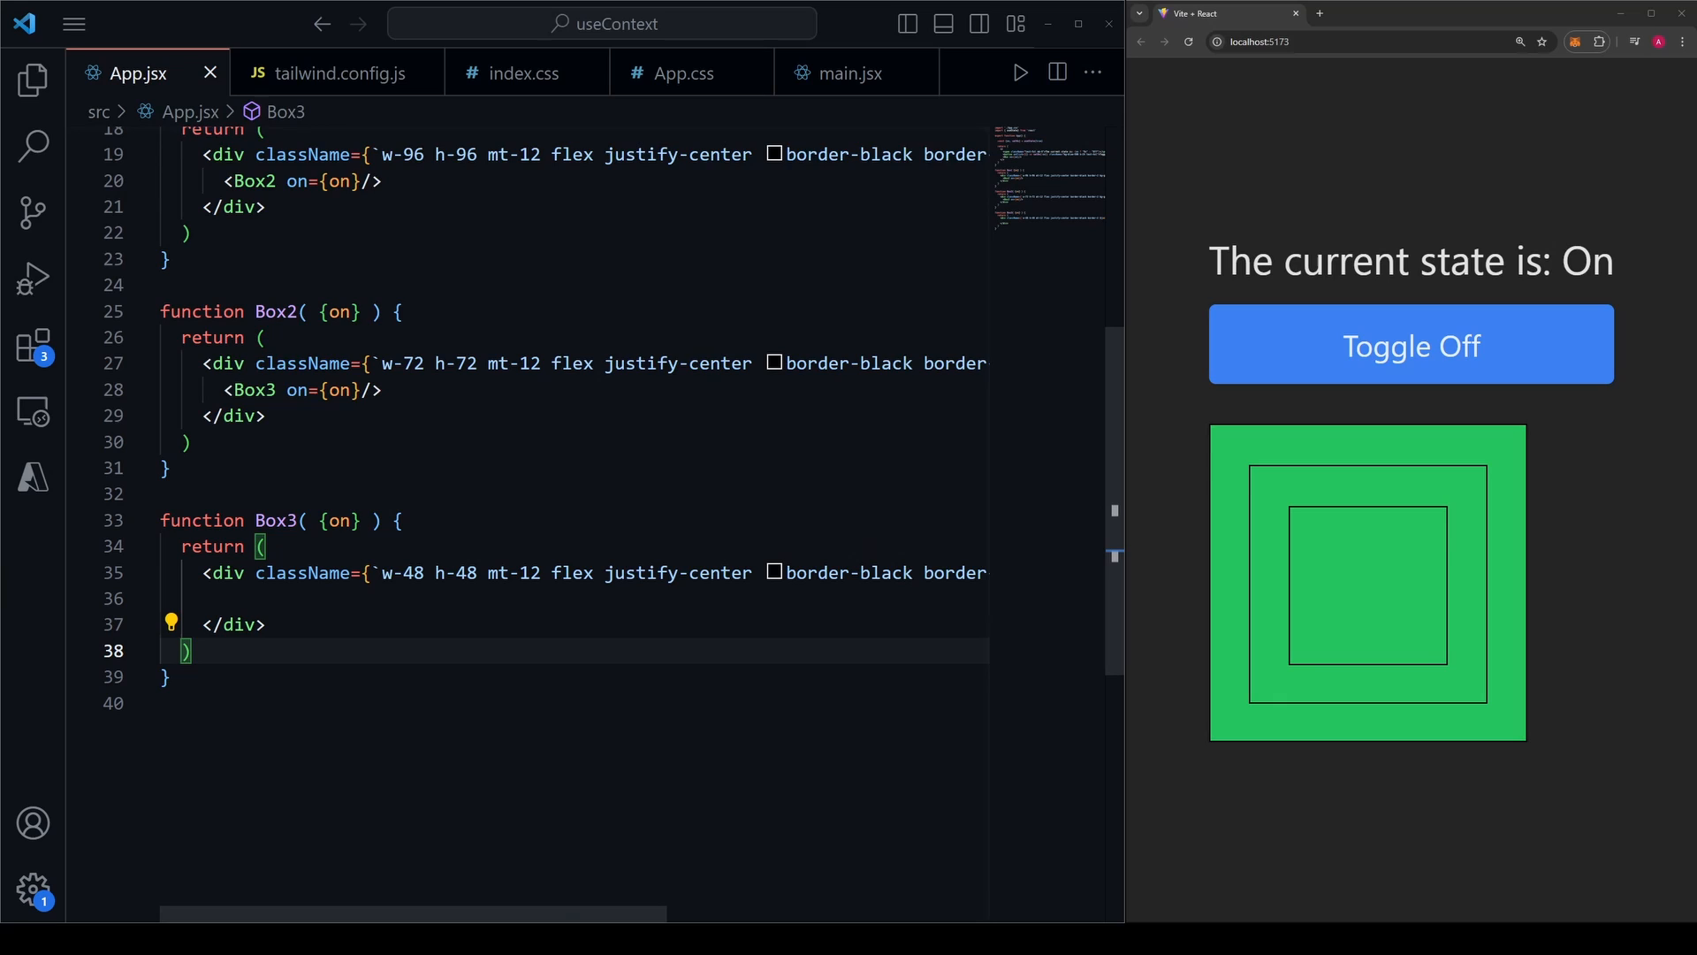
{"action": "left_click", "coordinate": [1411, 346]}
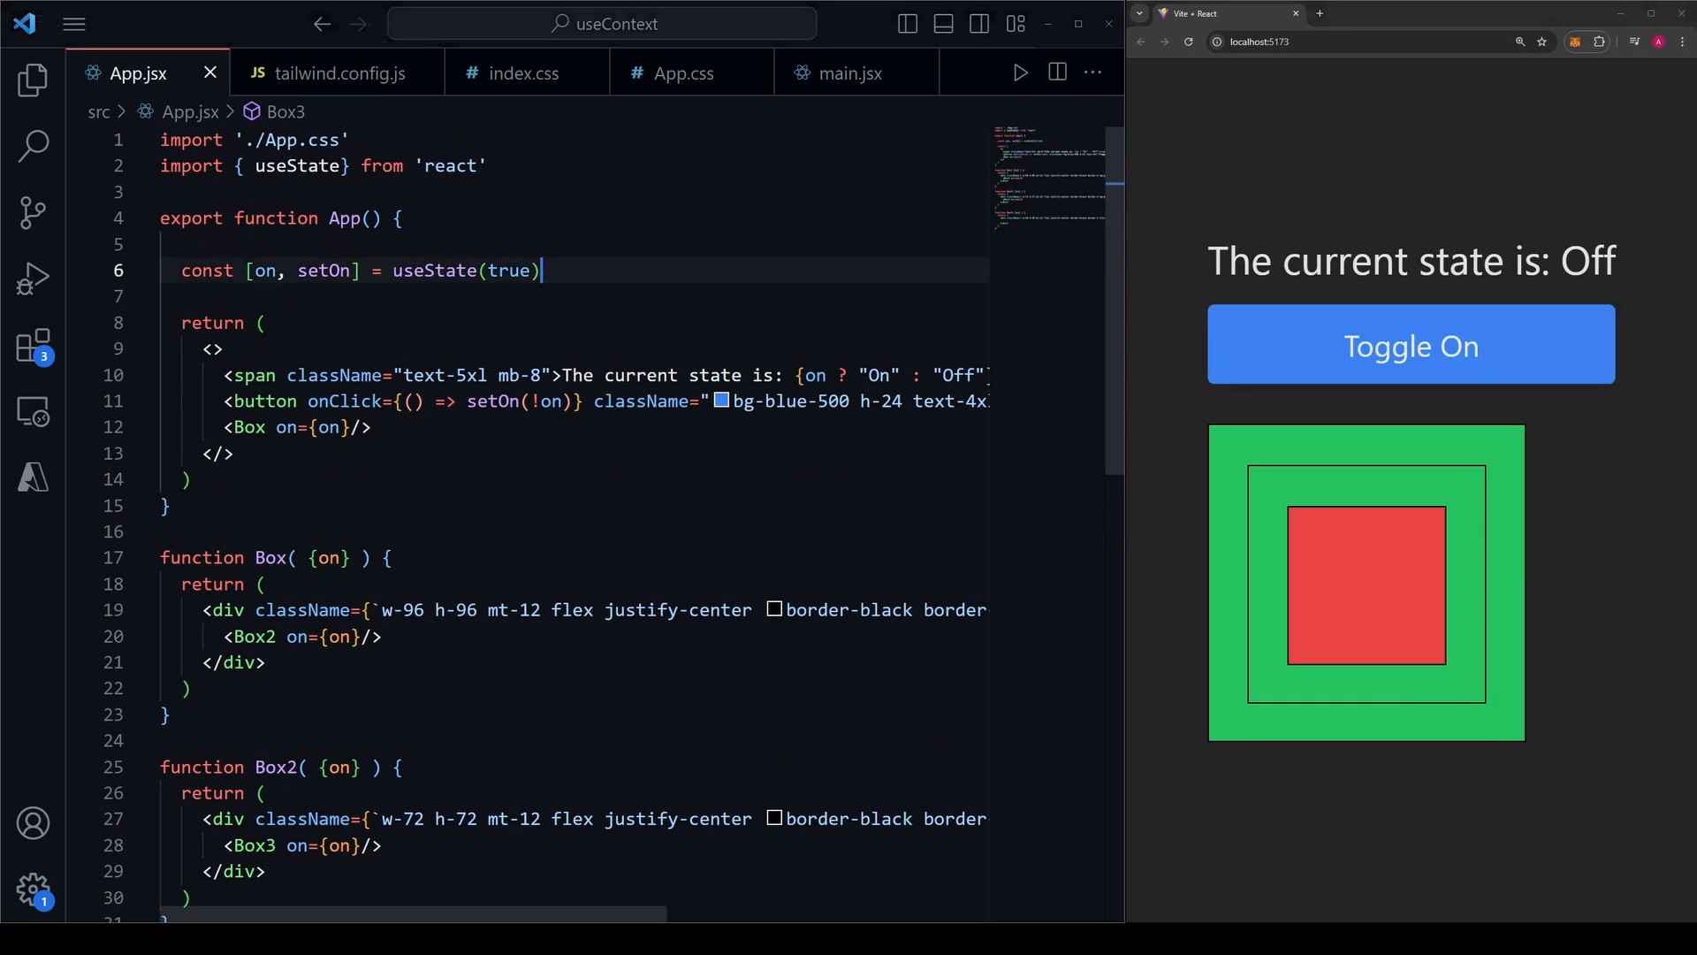
{"action": "triple_click", "coordinate": [357, 270]}
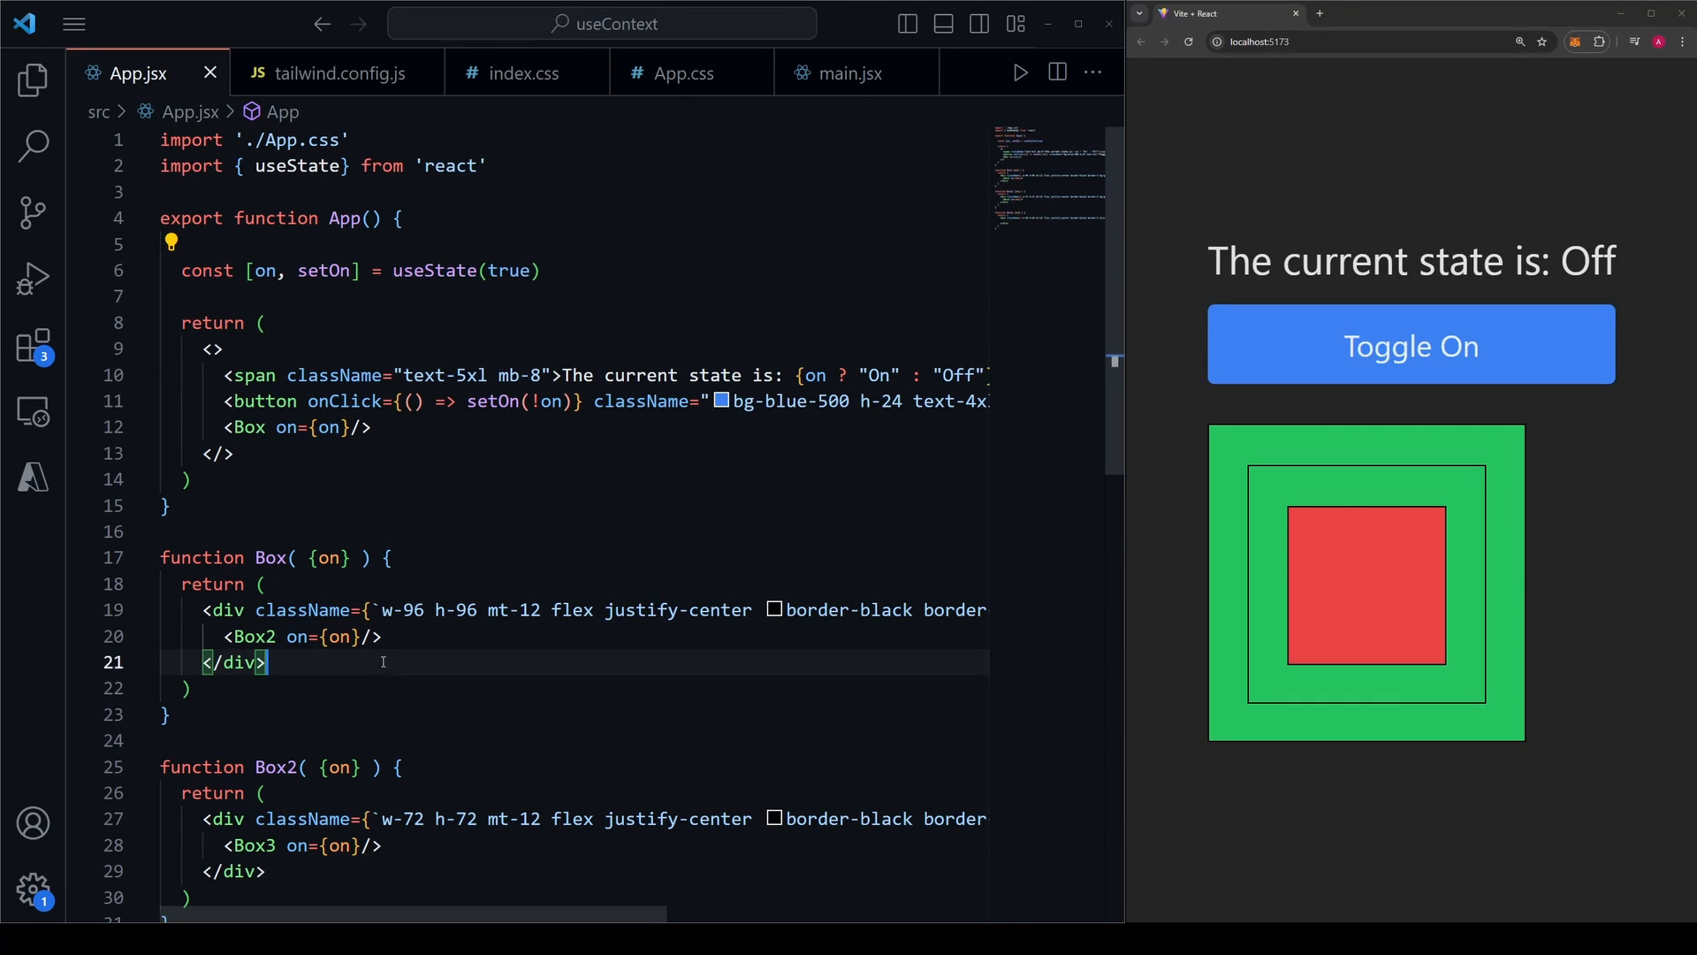
{"action": "scroll", "scroll_direction": "down", "scroll_amount": 3}
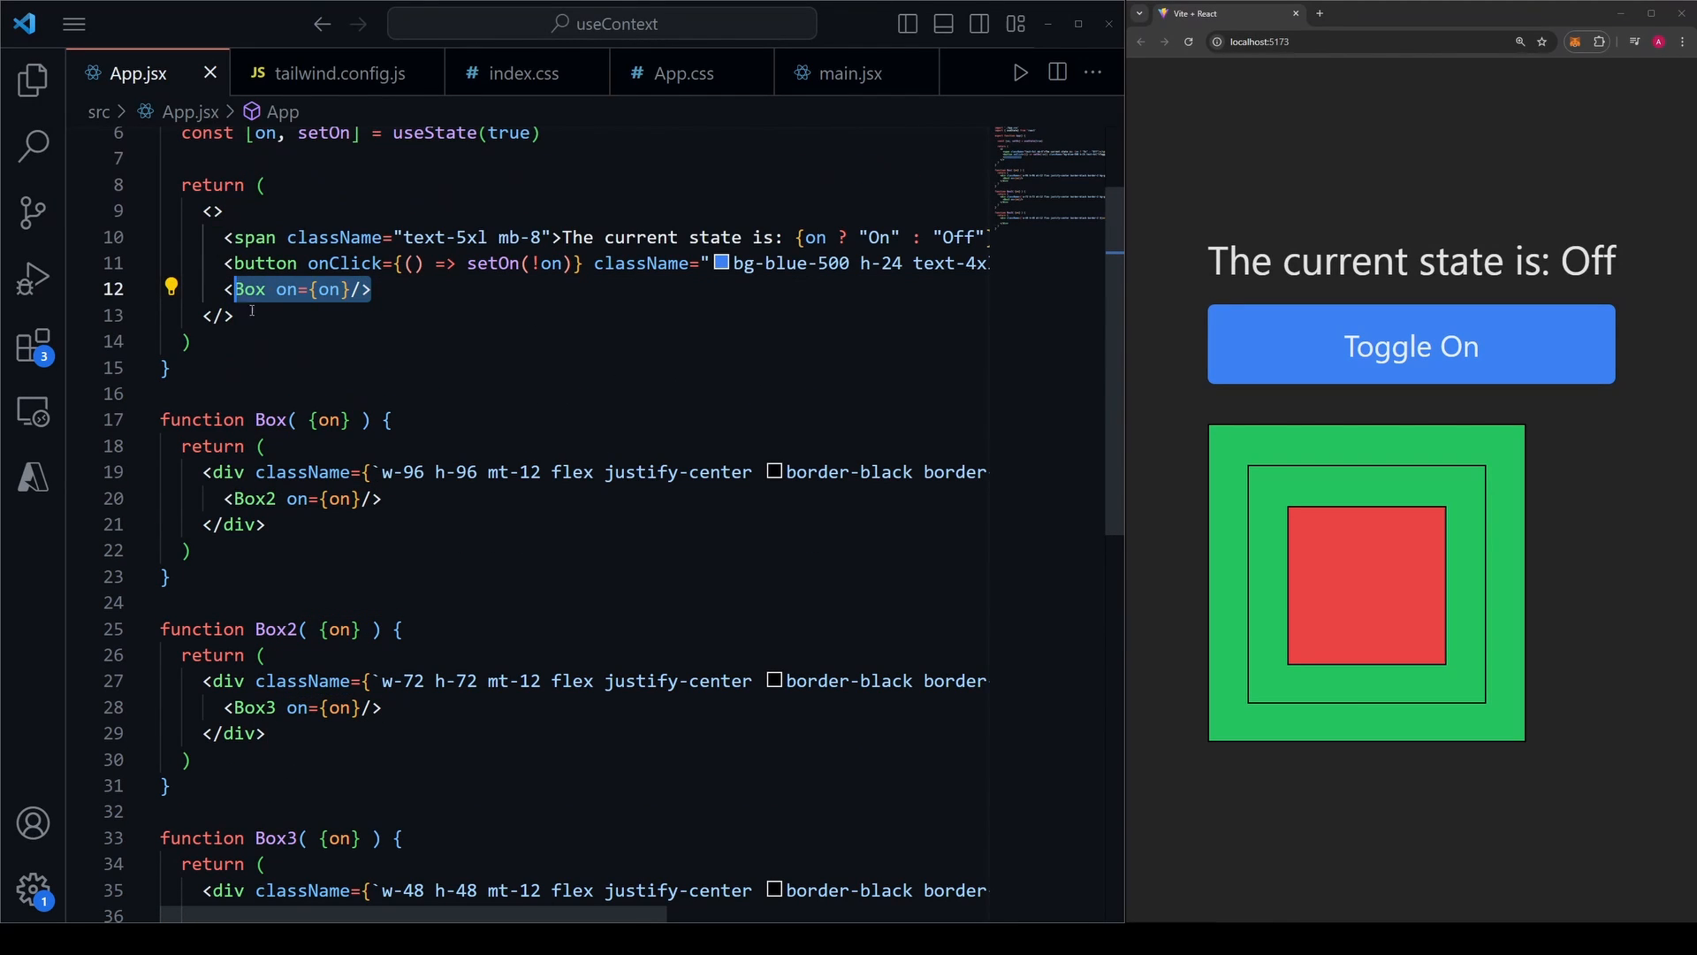
Trace the on prop down to Box3, then return to the running app tab.
{"action": "left_click", "coordinate": [336, 707]}
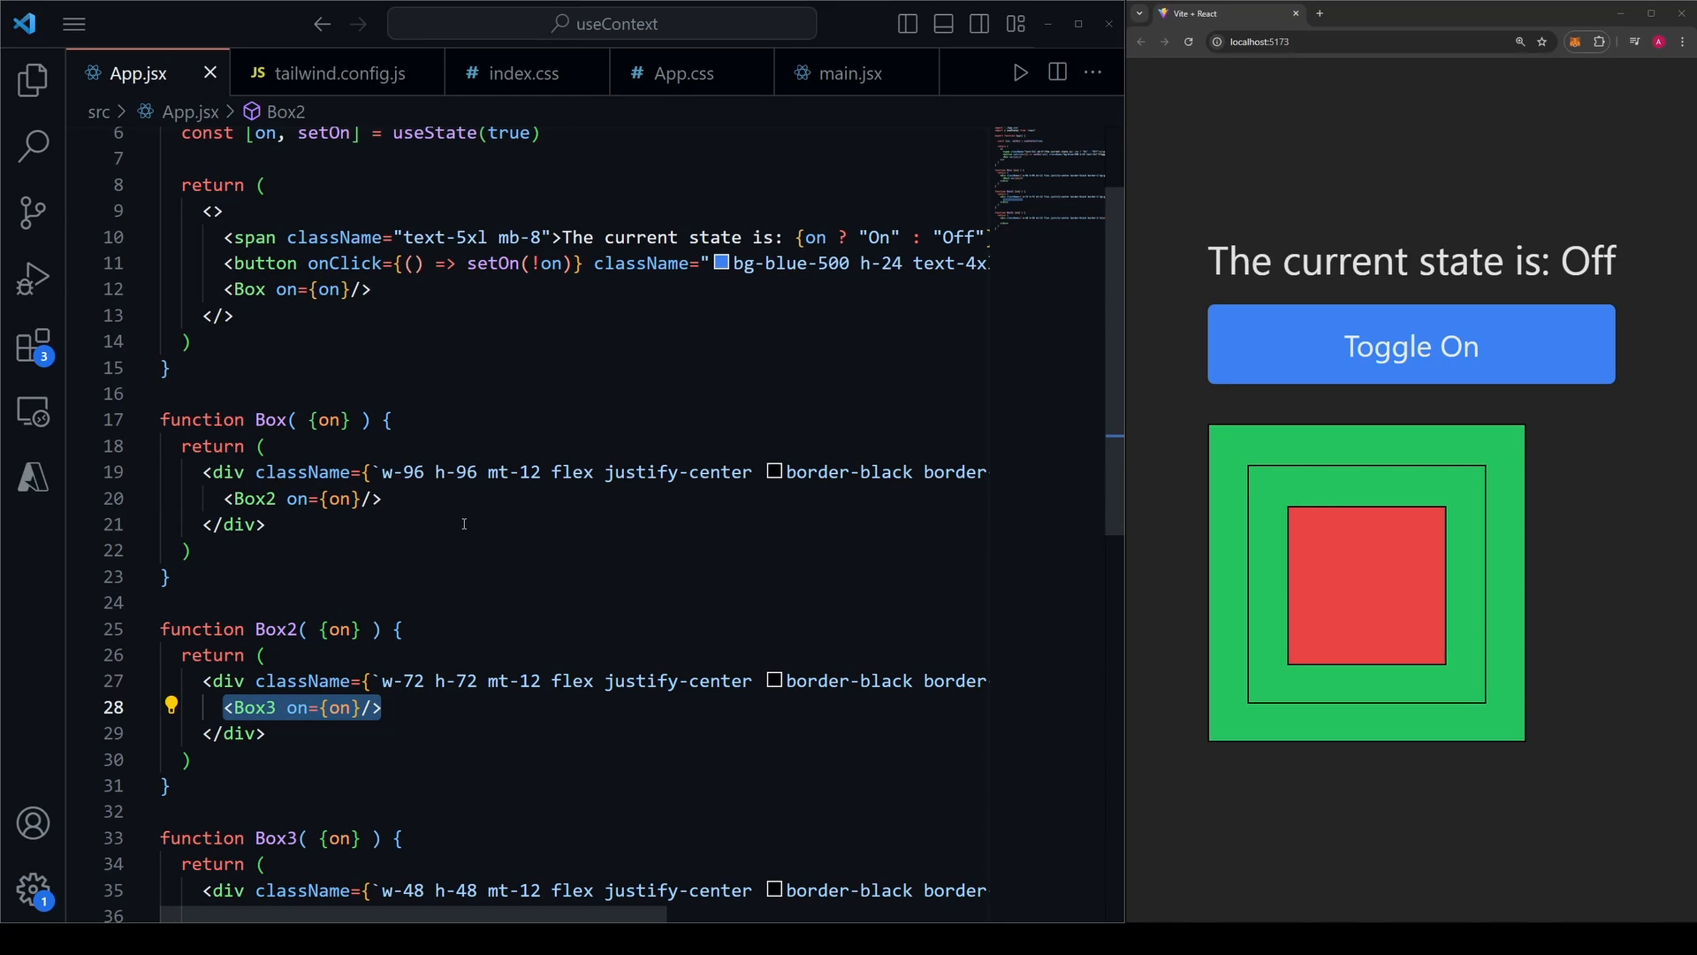
{"action": "mouse_move", "coordinate": [883, 428]}
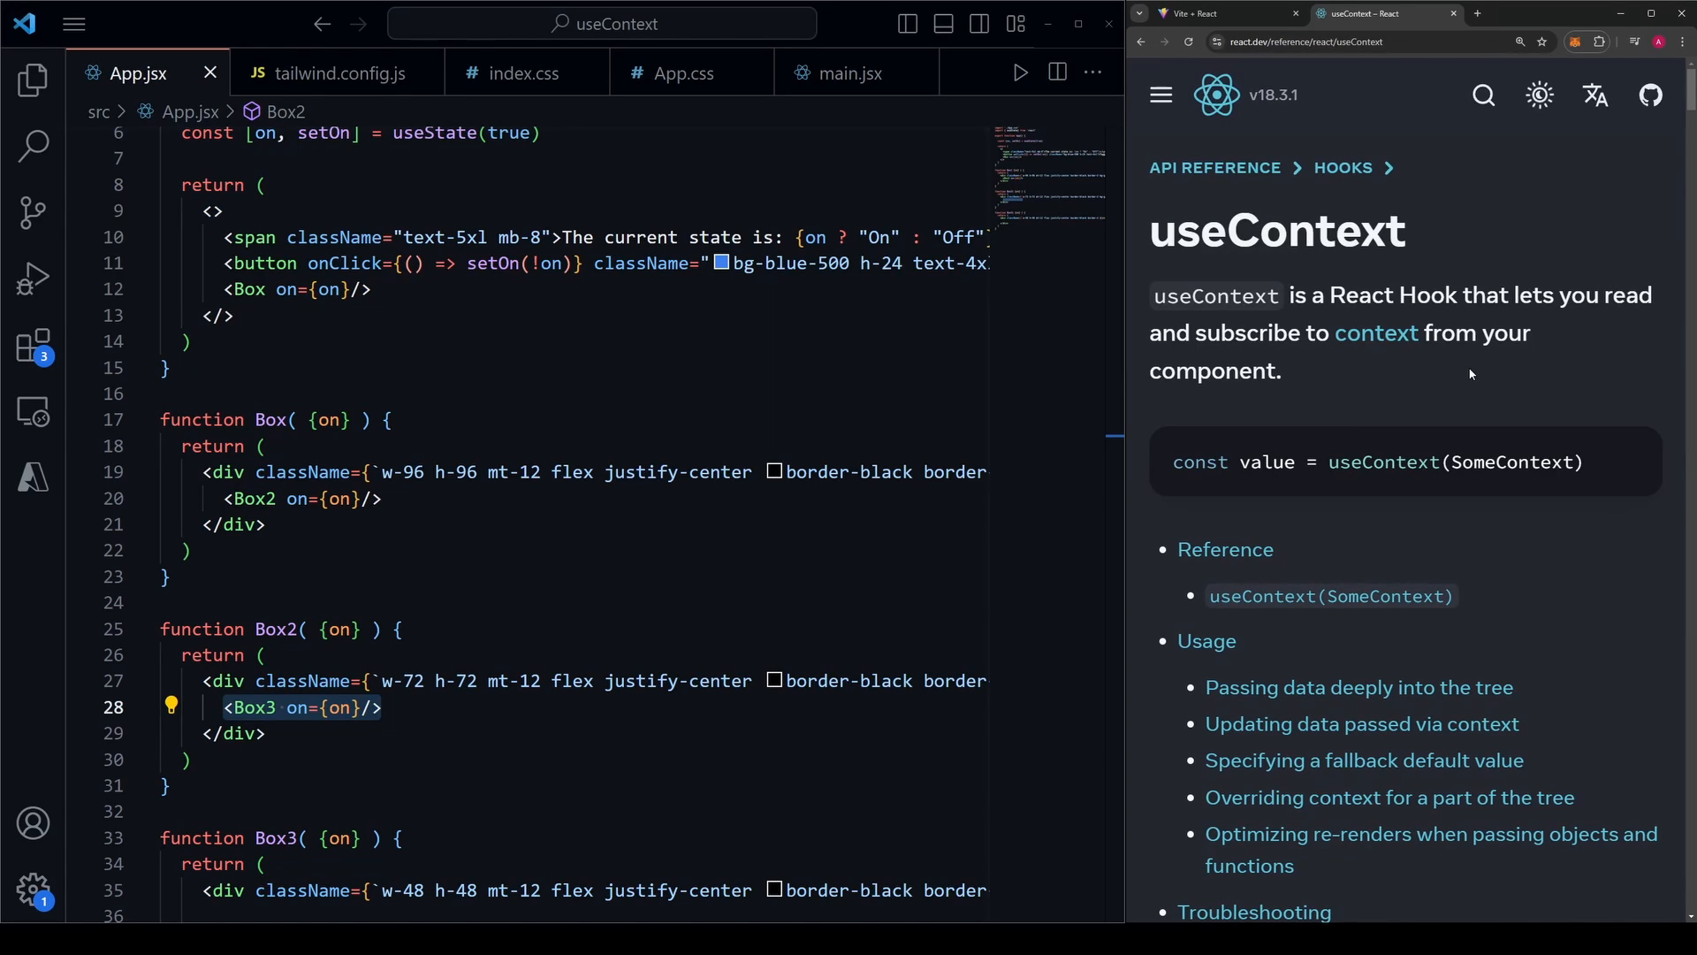
{"action": "left_click", "coordinate": [1218, 13]}
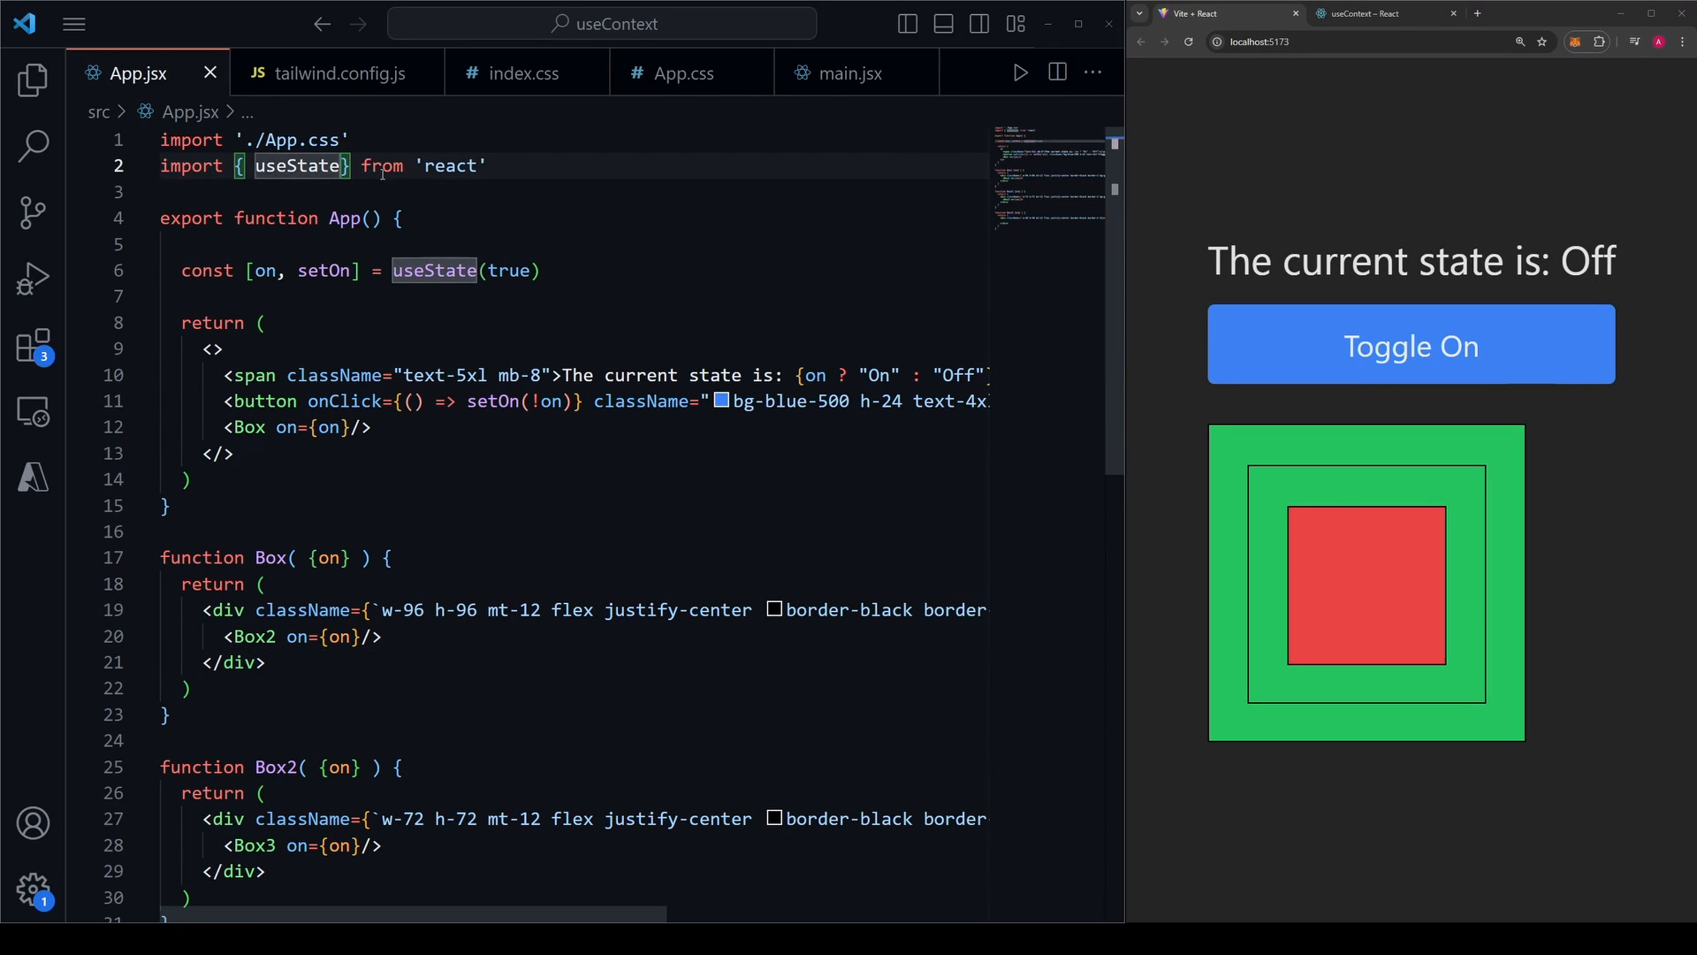
Import createContext and add const OnContext = createContext(null) above App.
{"action": "type", "text": ", createContext"}
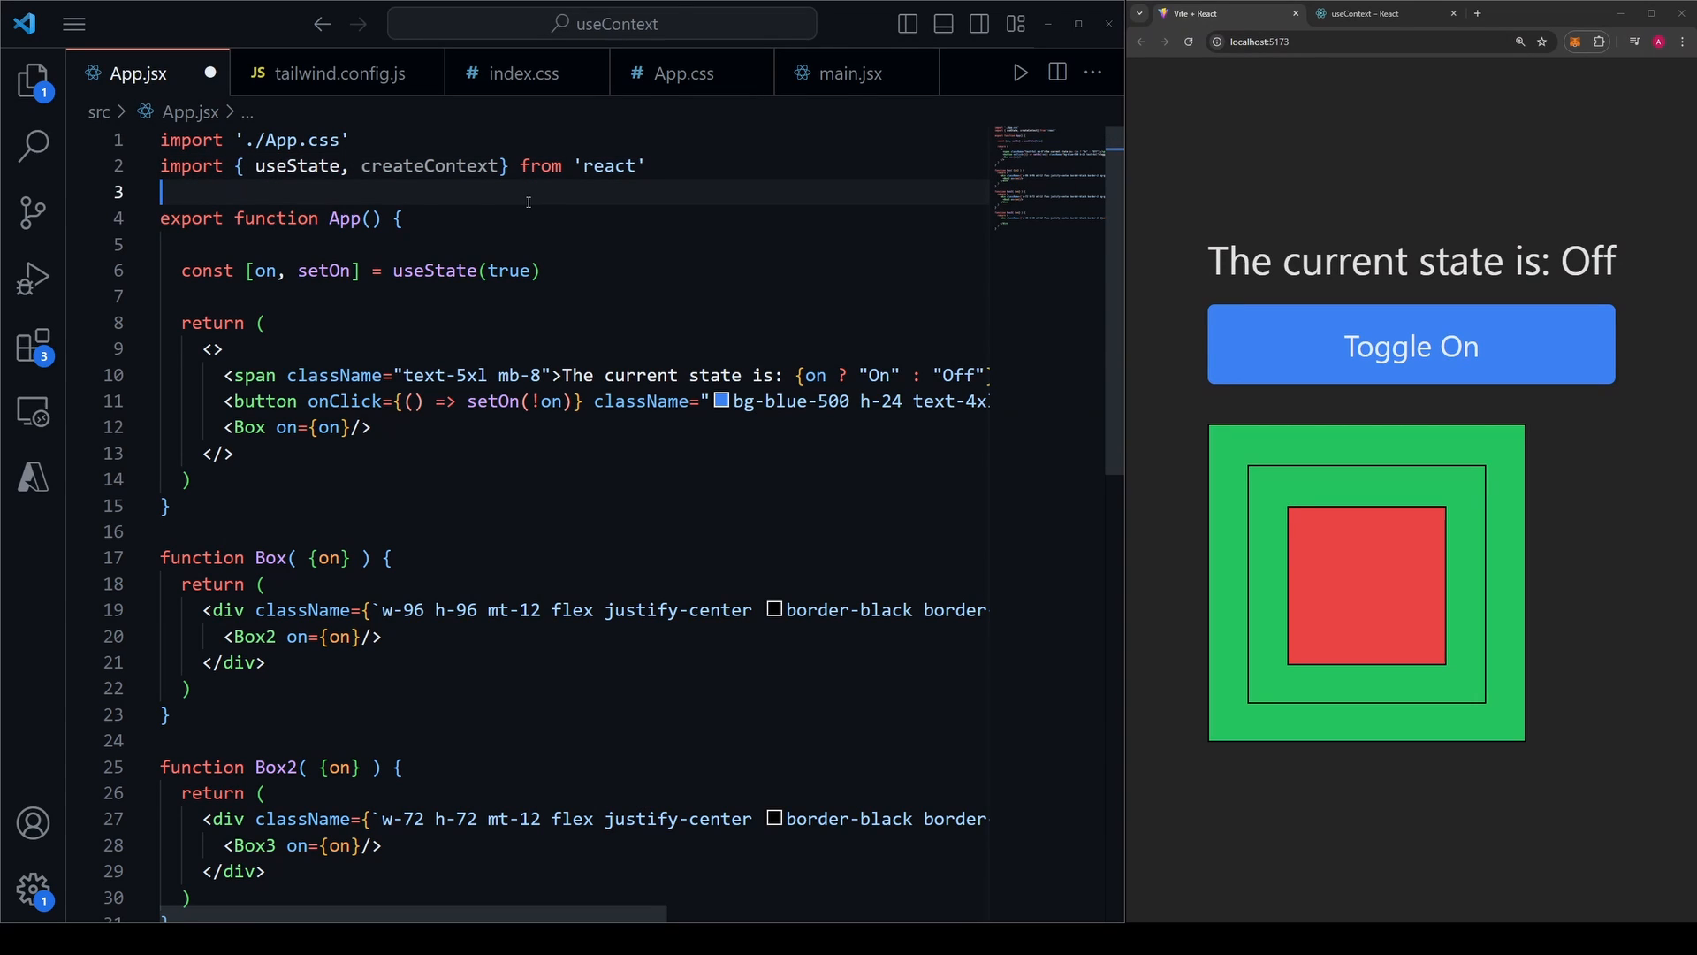
{"action": "key", "text": "Enter"}
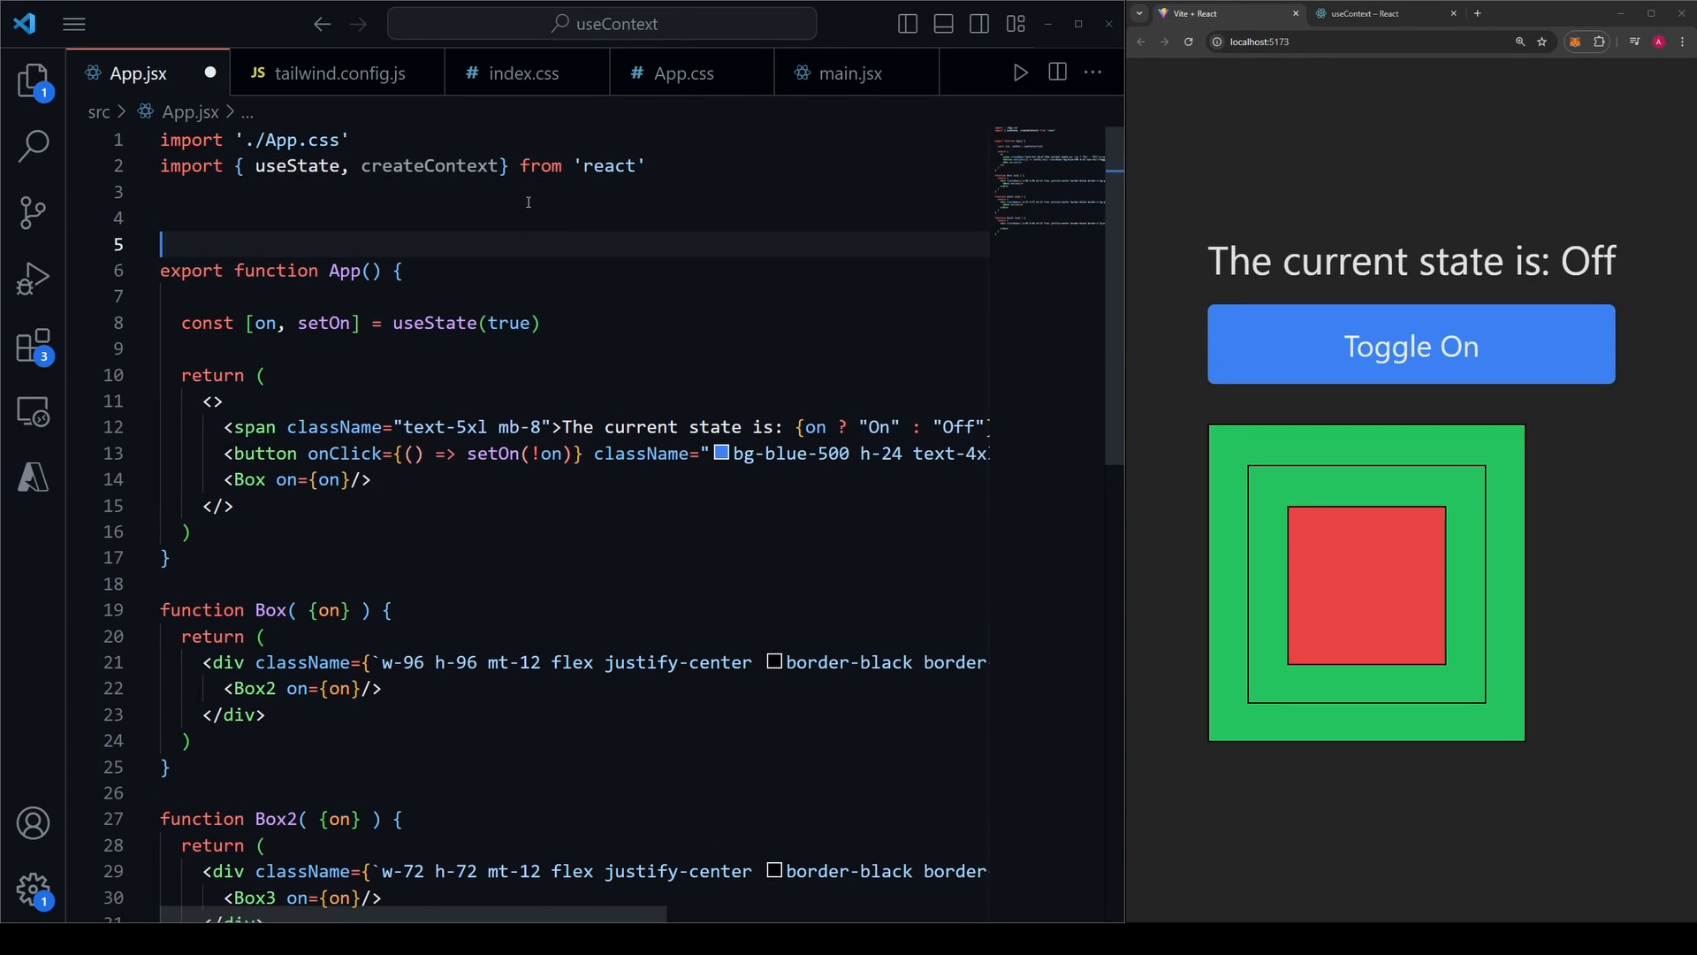
{"action": "type", "text": "const On"}
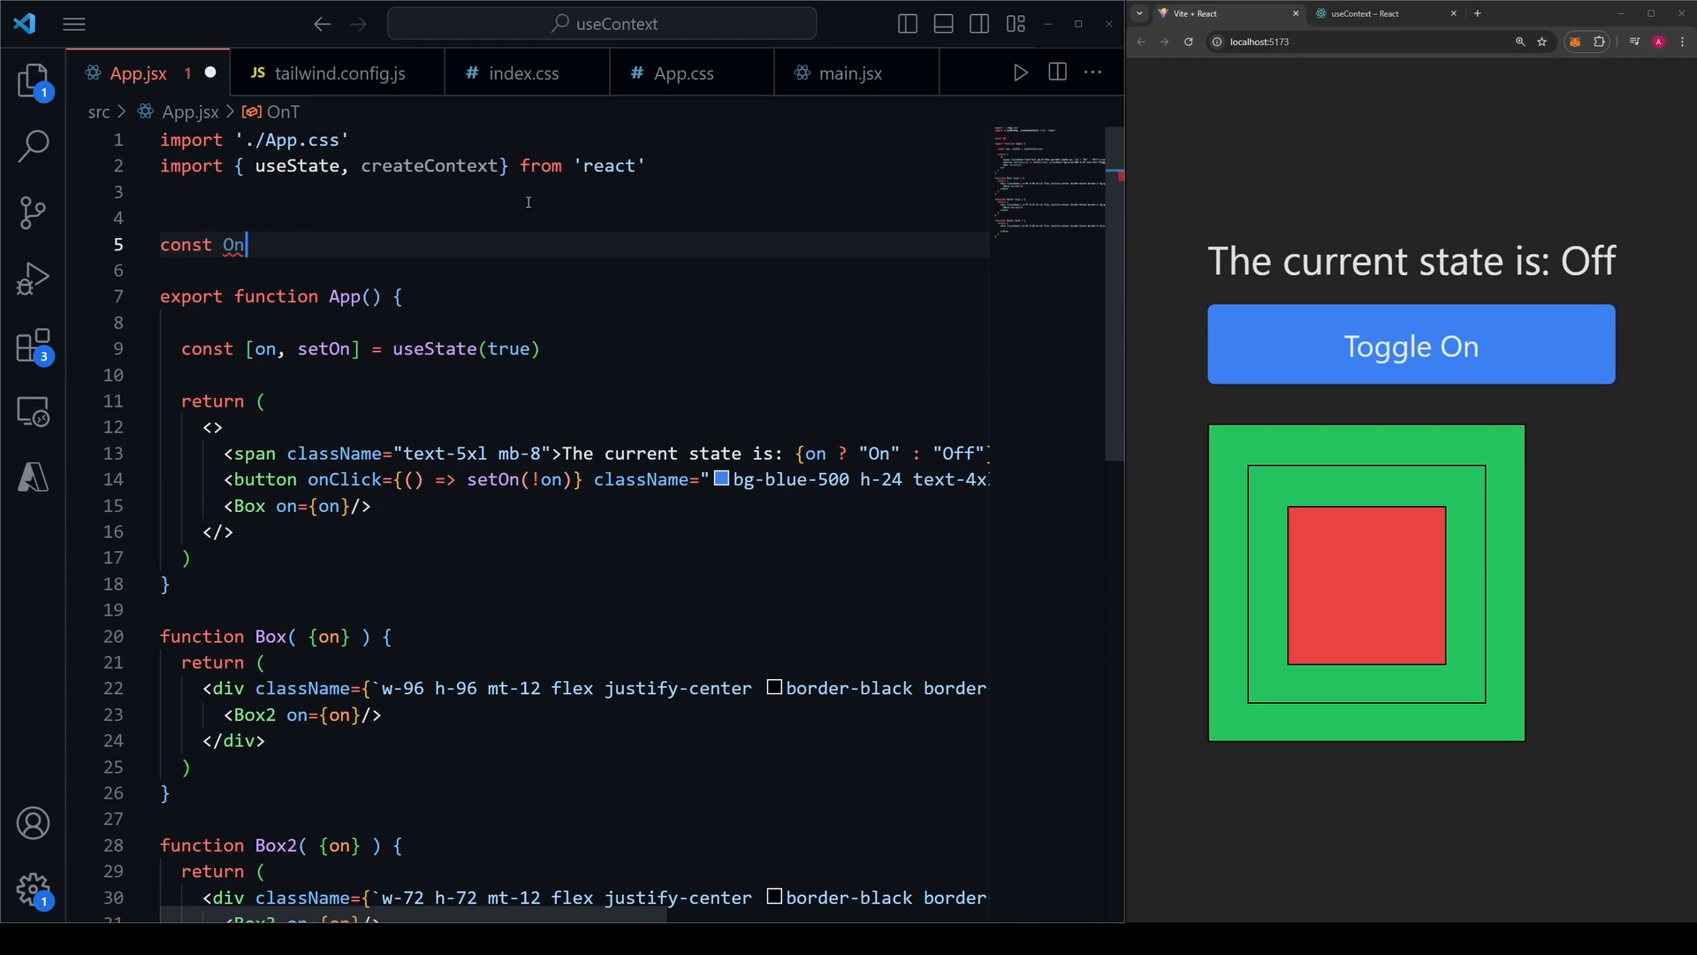
{"action": "type", "text": "Context ="}
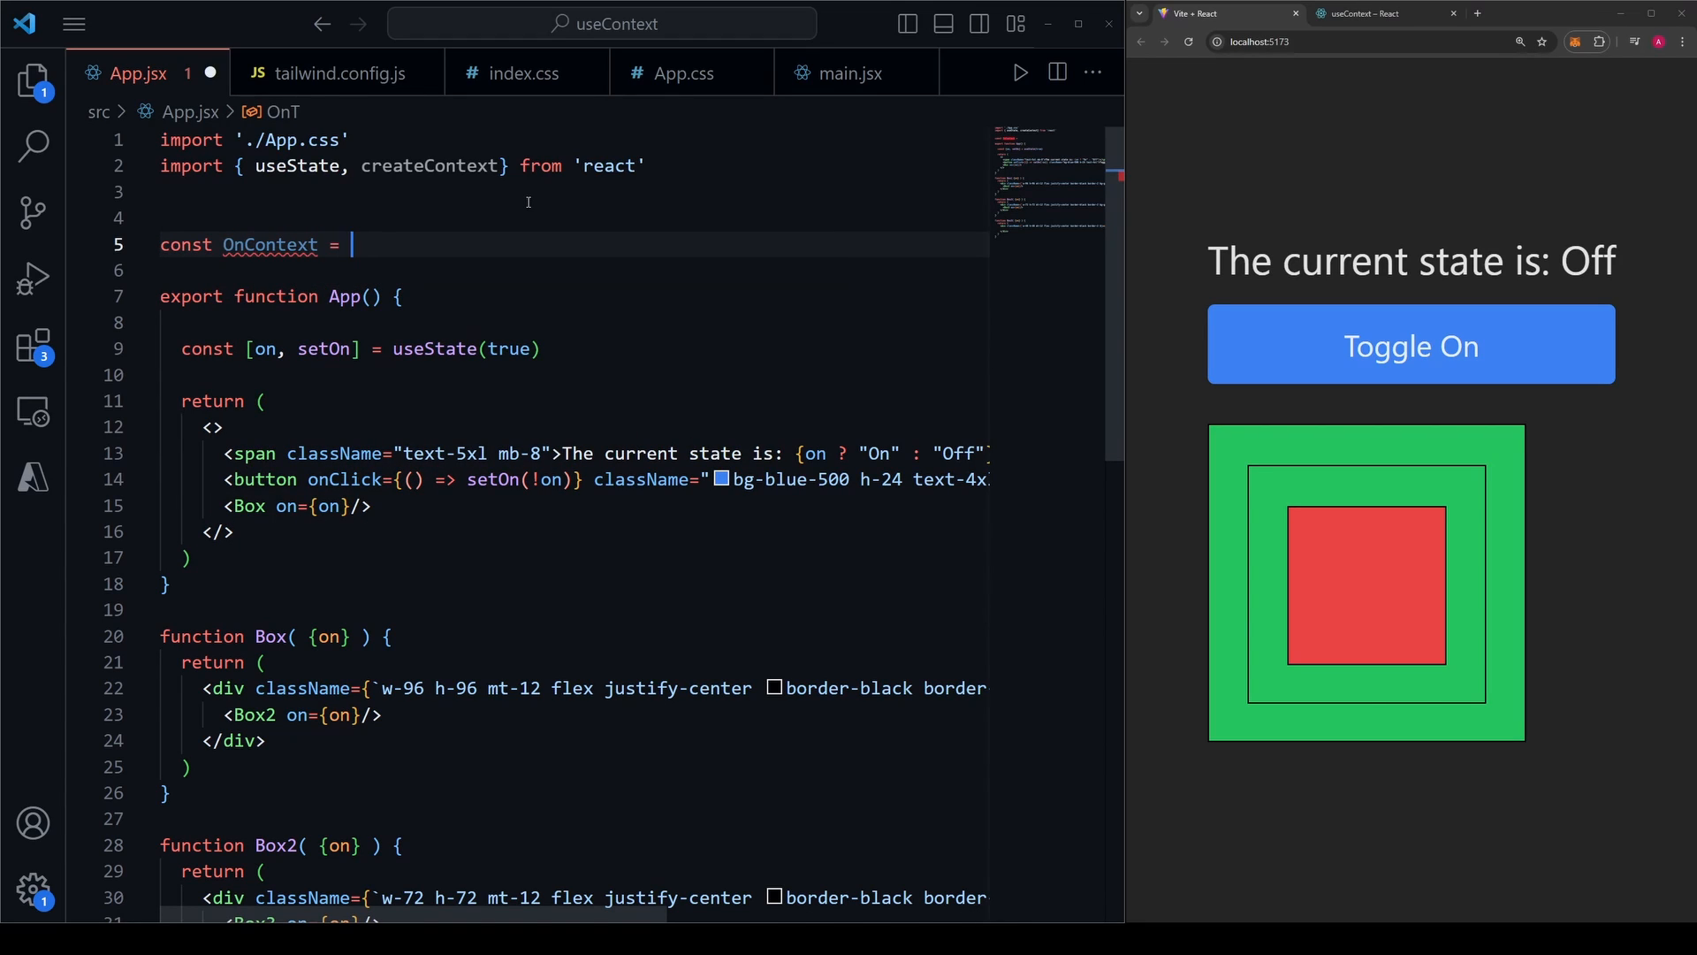
{"action": "type", "text": "createContext("}
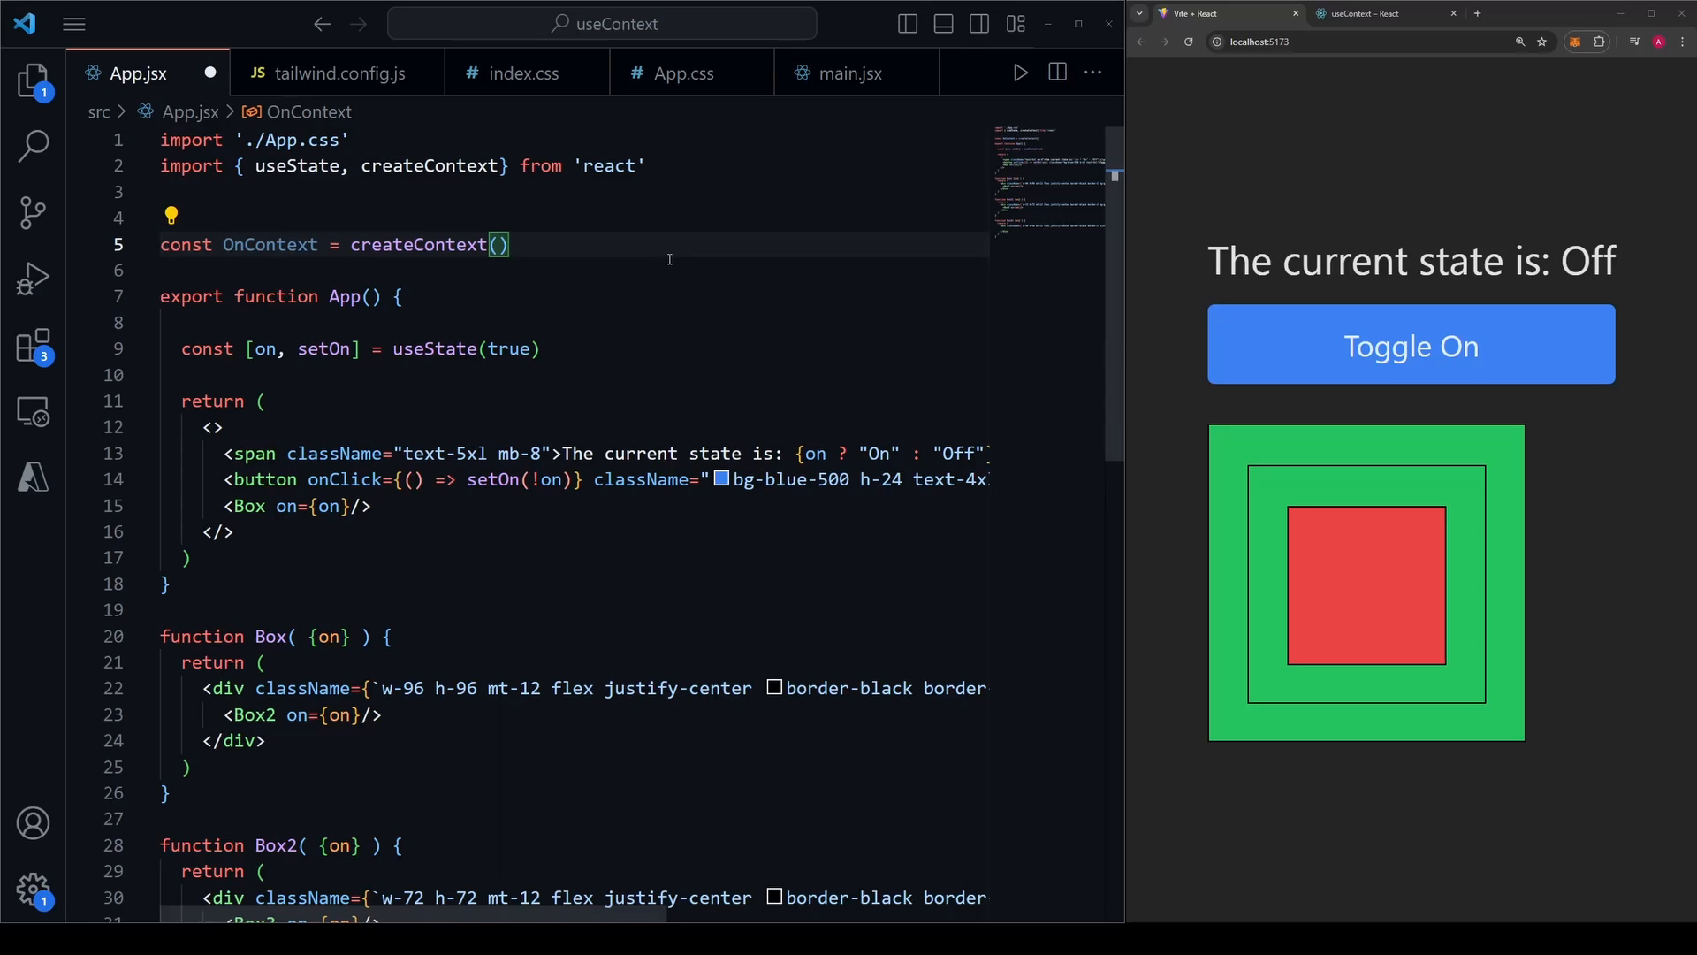
{"action": "type", "text": "null"}
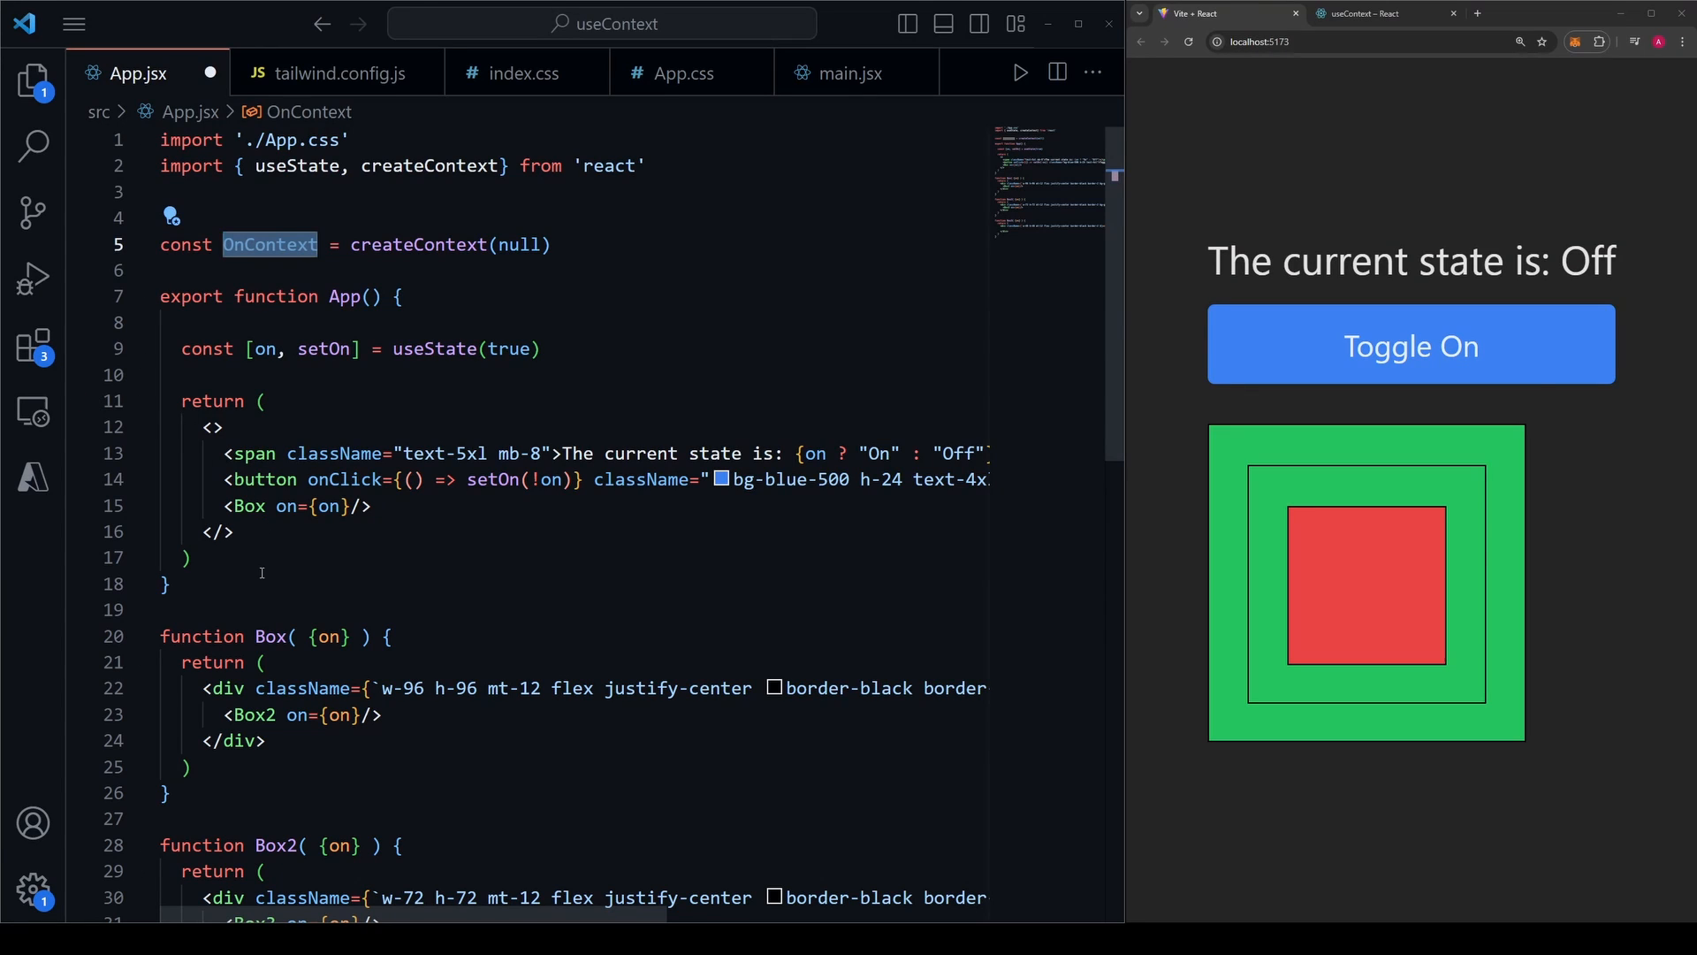
Replace App's fragment with <OnContext.Provider value={on}> wrapping span, button and Box.
{"action": "left_click", "coordinate": [371, 374]}
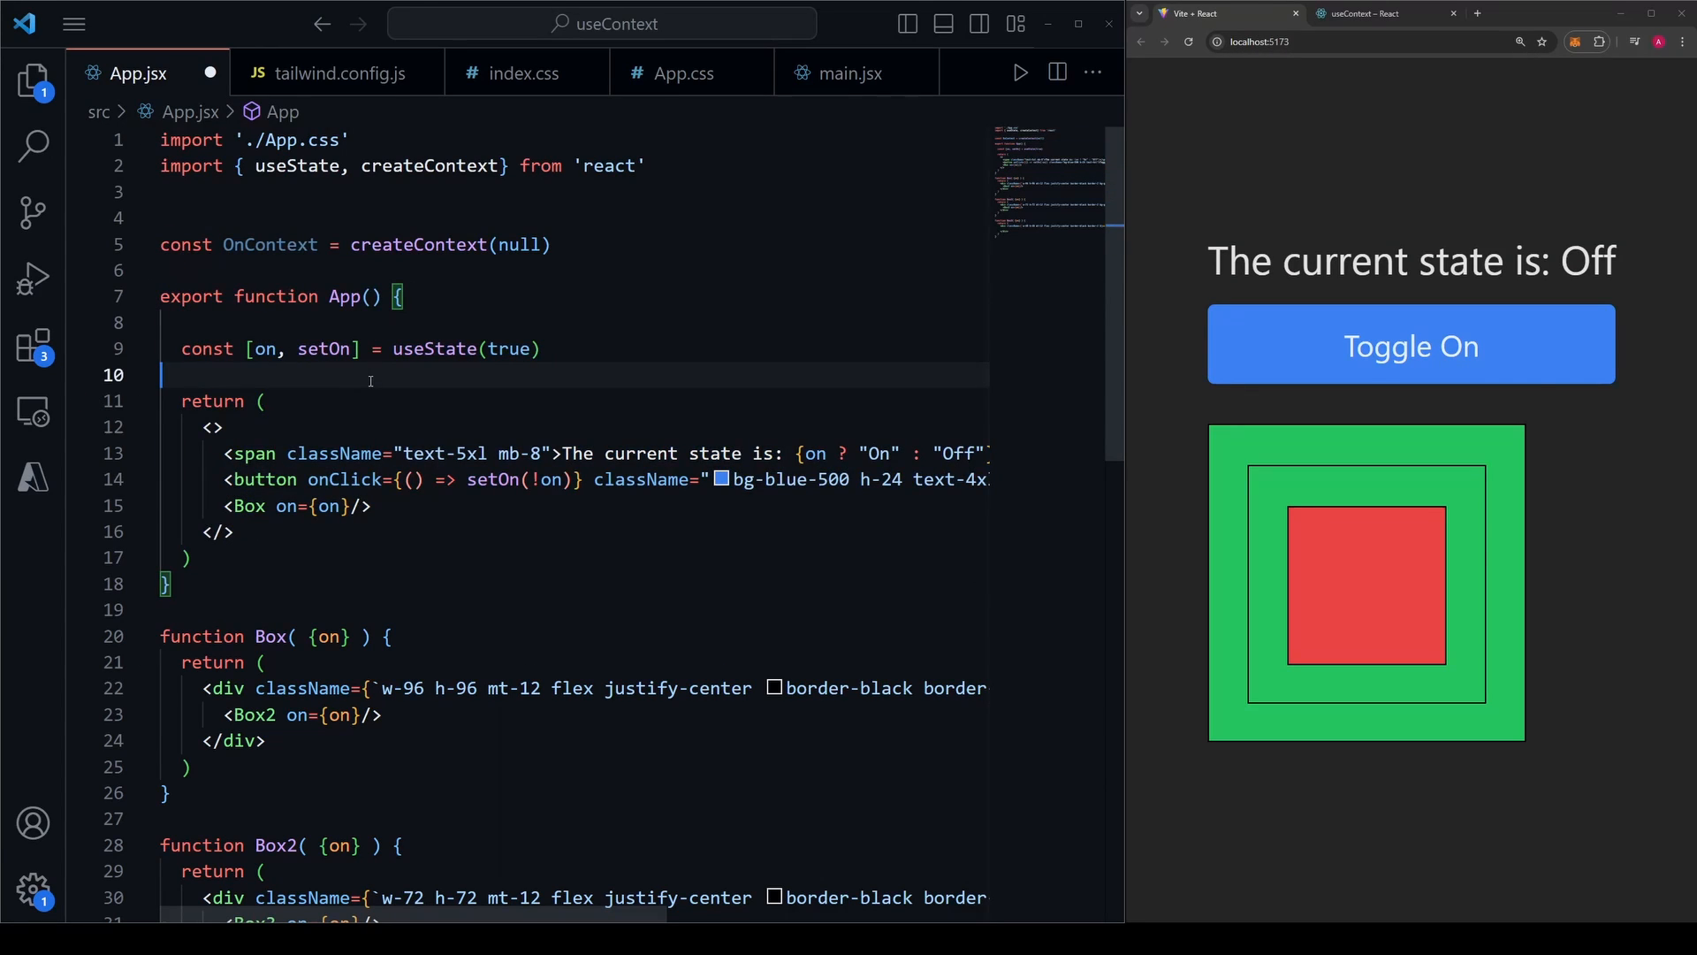
{"action": "double_click", "coordinate": [270, 244]}
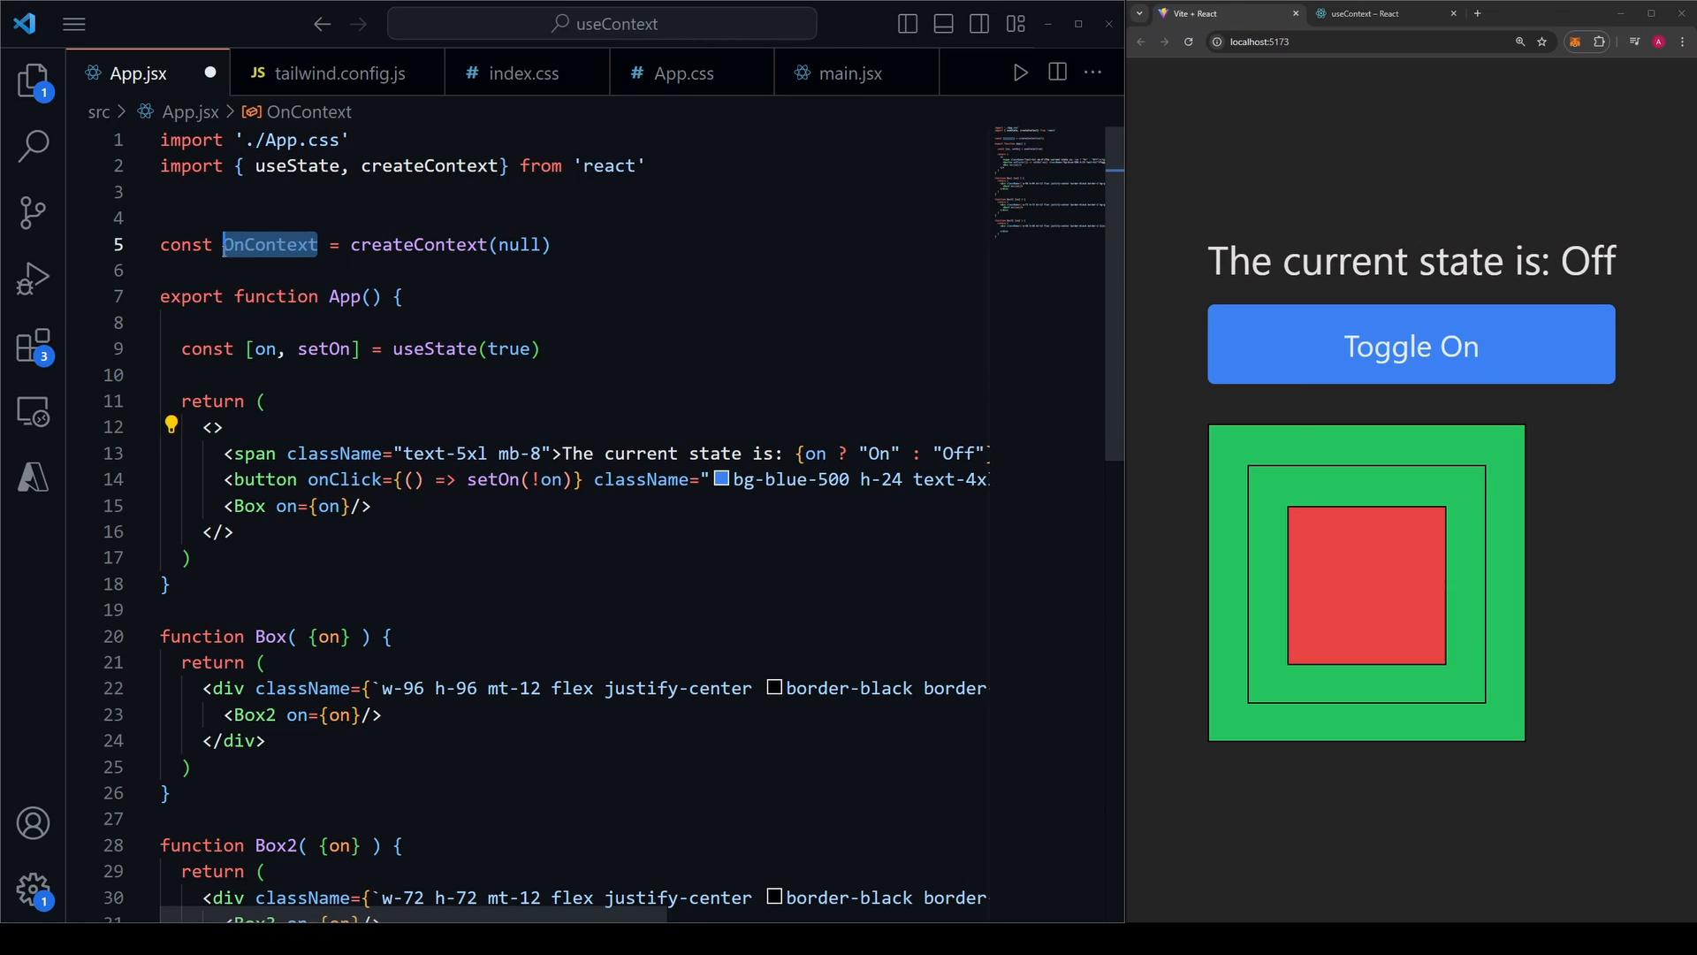
{"action": "type", "text": "Onc"}
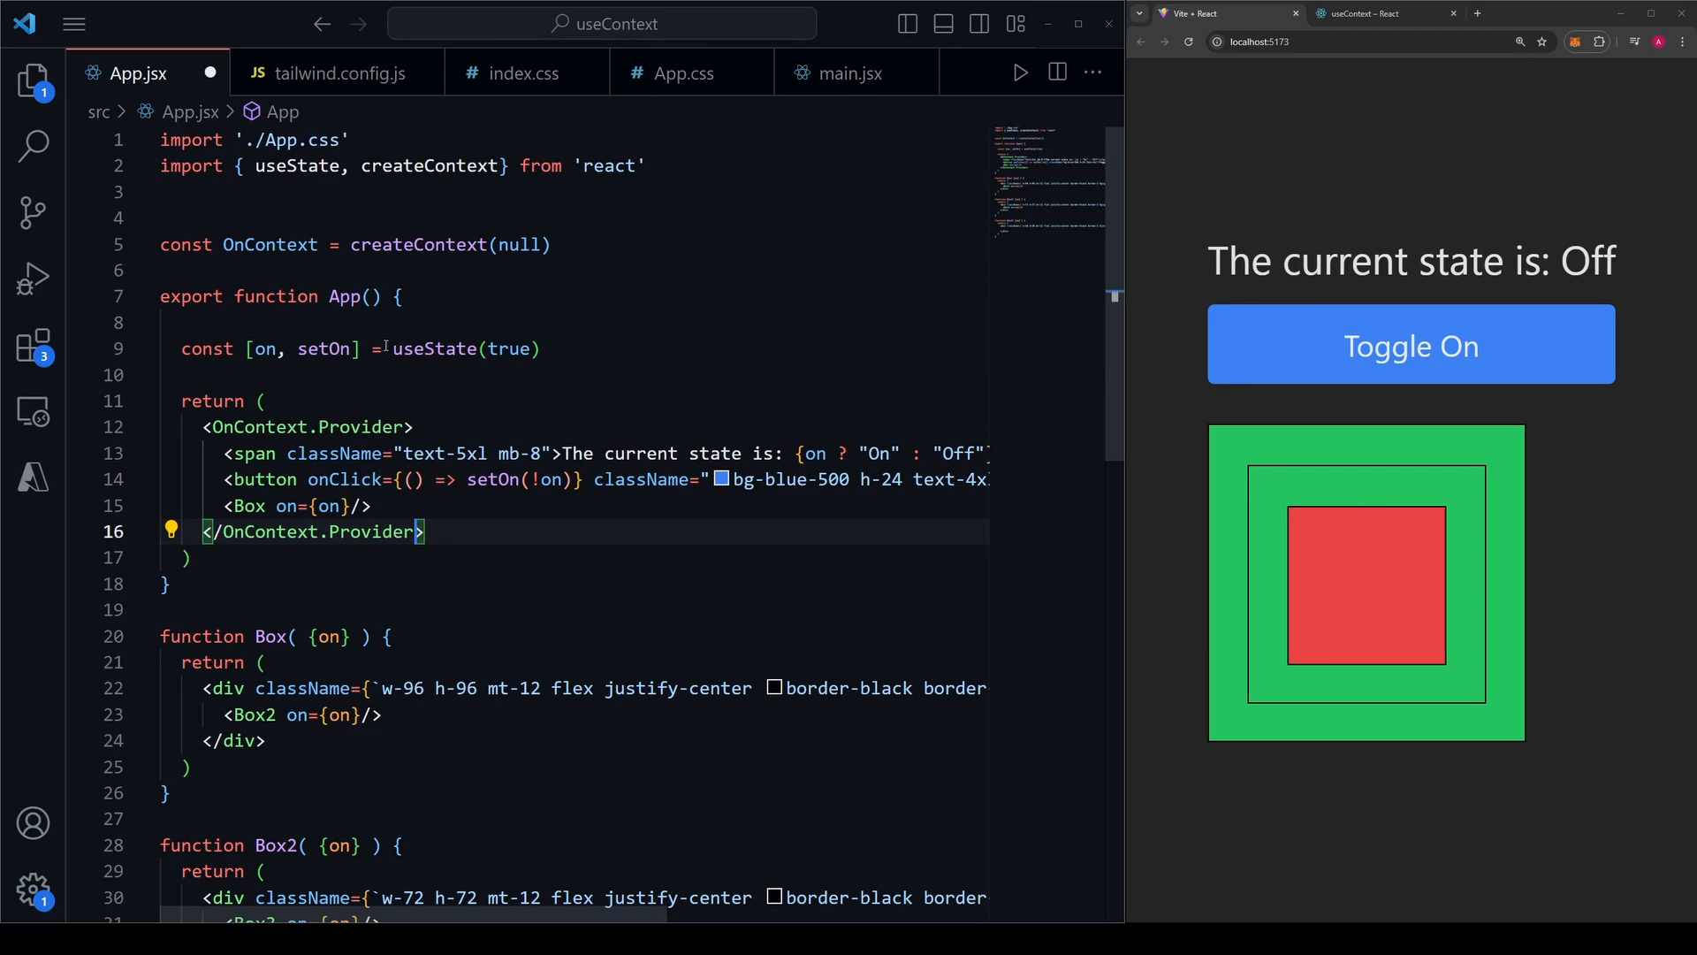
{"action": "type", "text": "value={"}
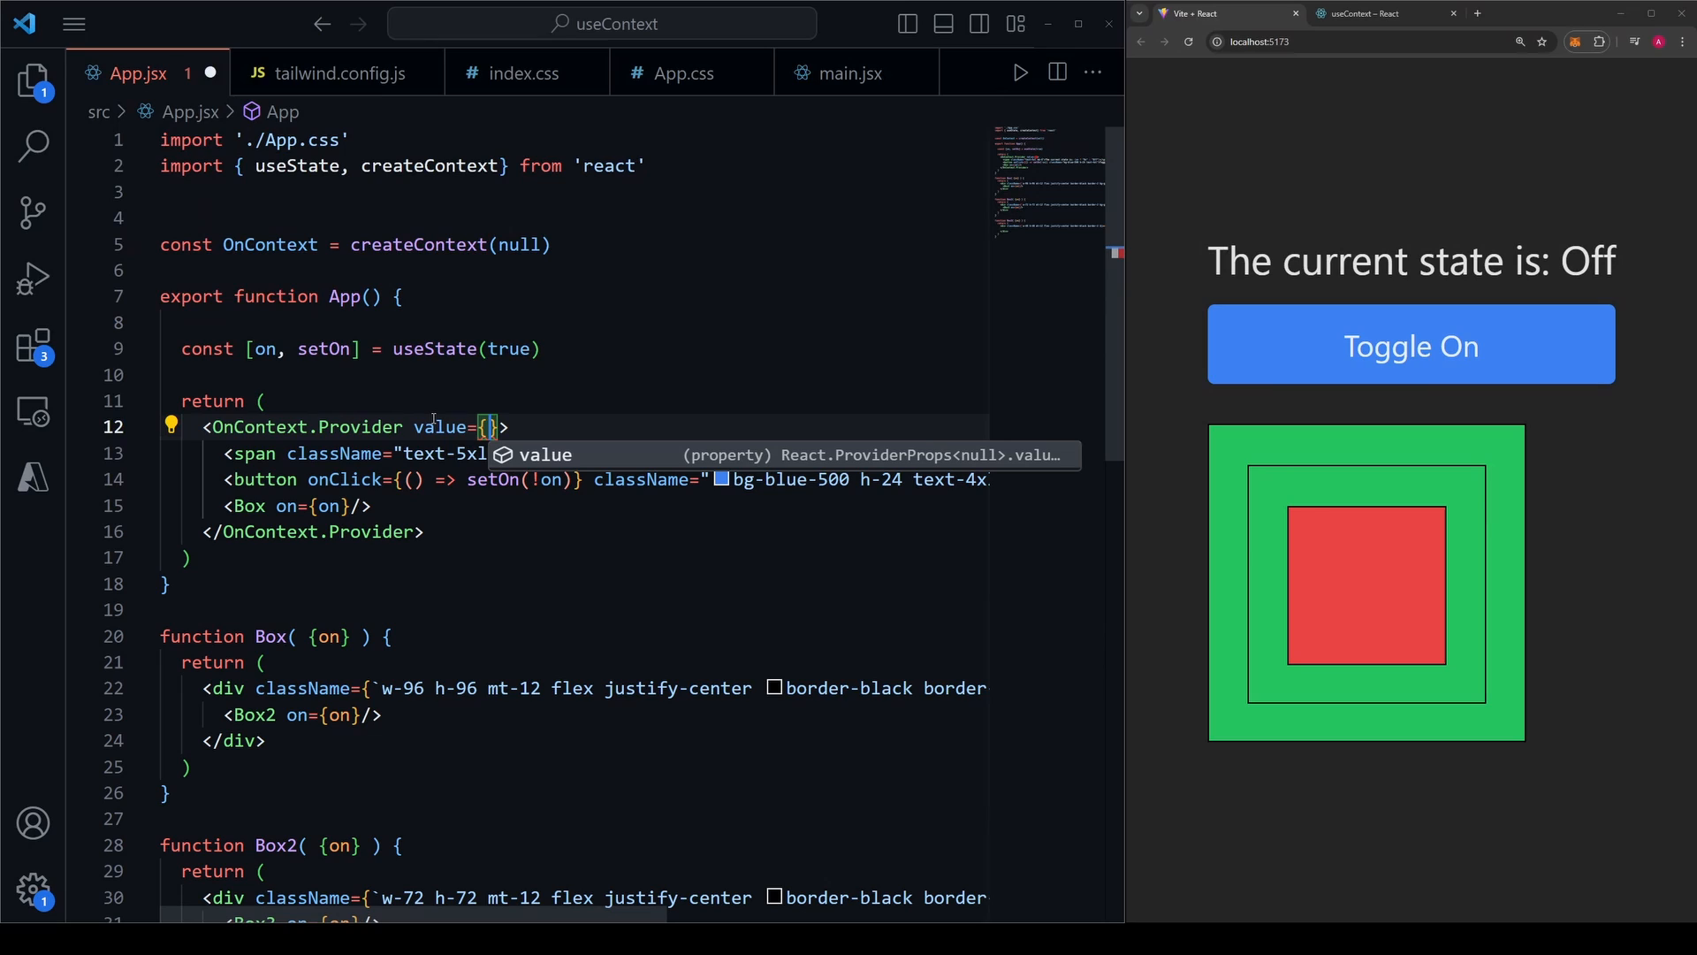
{"action": "type", "text": "o"}
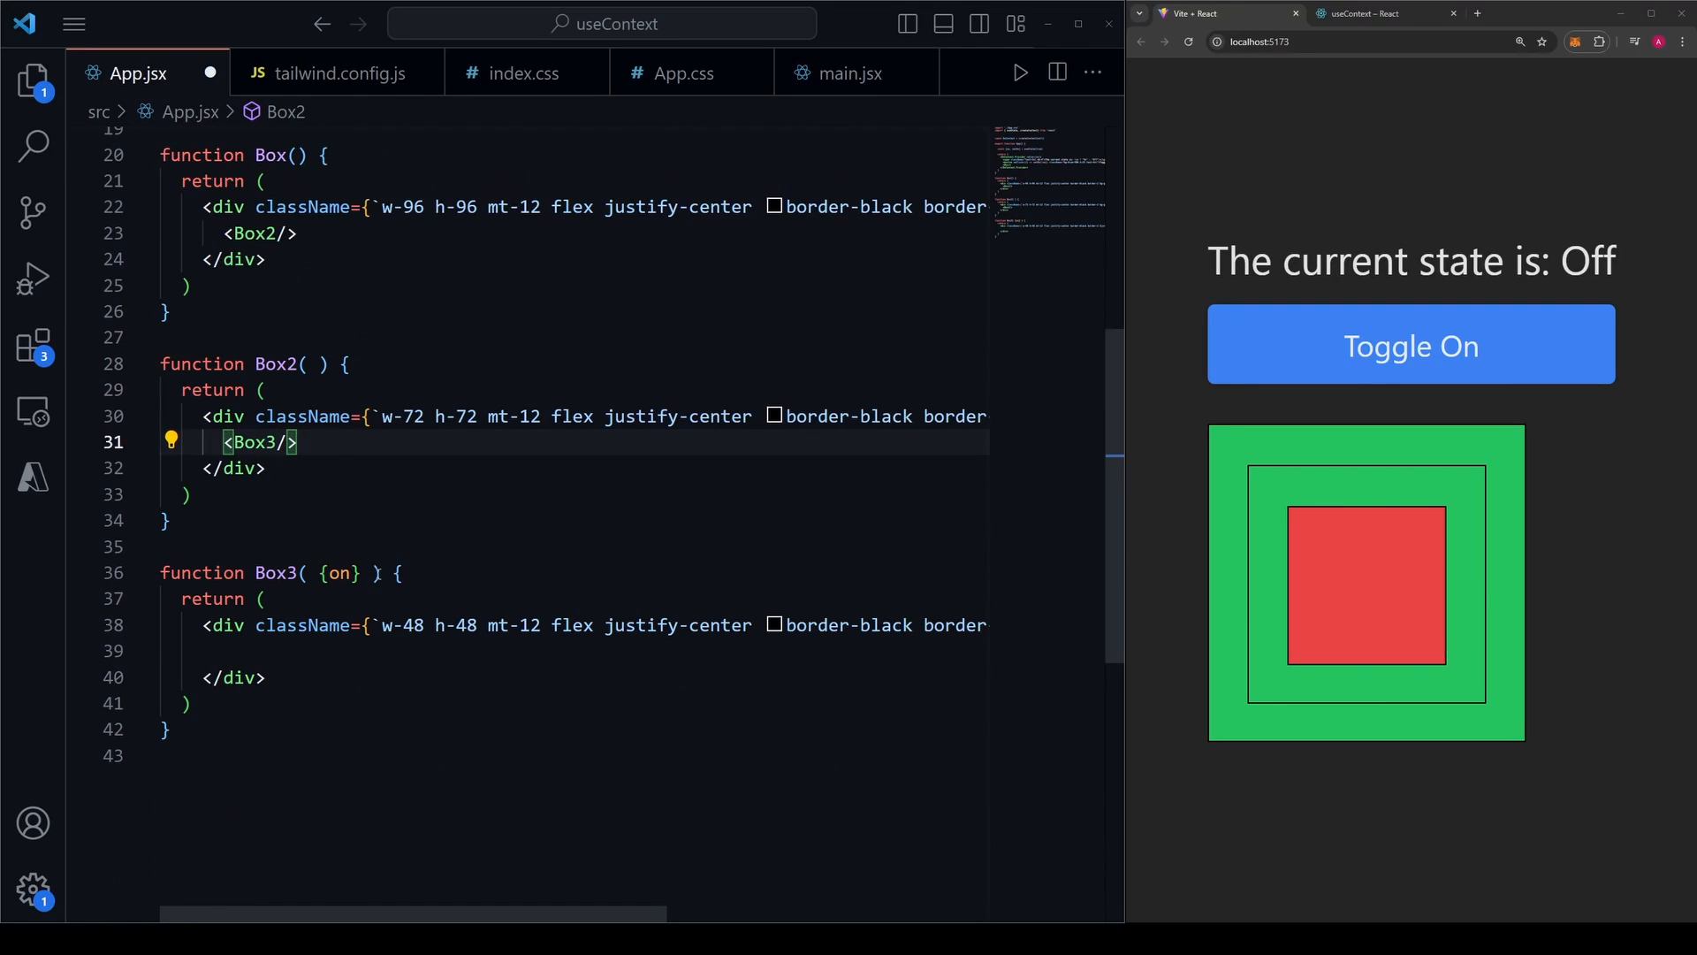
Remove the on parameter from the Box3 component.
{"action": "left_click", "coordinate": [307, 572]}
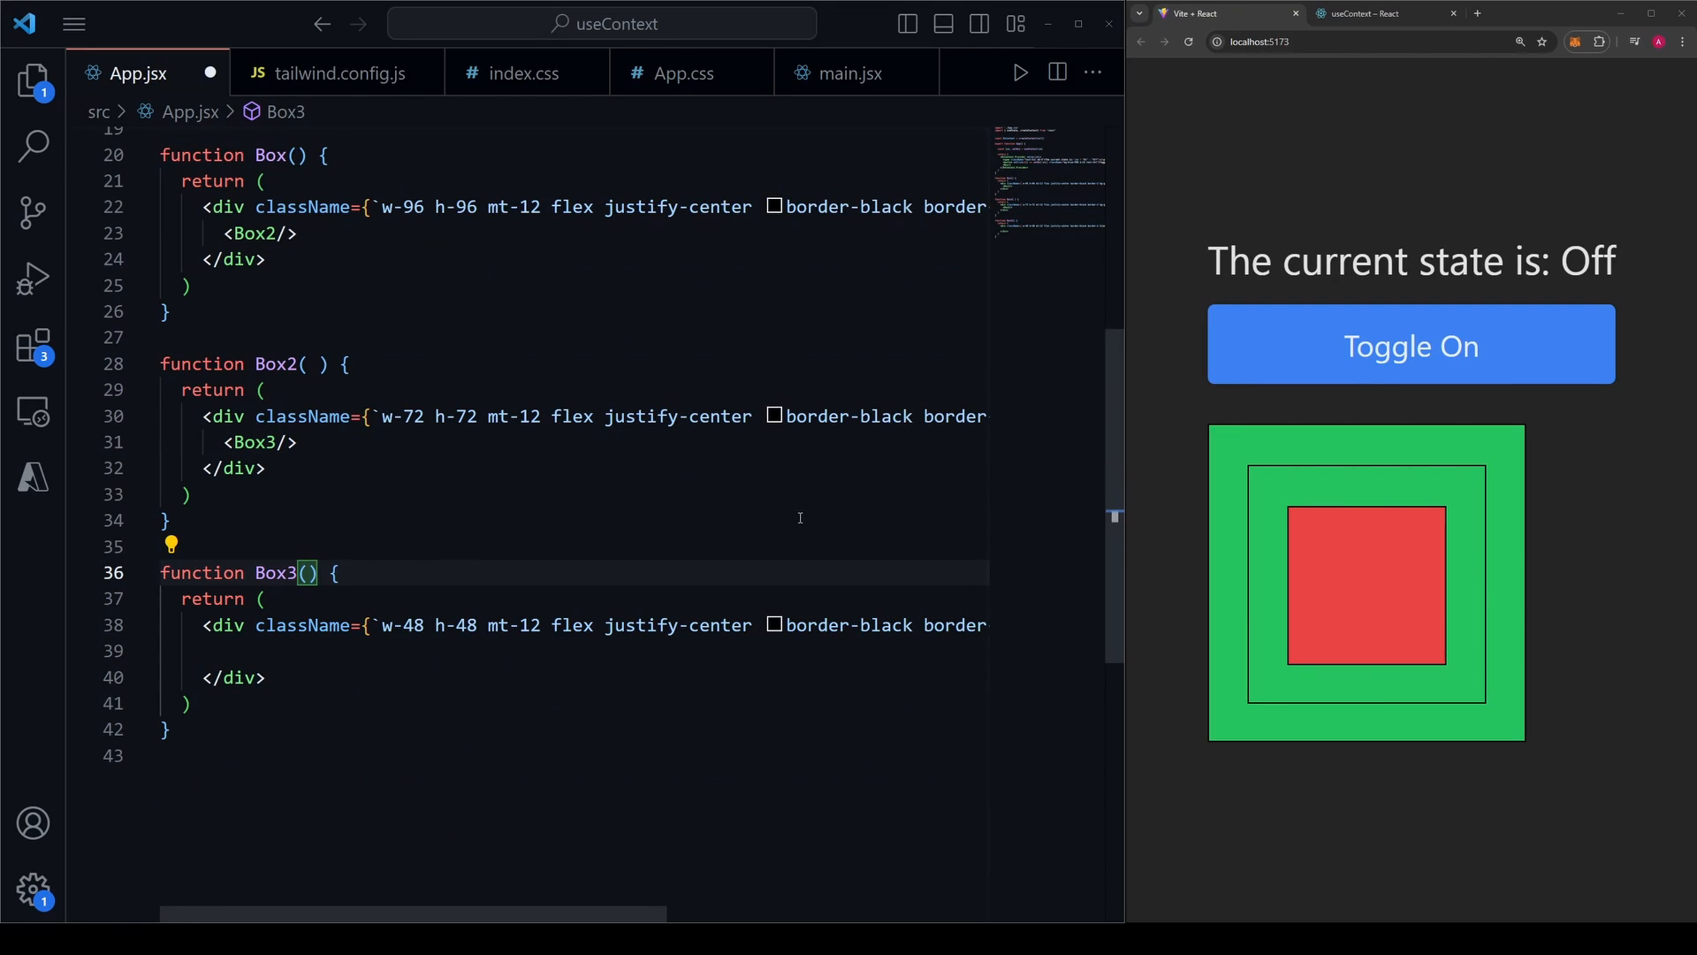
{"action": "mouse_move", "coordinate": [754, 539]}
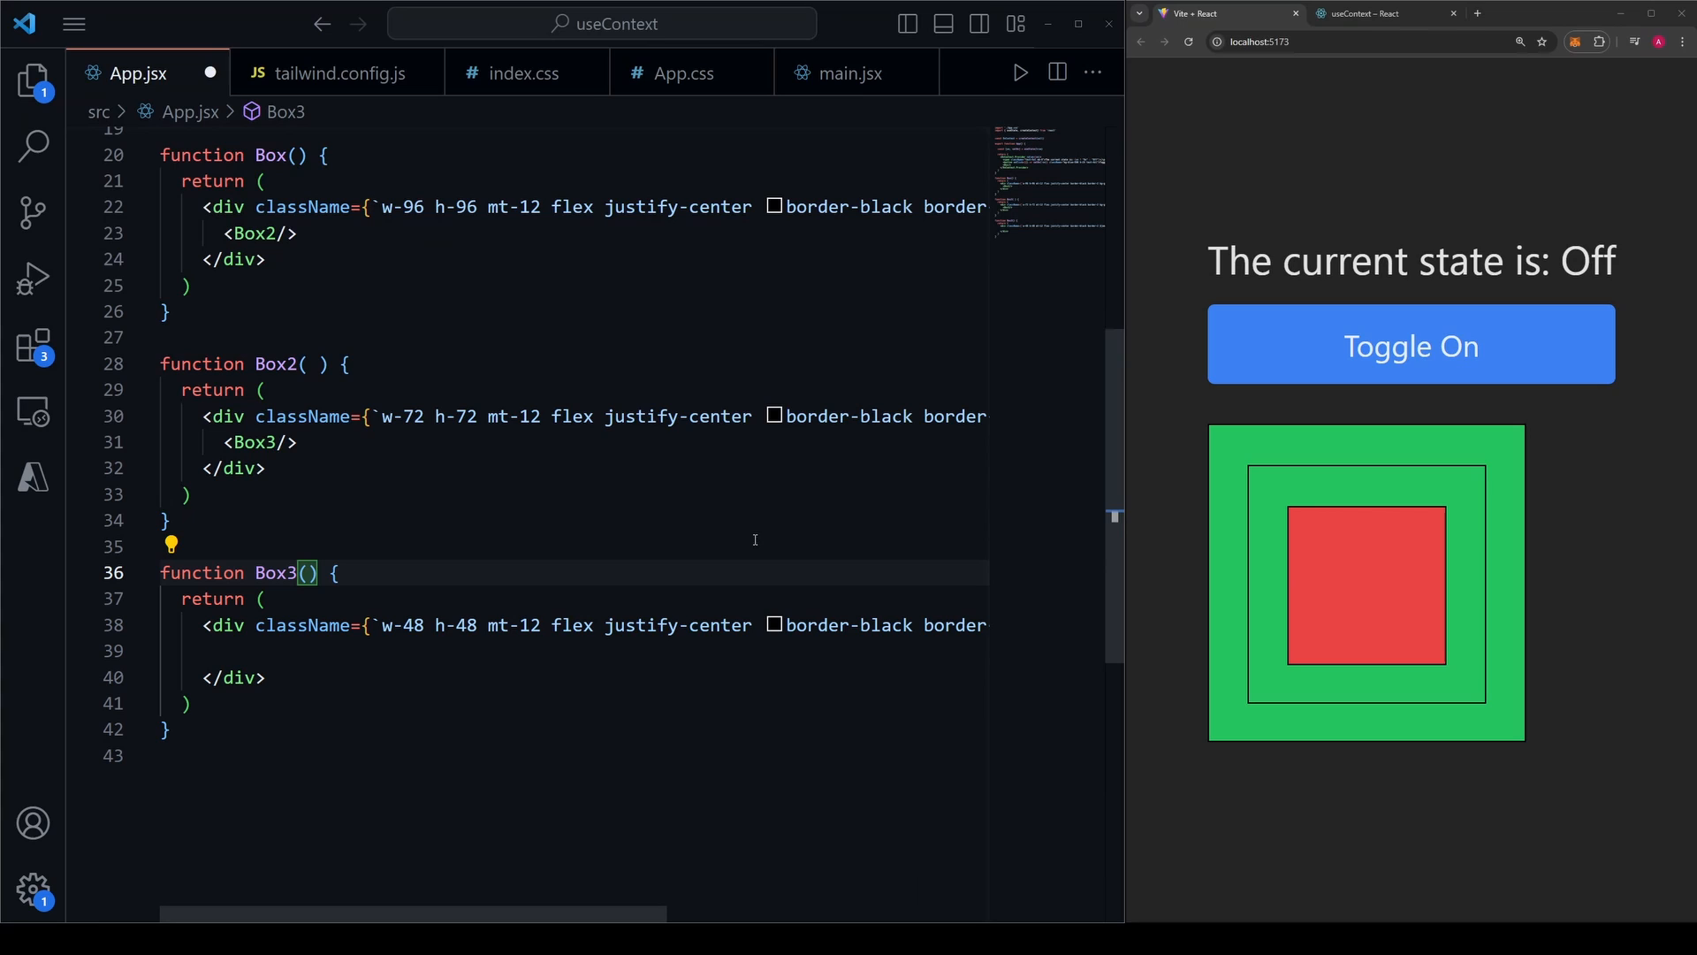
{"action": "mouse_move", "coordinate": [448, 544]}
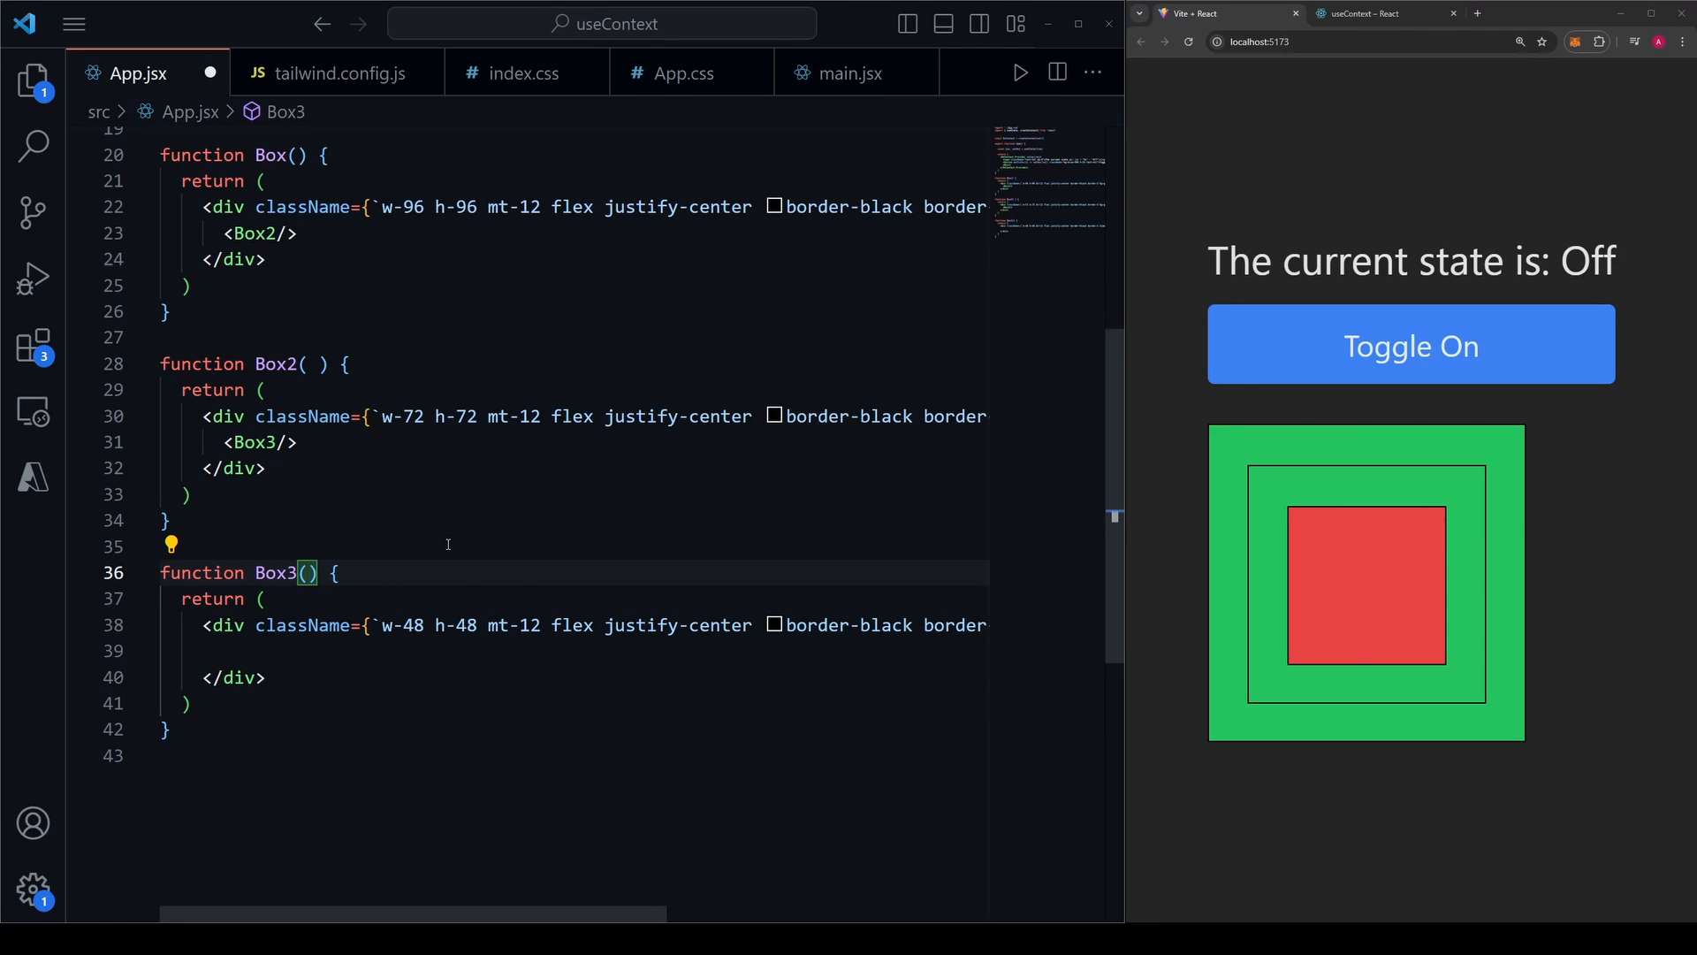
Import useContext and start Box3 with const on = useContext(OnContext).
{"action": "scroll", "scroll_direction": "up", "scroll_amount": 3}
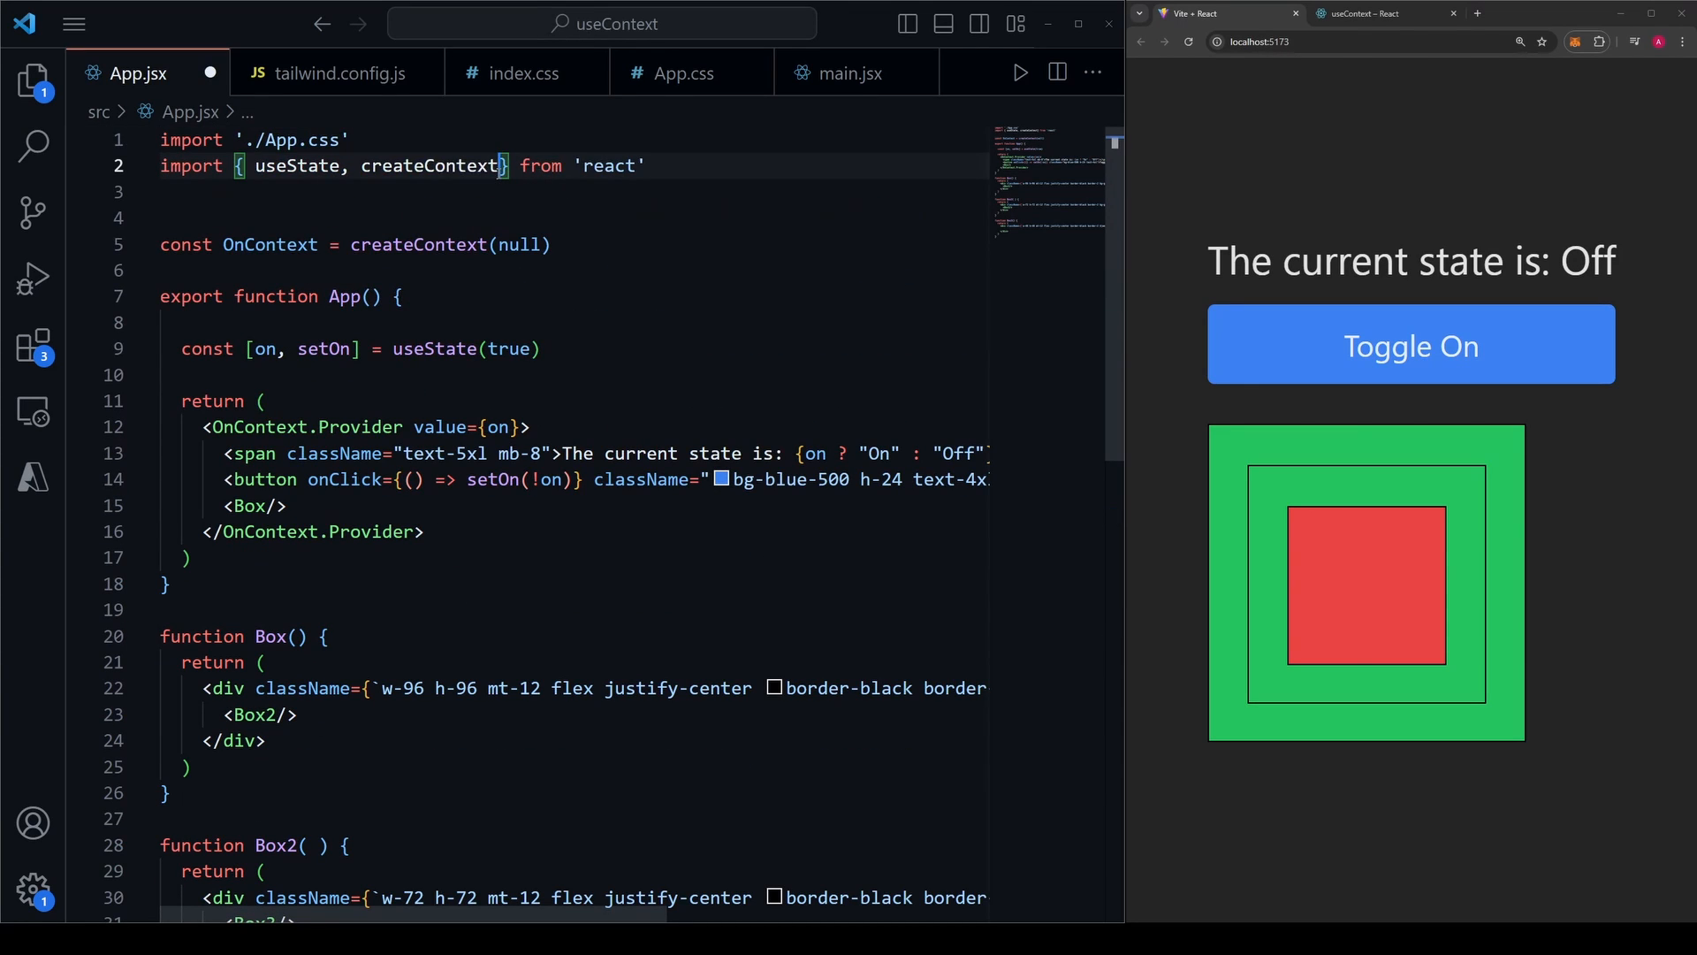
{"action": "type", "text": ", useContext"}
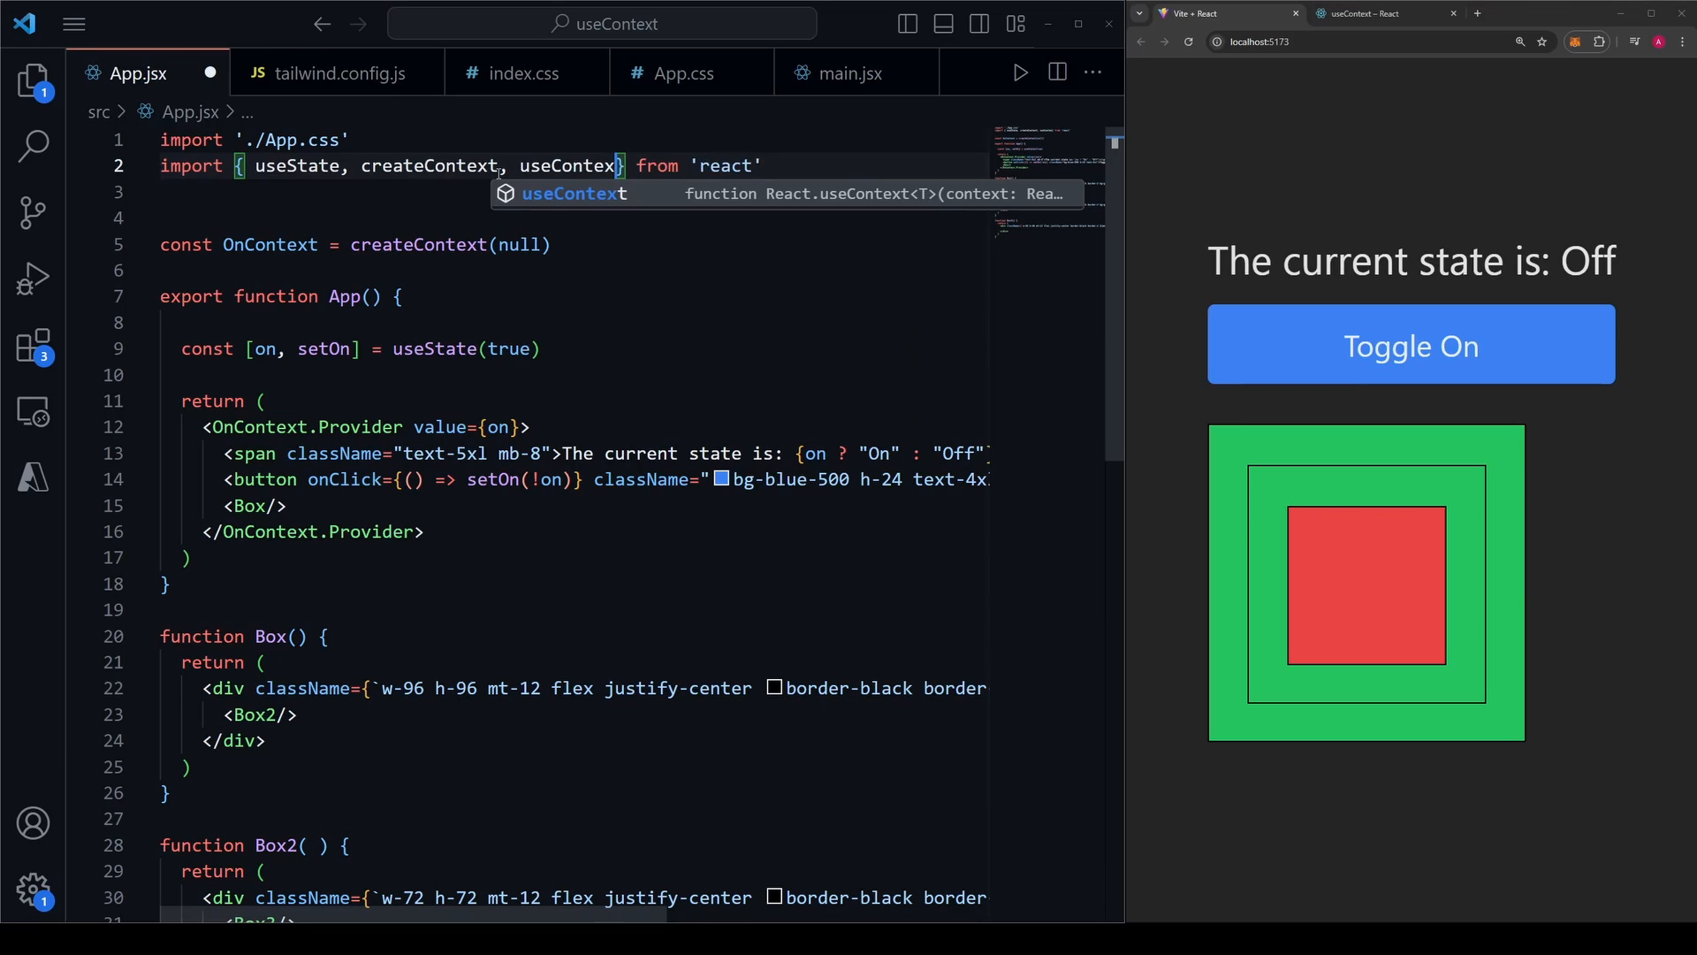
{"action": "scroll", "scroll_direction": "down", "scroll_amount": 3}
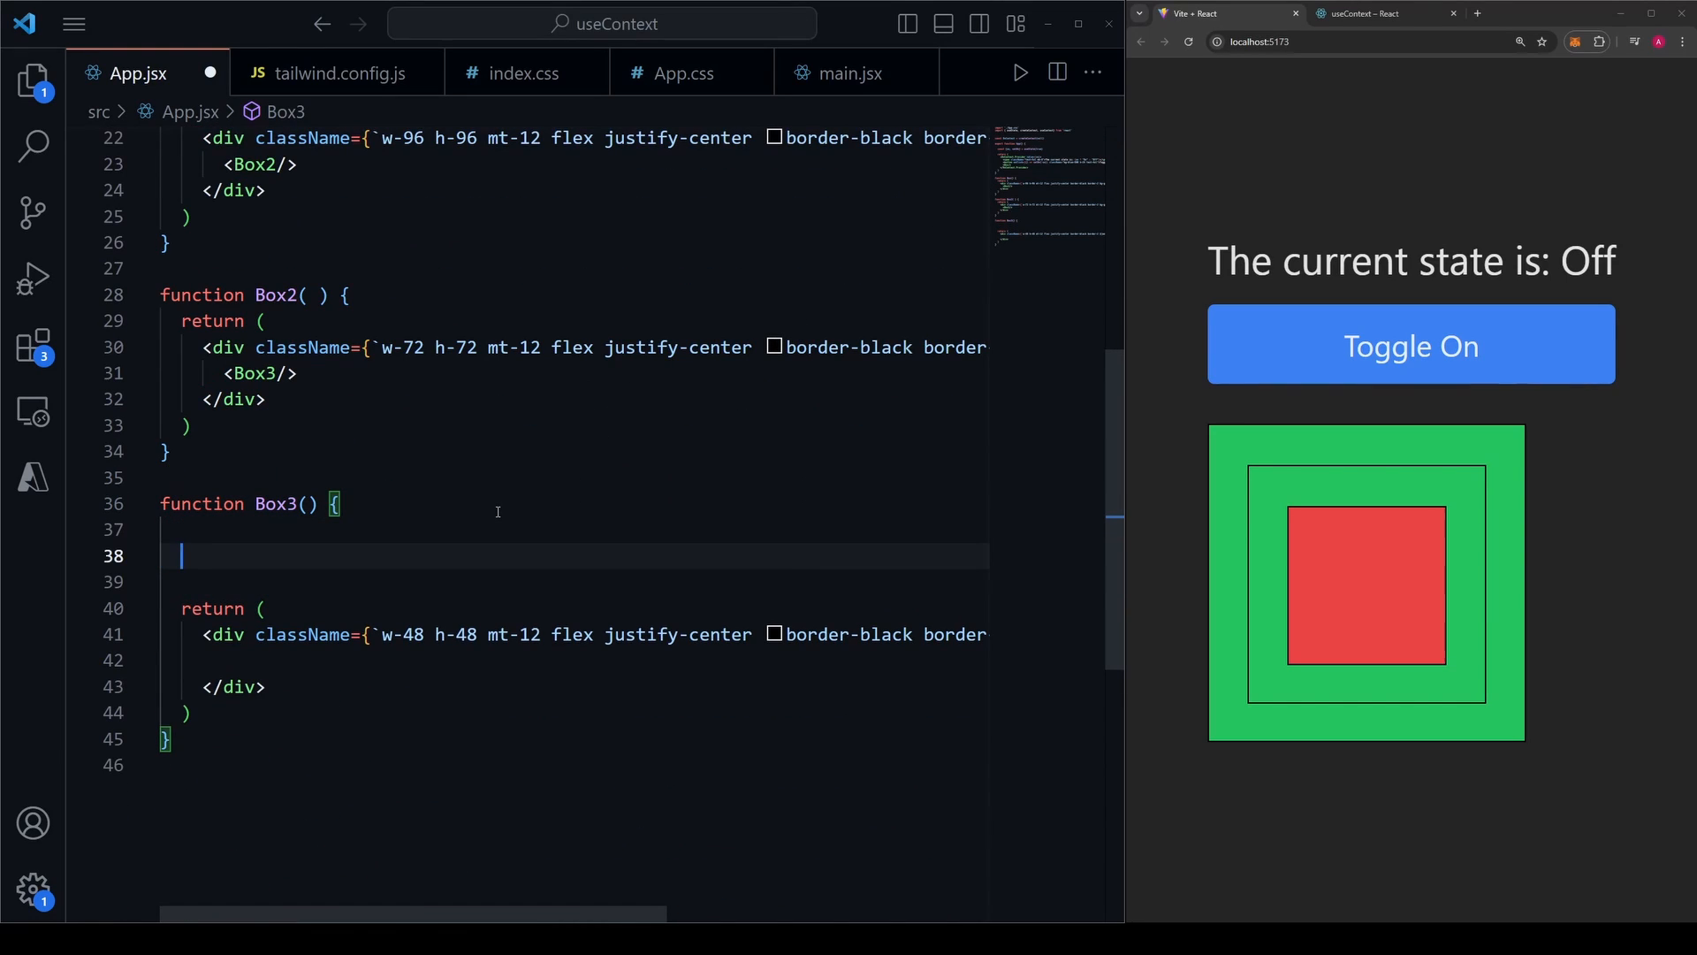
{"action": "type", "text": "const on"}
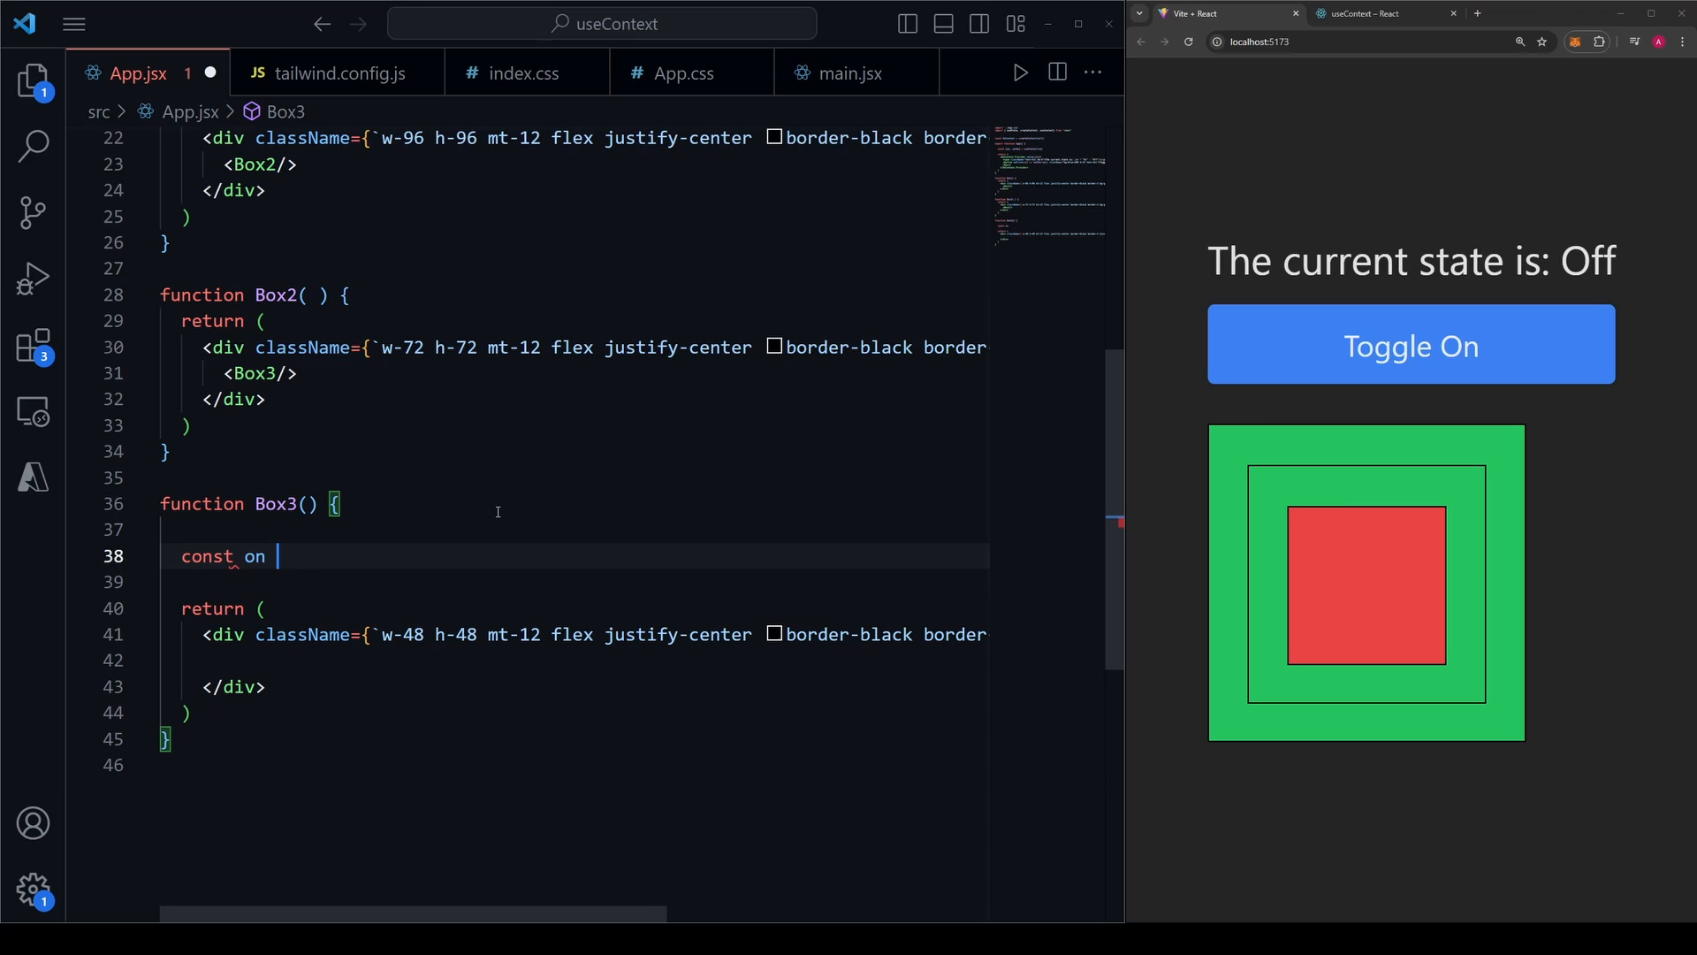
{"action": "type", "text": "= useContext("}
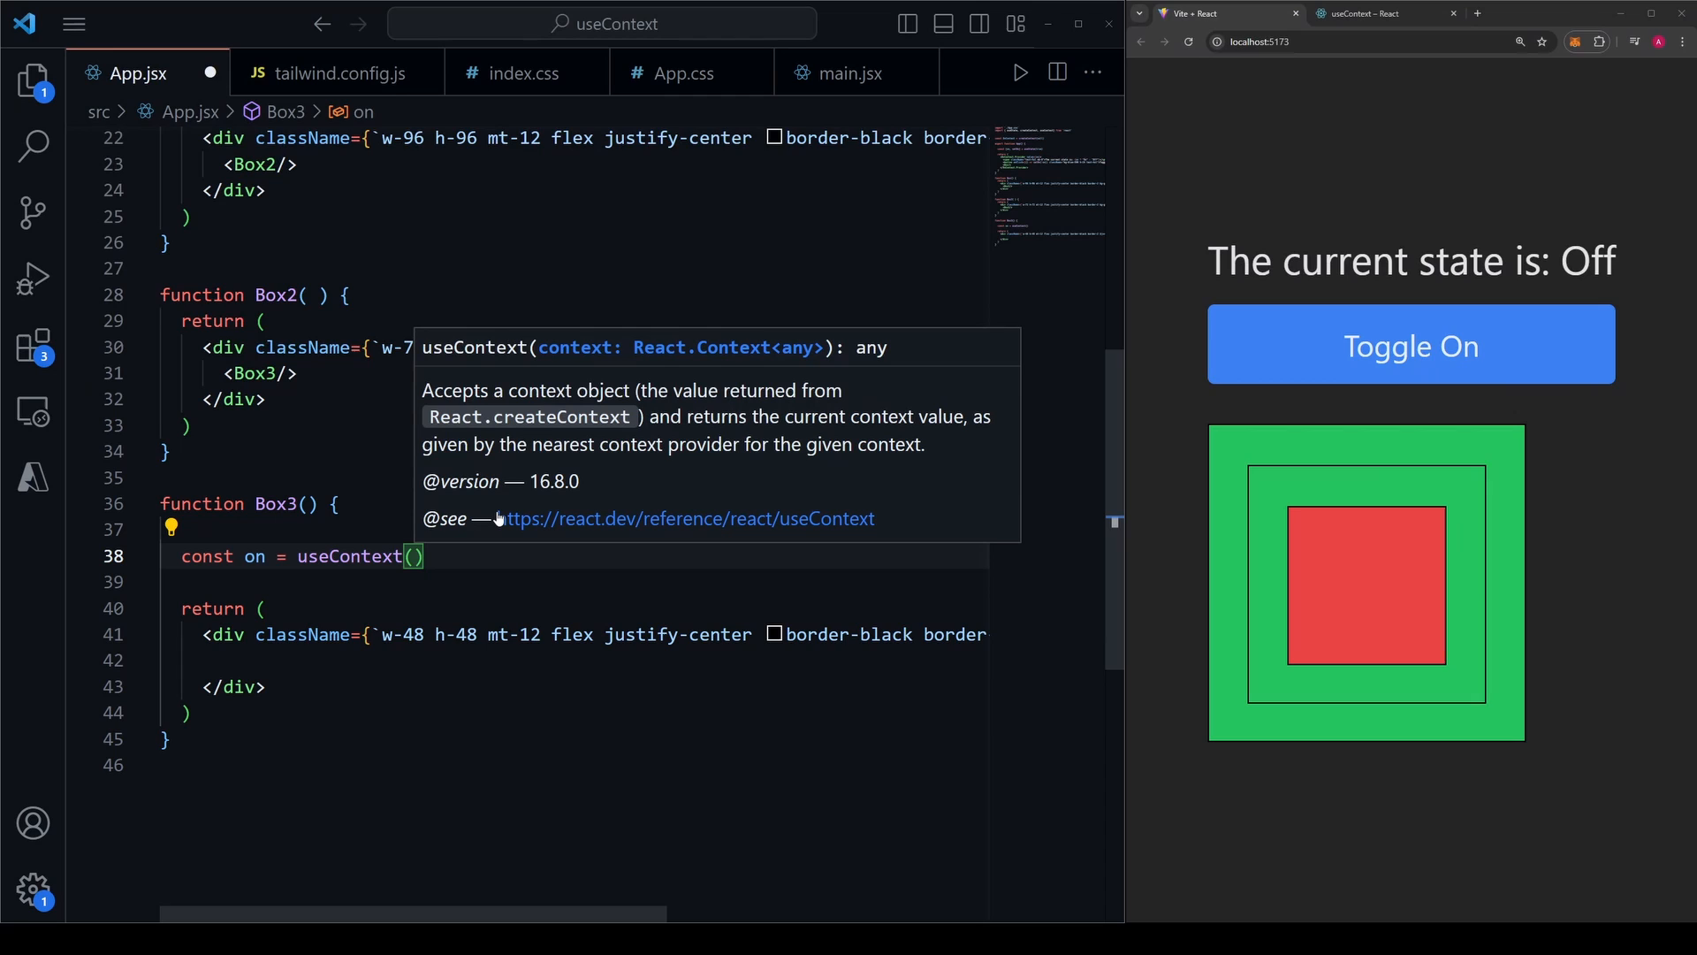
{"action": "type", "text": "OnContext"}
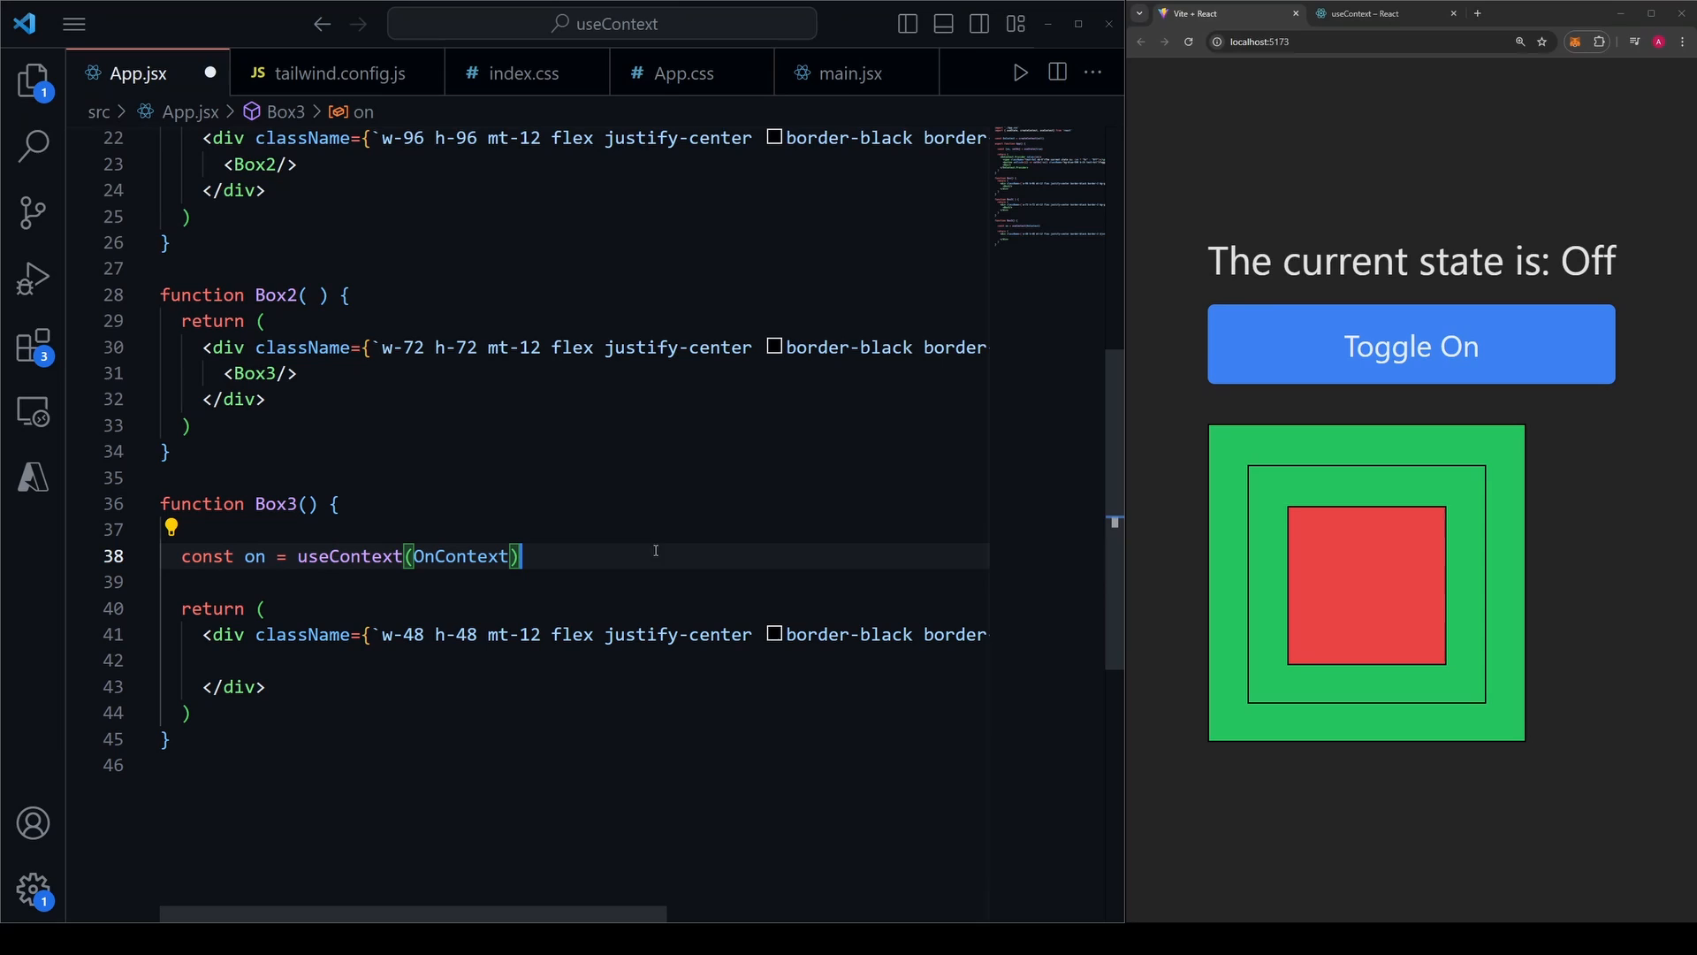
Toggle the page On and Off twice to confirm the innermost square follows state.
{"action": "left_click", "coordinate": [1409, 346]}
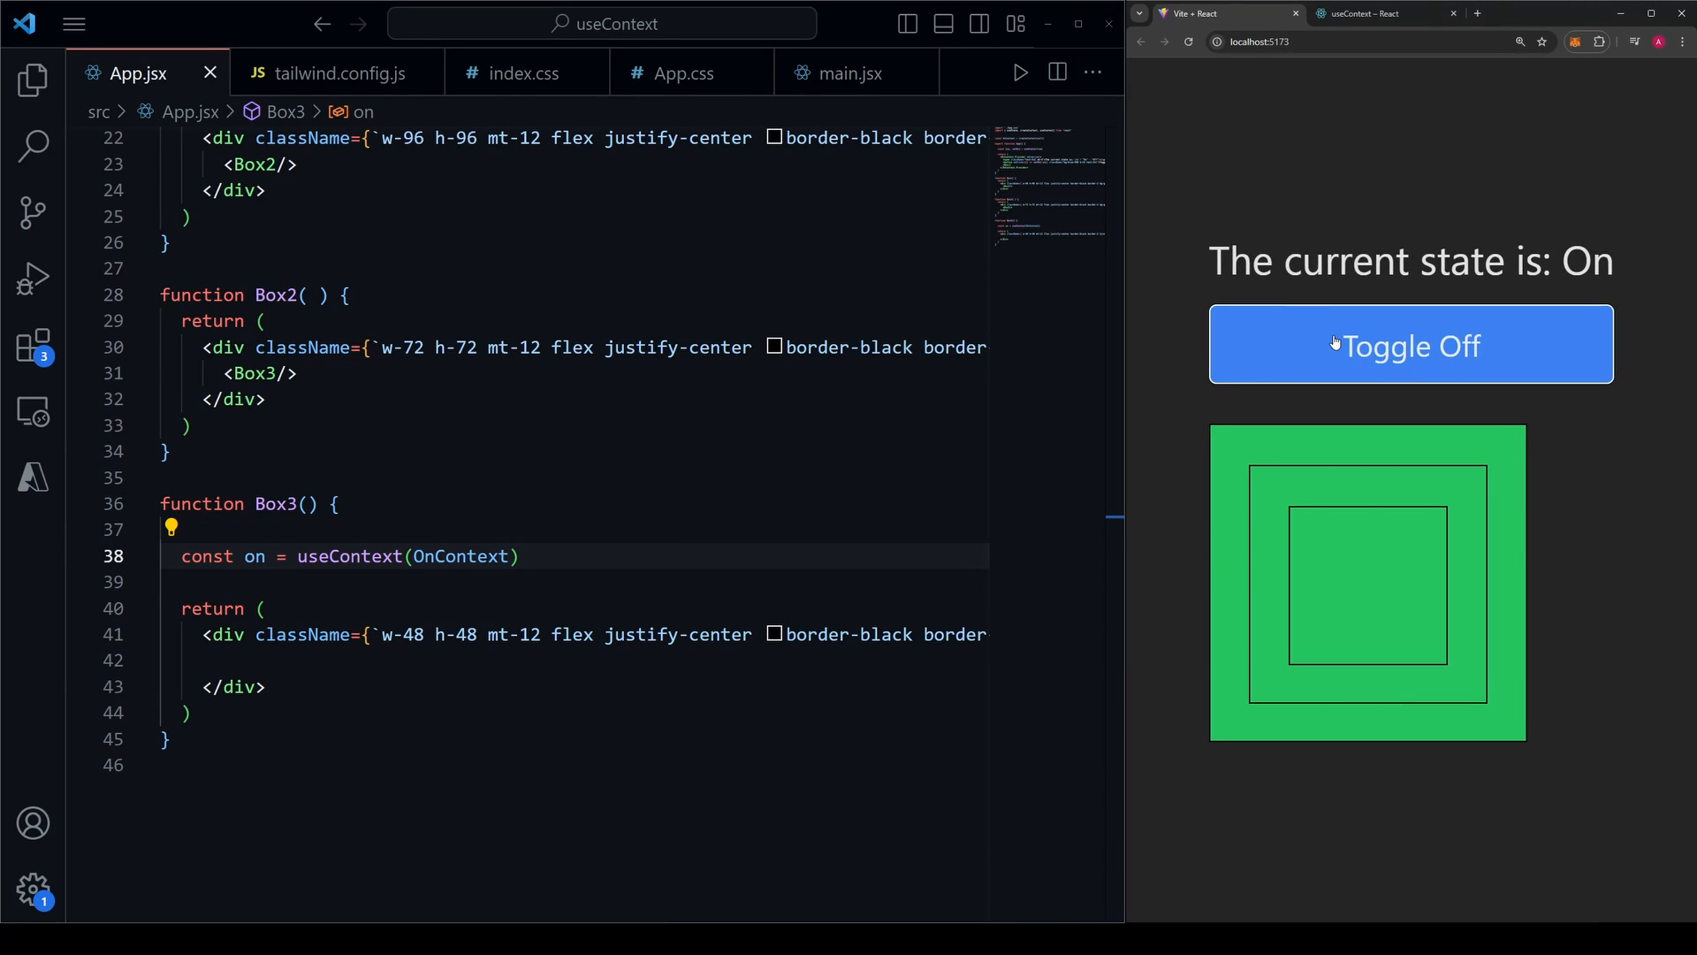
{"action": "left_click", "coordinate": [1409, 344]}
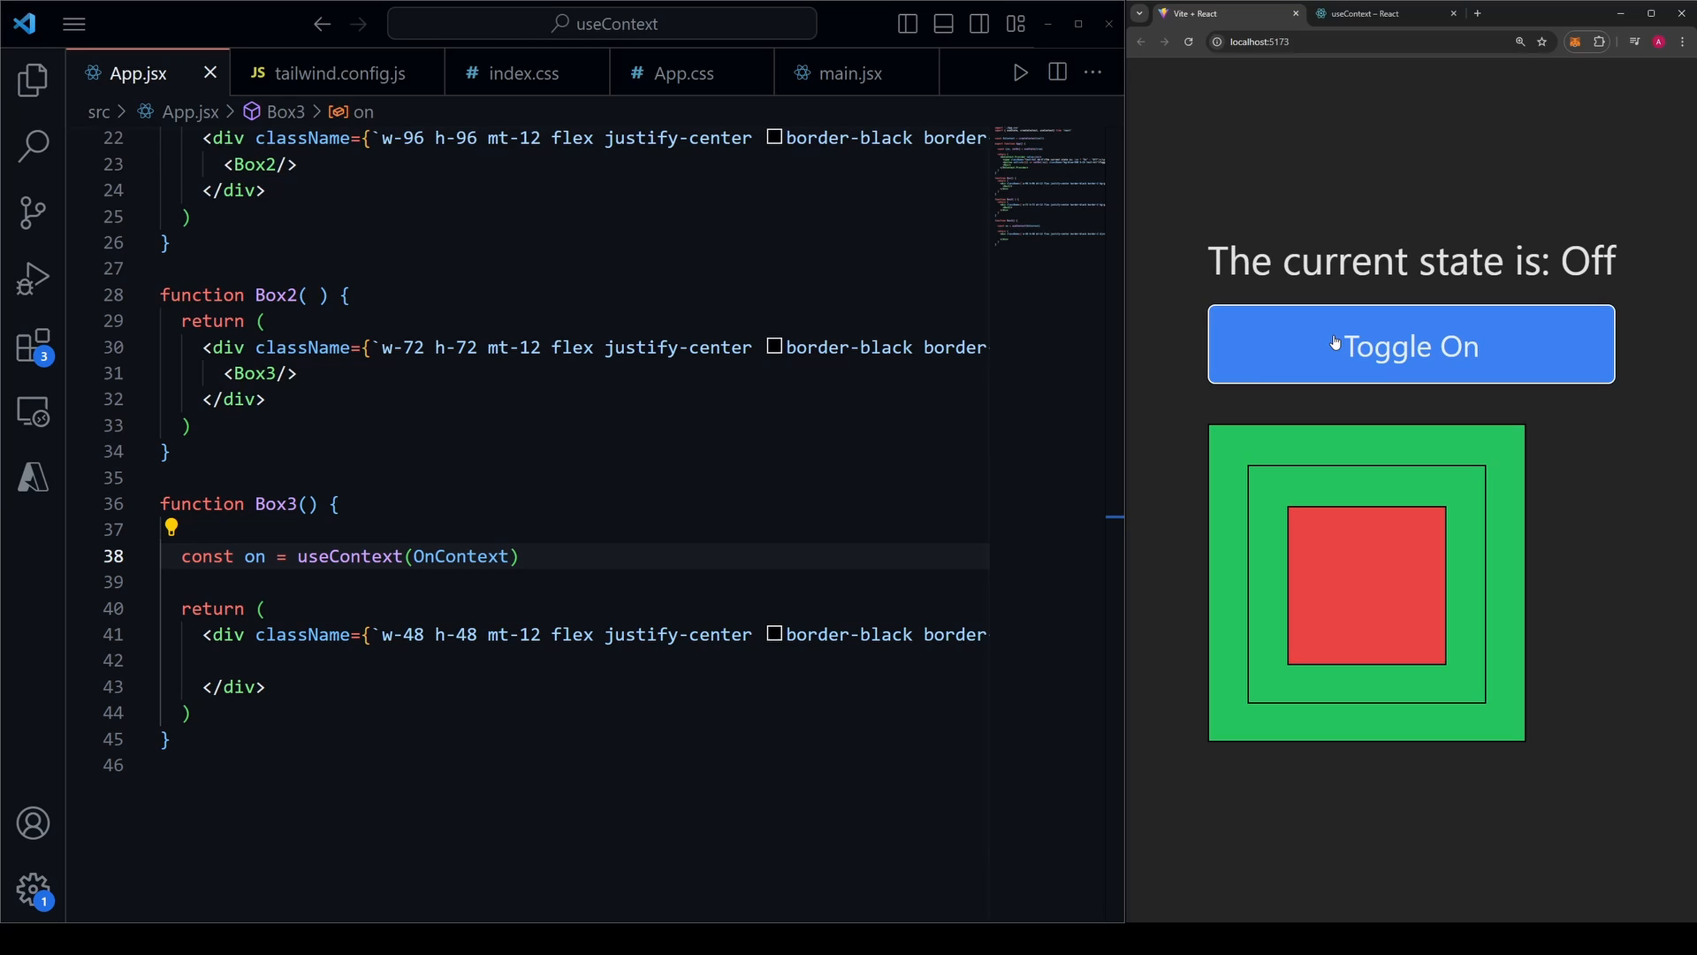
{"action": "left_click", "coordinate": [1409, 345]}
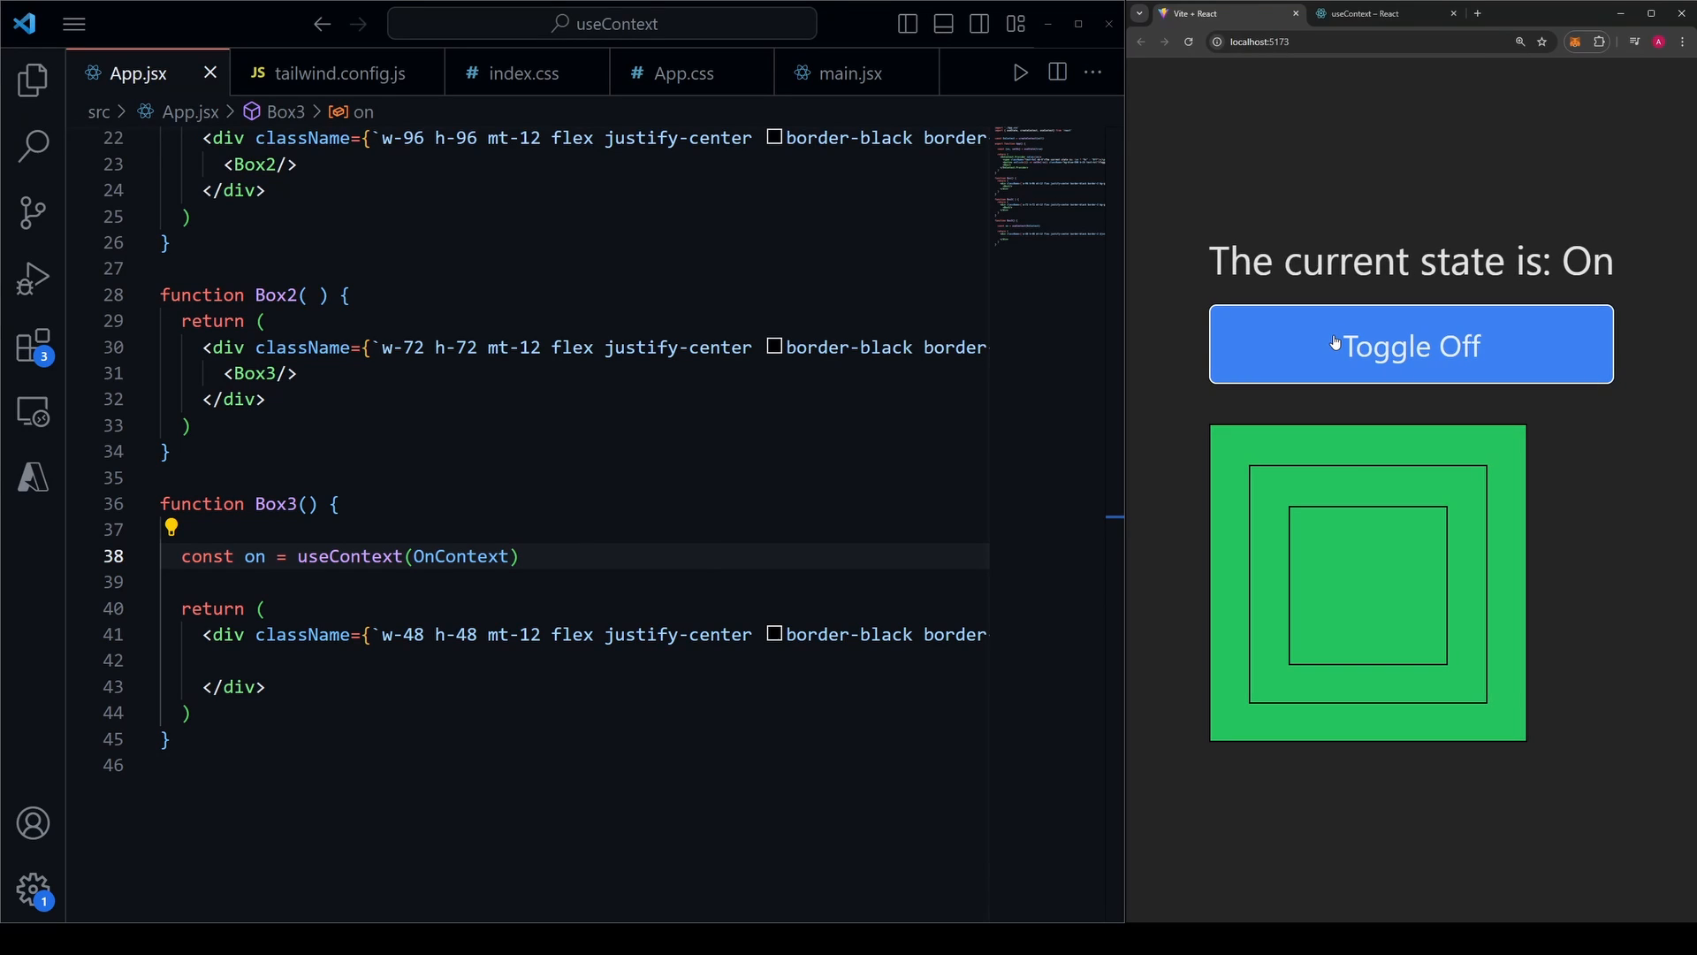
{"action": "left_click", "coordinate": [1409, 344]}
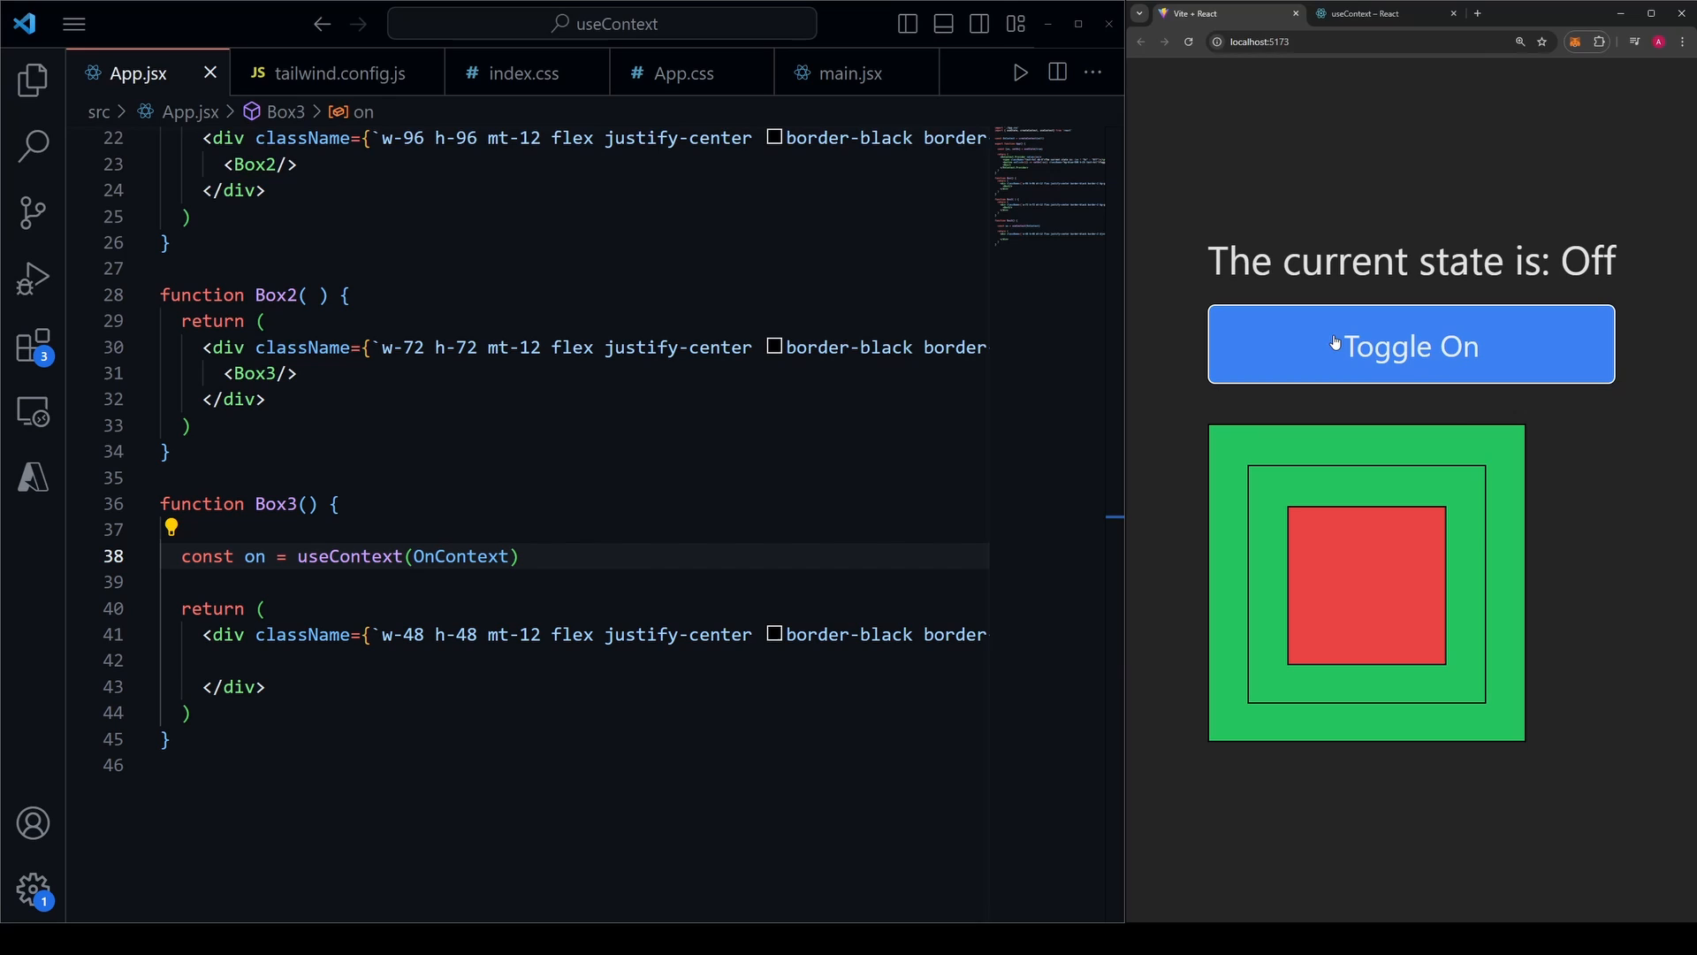
{"action": "scroll", "scroll_direction": "up", "scroll_amount": 3}
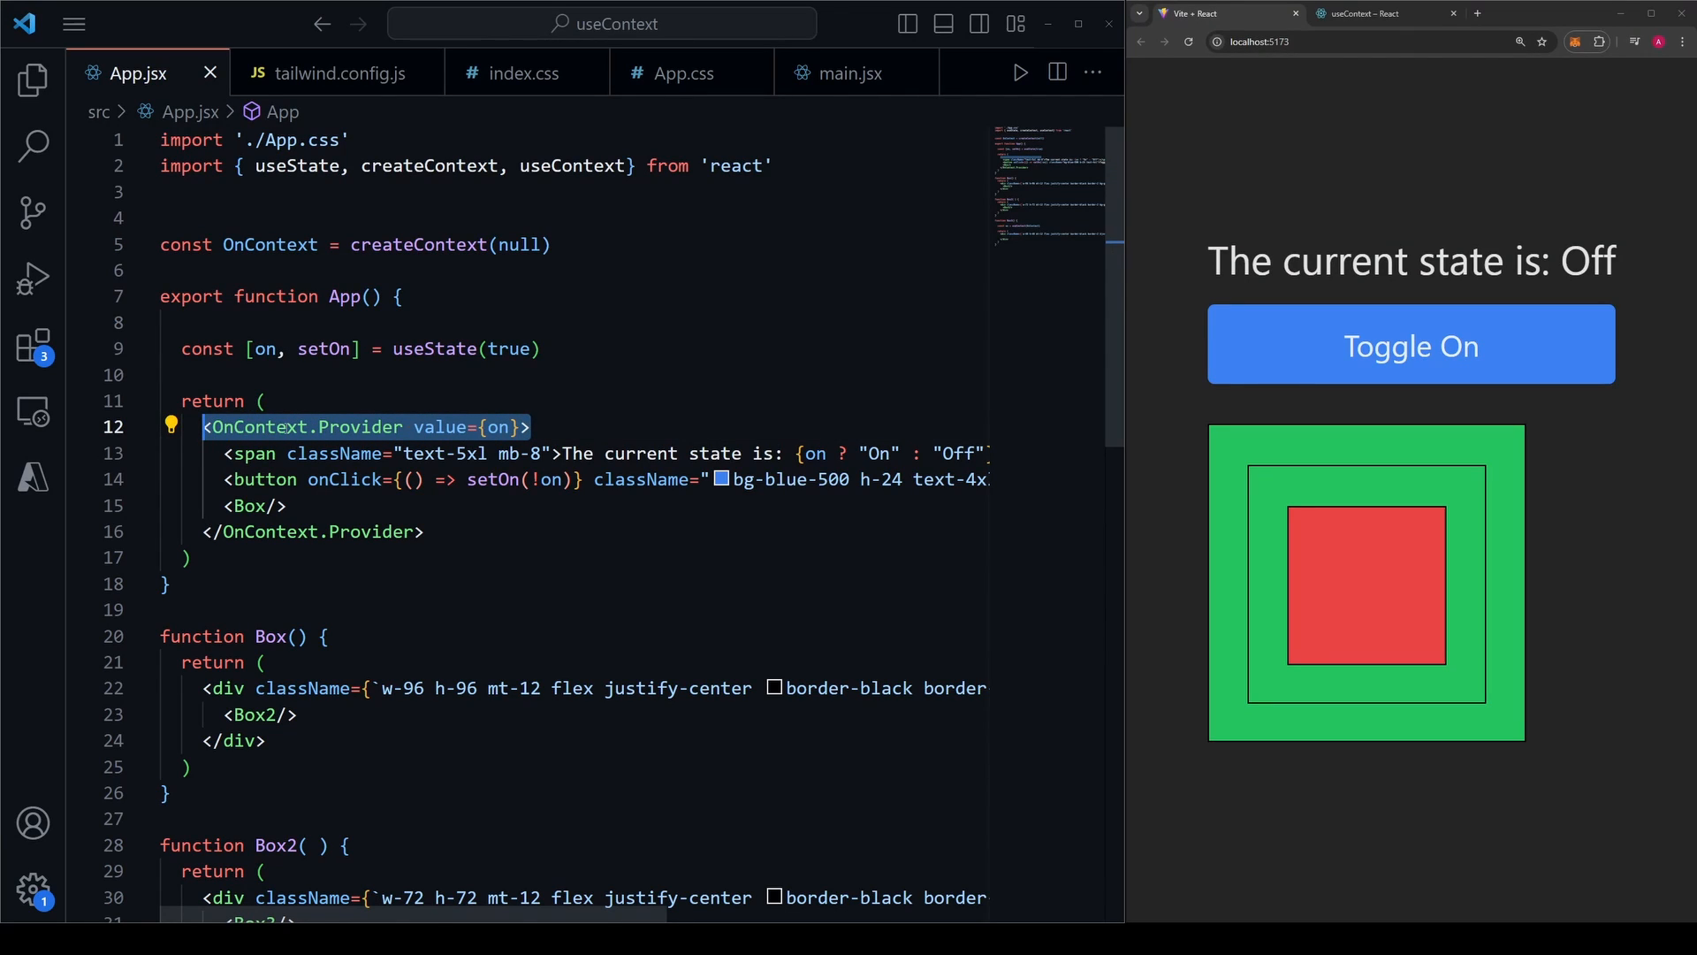
{"action": "double_click", "coordinate": [467, 426]}
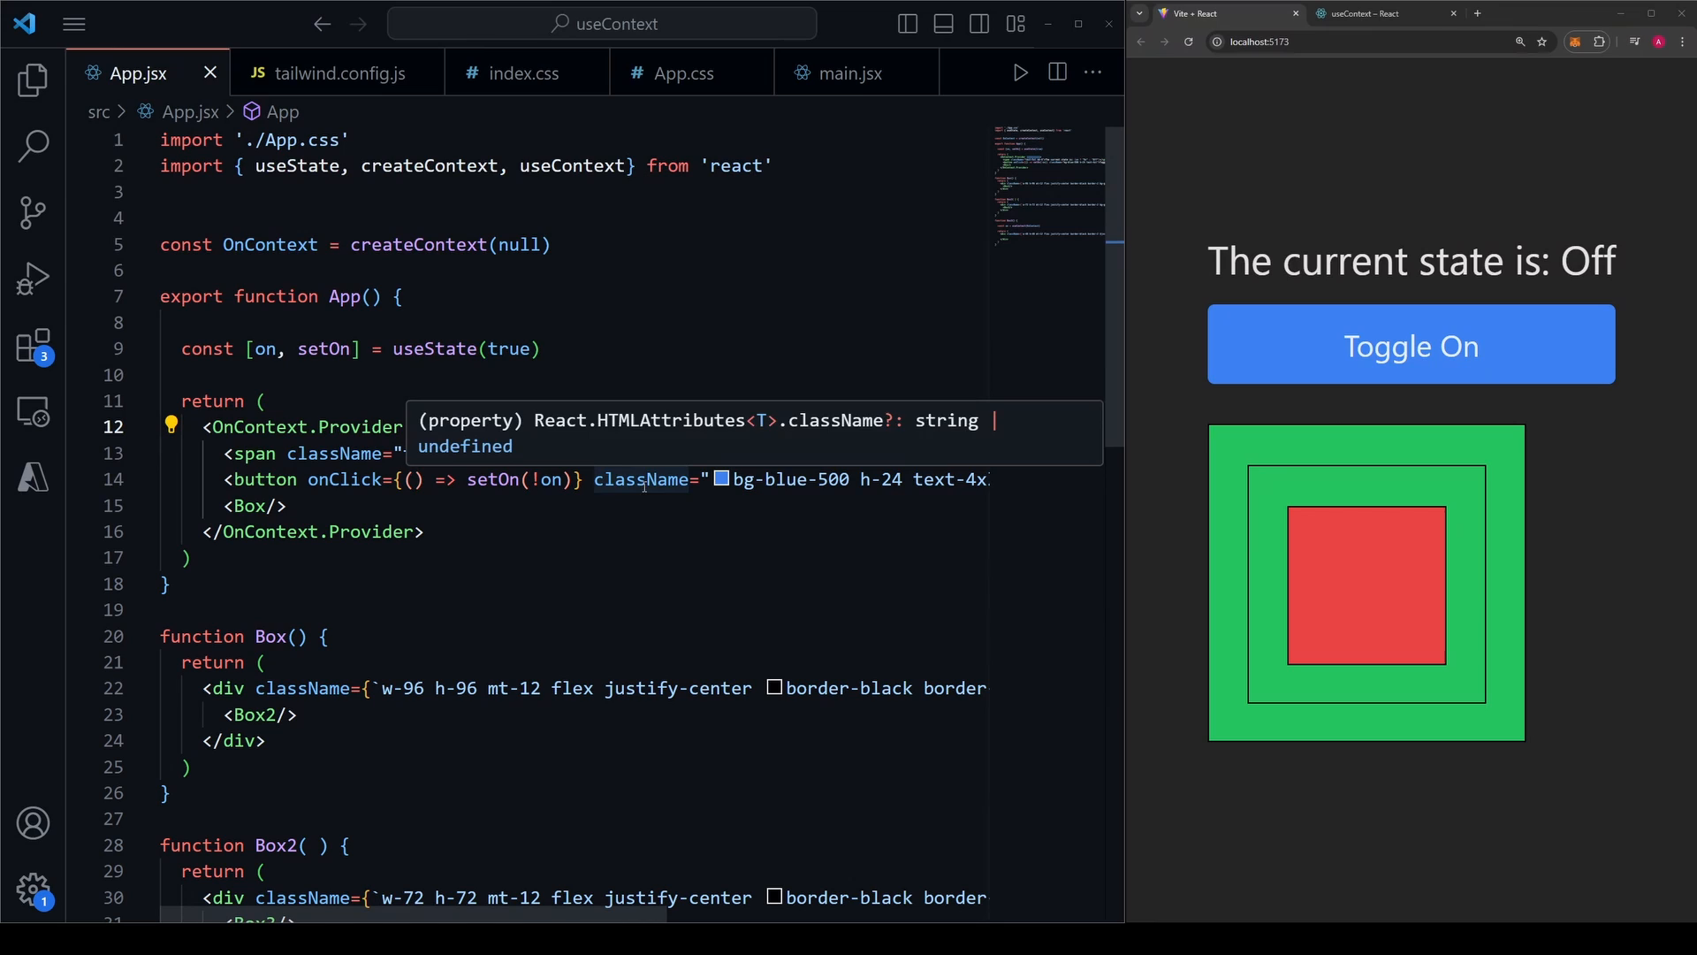
{"action": "scroll", "scroll_direction": "down", "scroll_amount": 3}
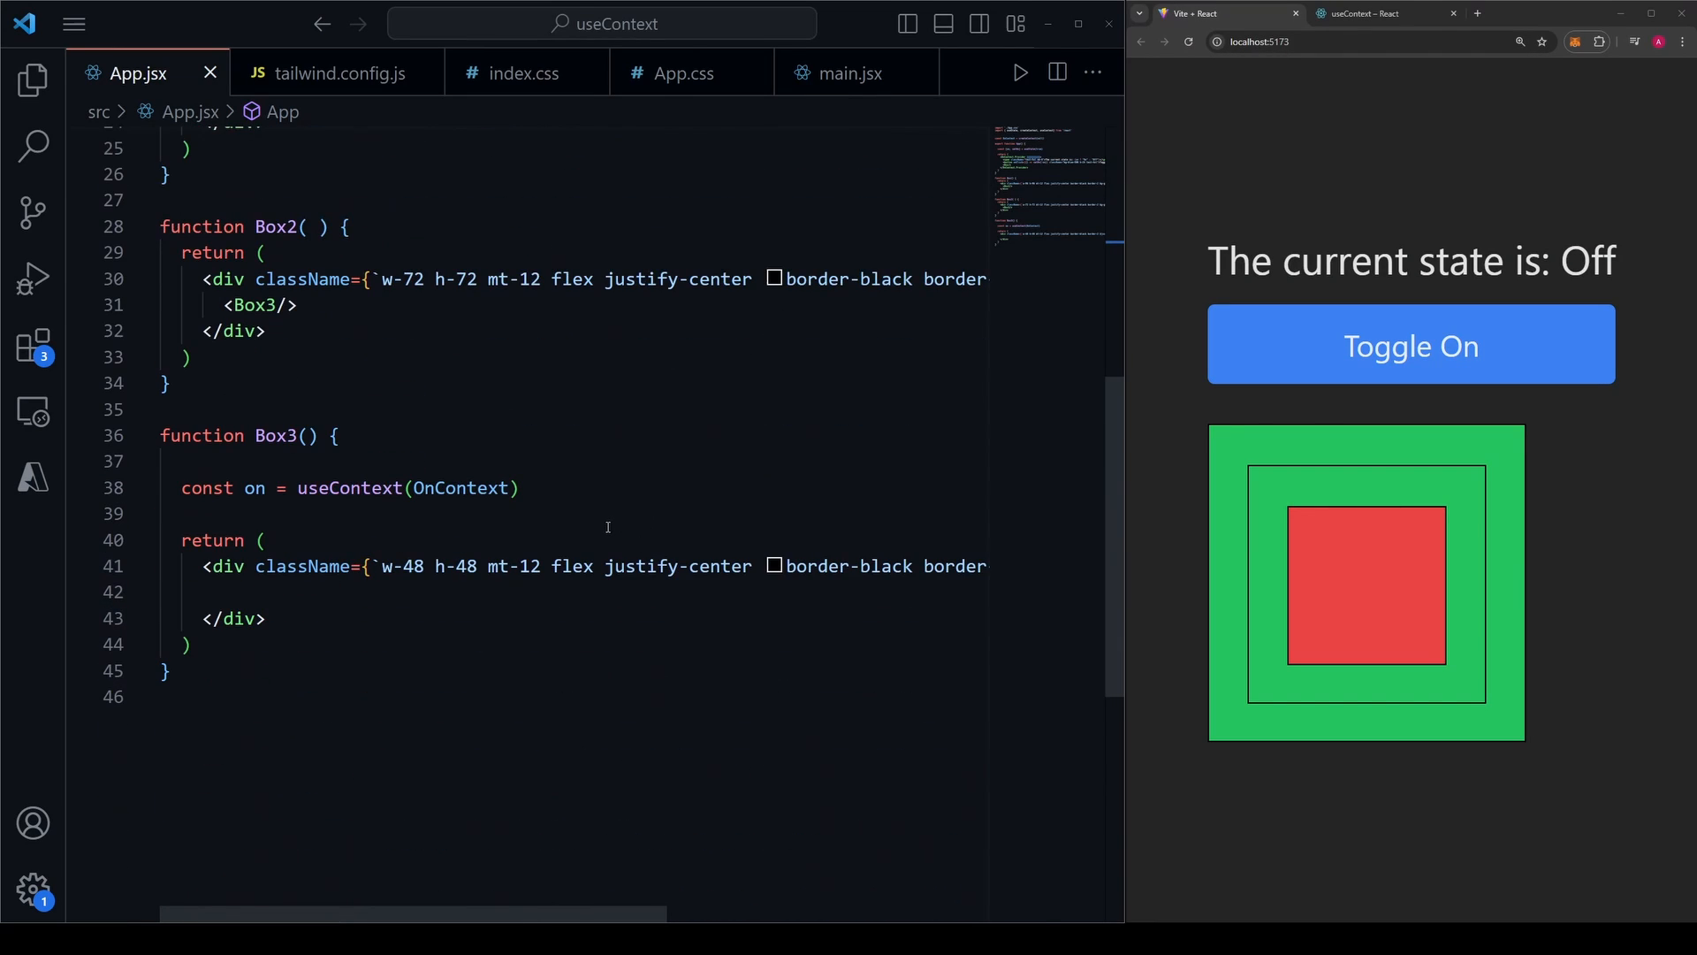
{"action": "left_click", "coordinate": [260, 540]}
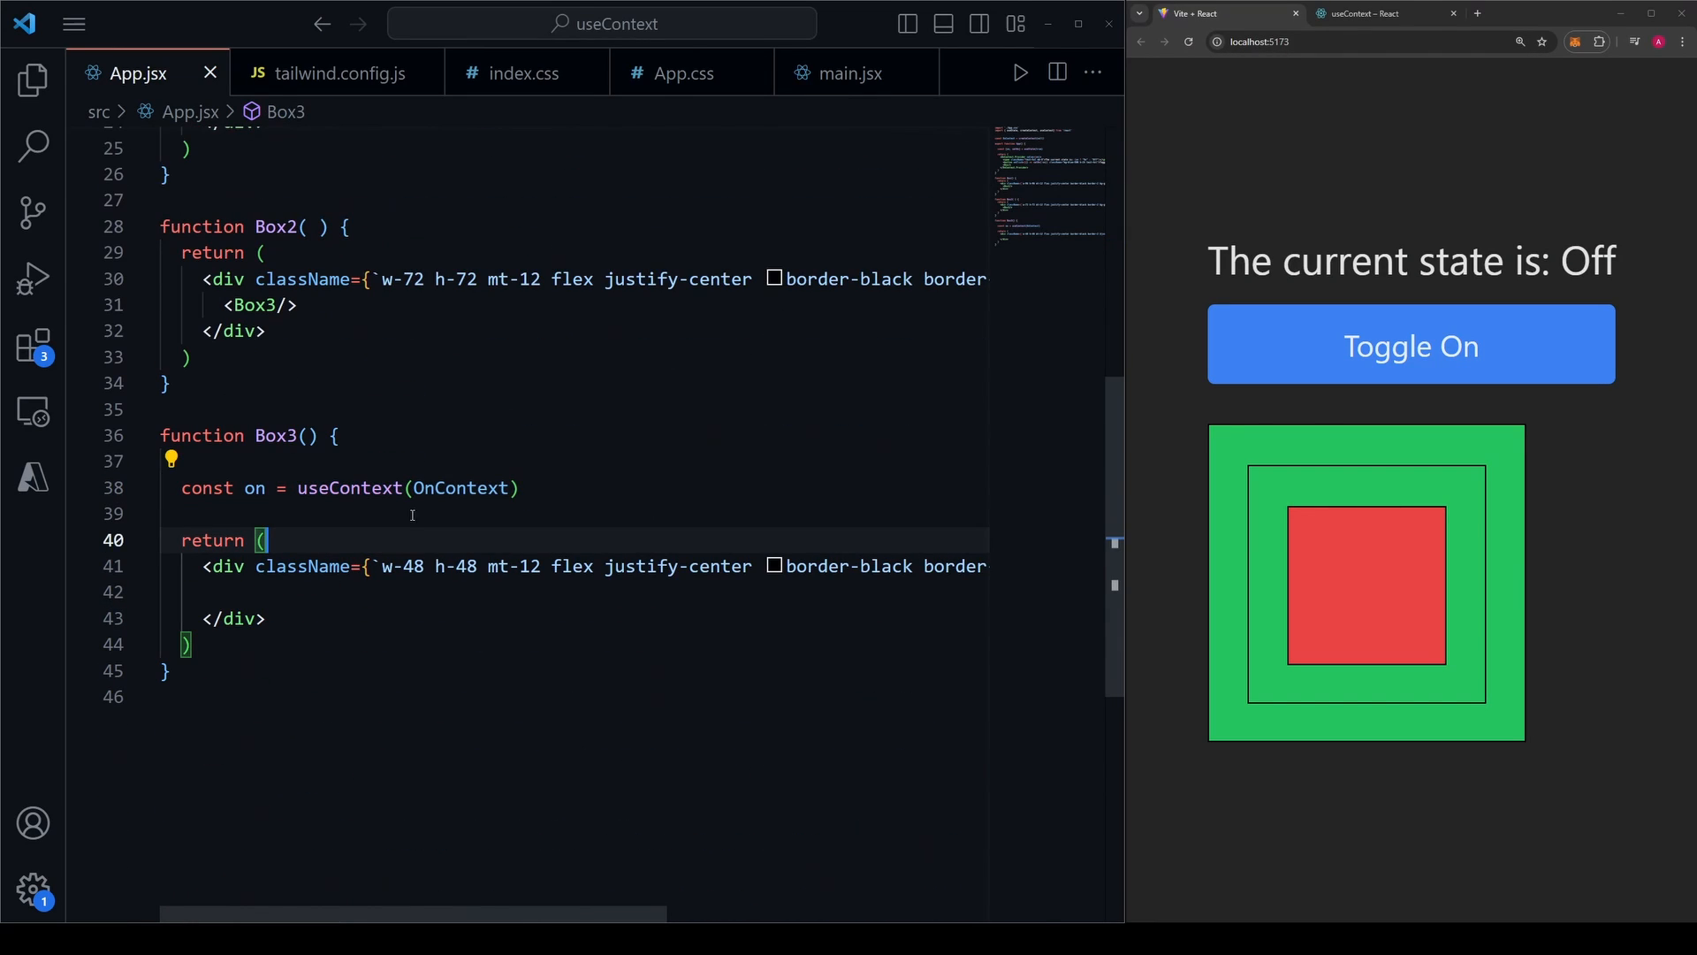
{"action": "double_click", "coordinate": [460, 488]}
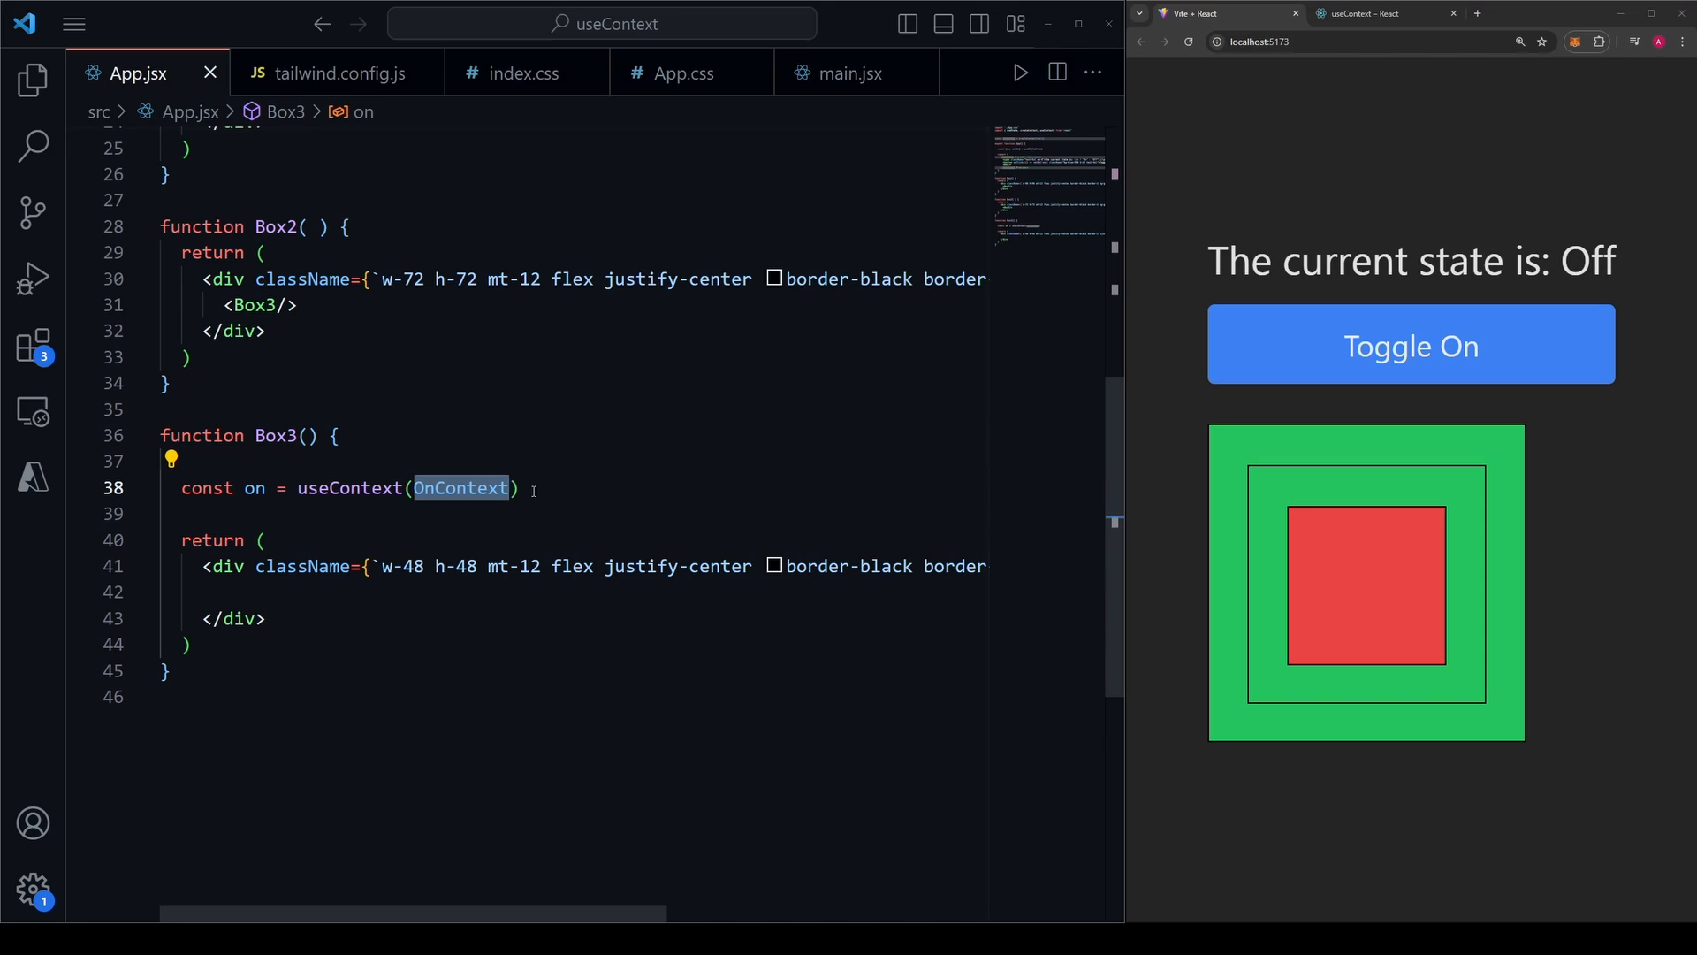
{"action": "mouse_move", "coordinate": [584, 492]}
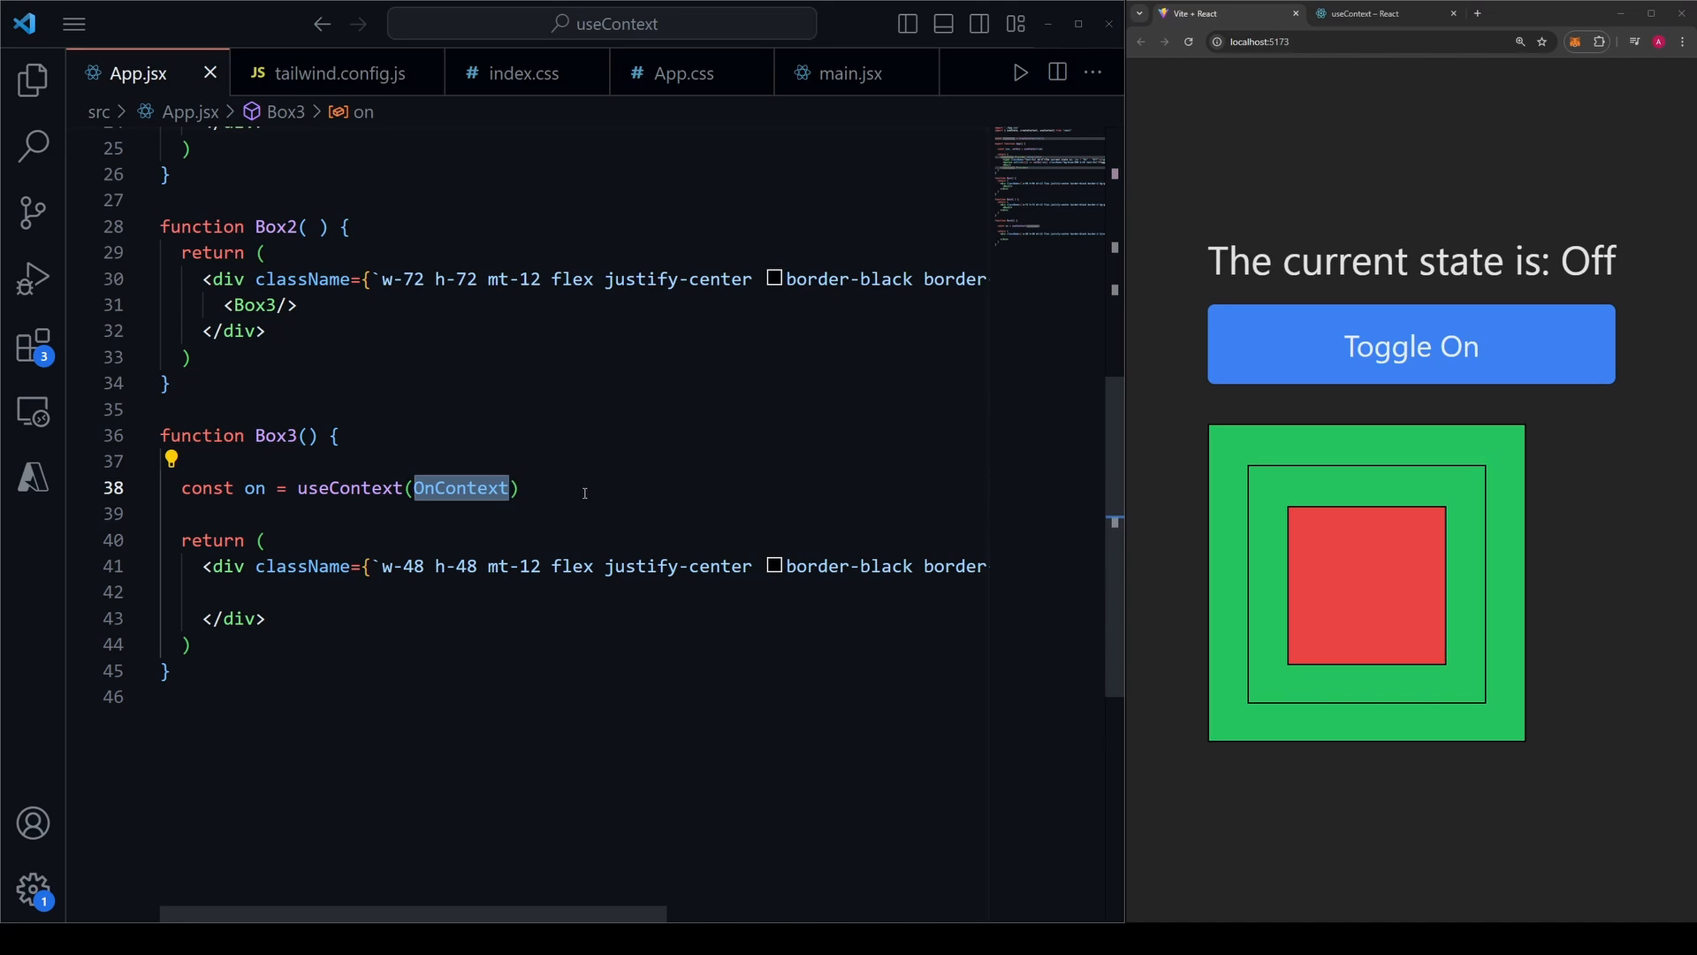
{"action": "left_click", "coordinate": [584, 488]}
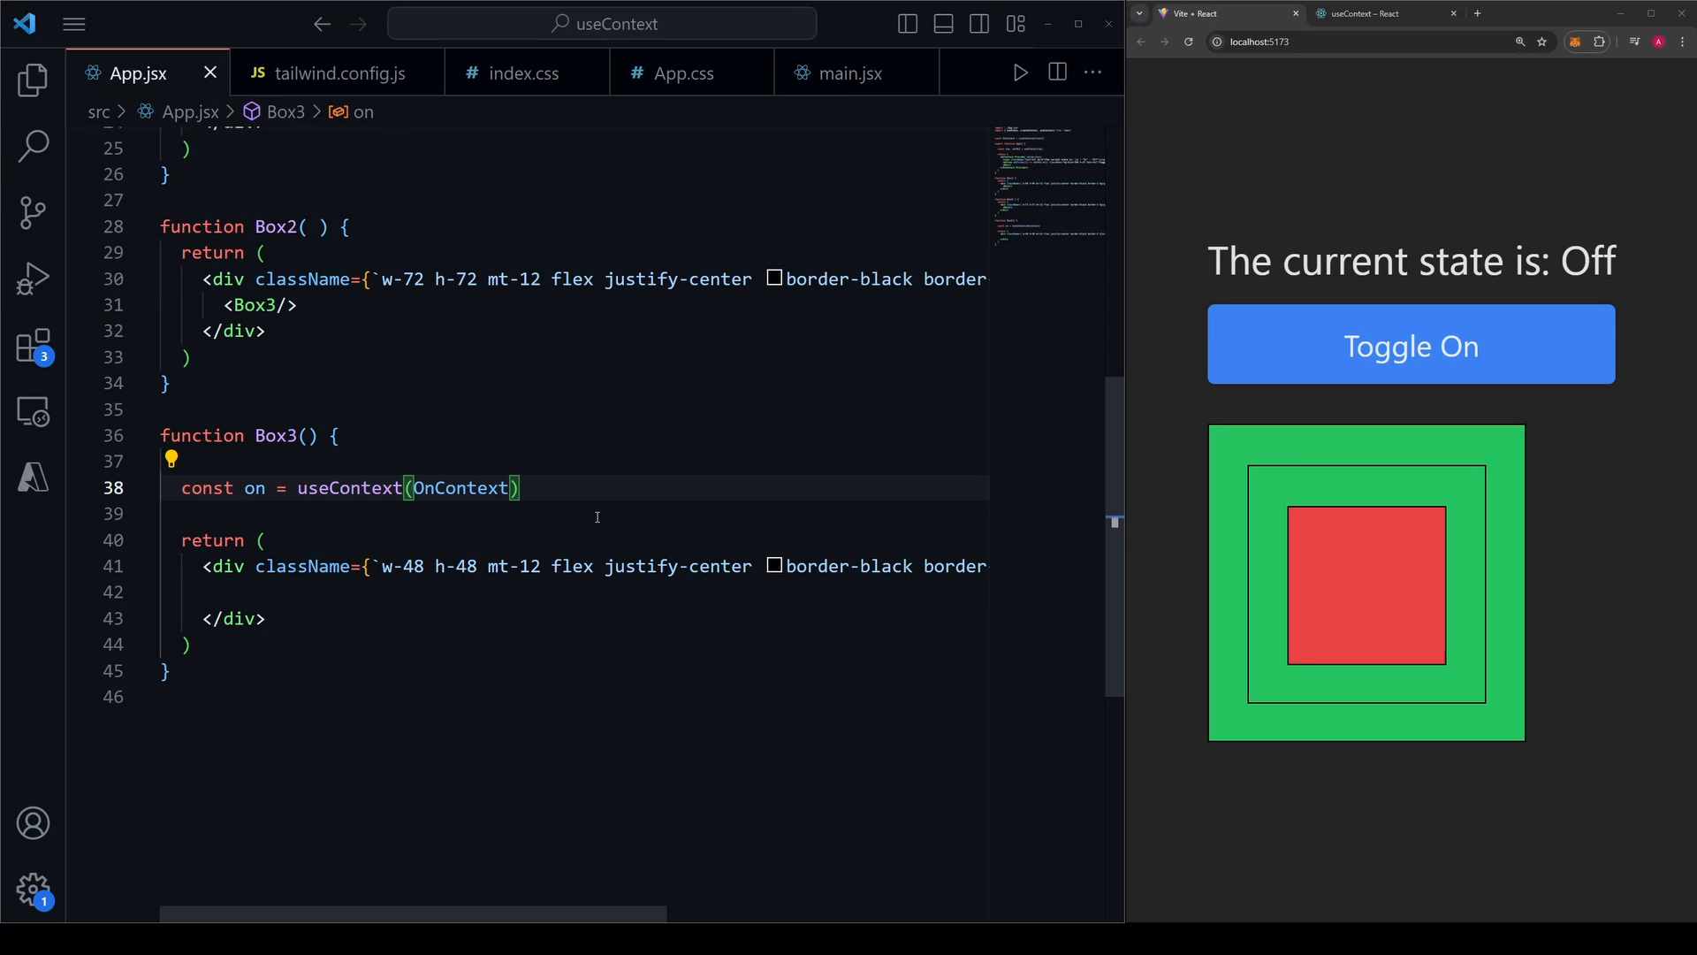
{"action": "scroll", "scroll_direction": "up", "scroll_amount": 3}
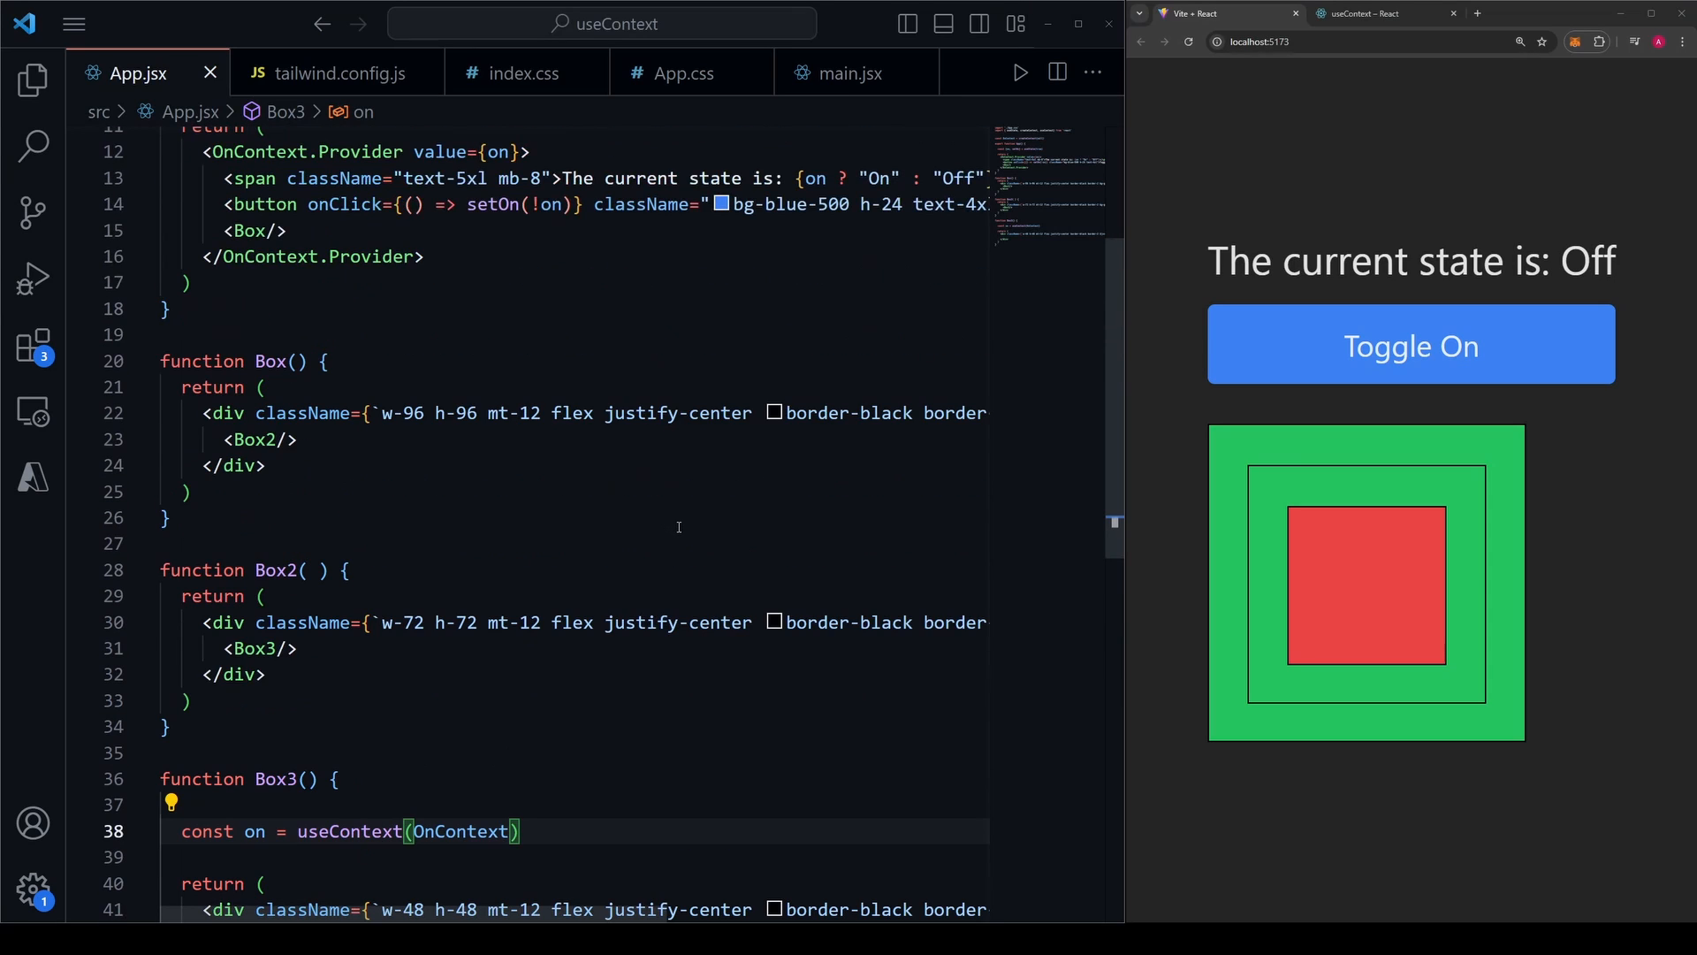
{"action": "scroll", "scroll_direction": "up", "scroll_amount": 3}
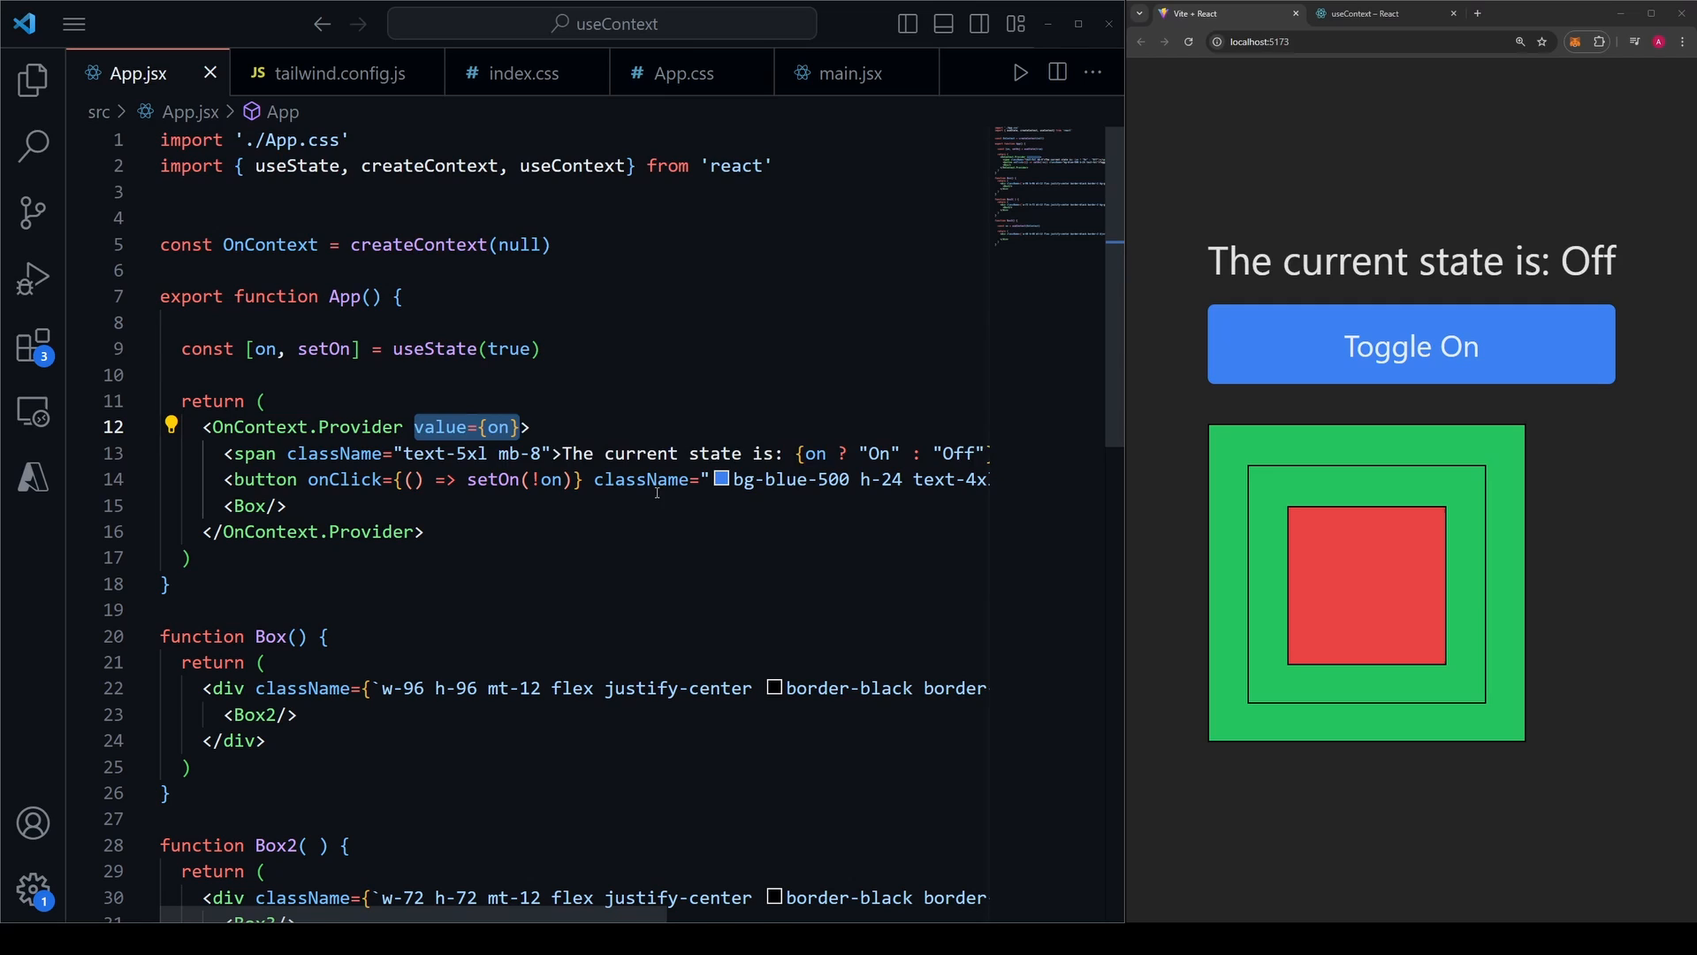
Add setOn after on in the Provider's value object.
{"action": "left_click", "coordinate": [495, 426]}
{"action": "type", "text": "{"}
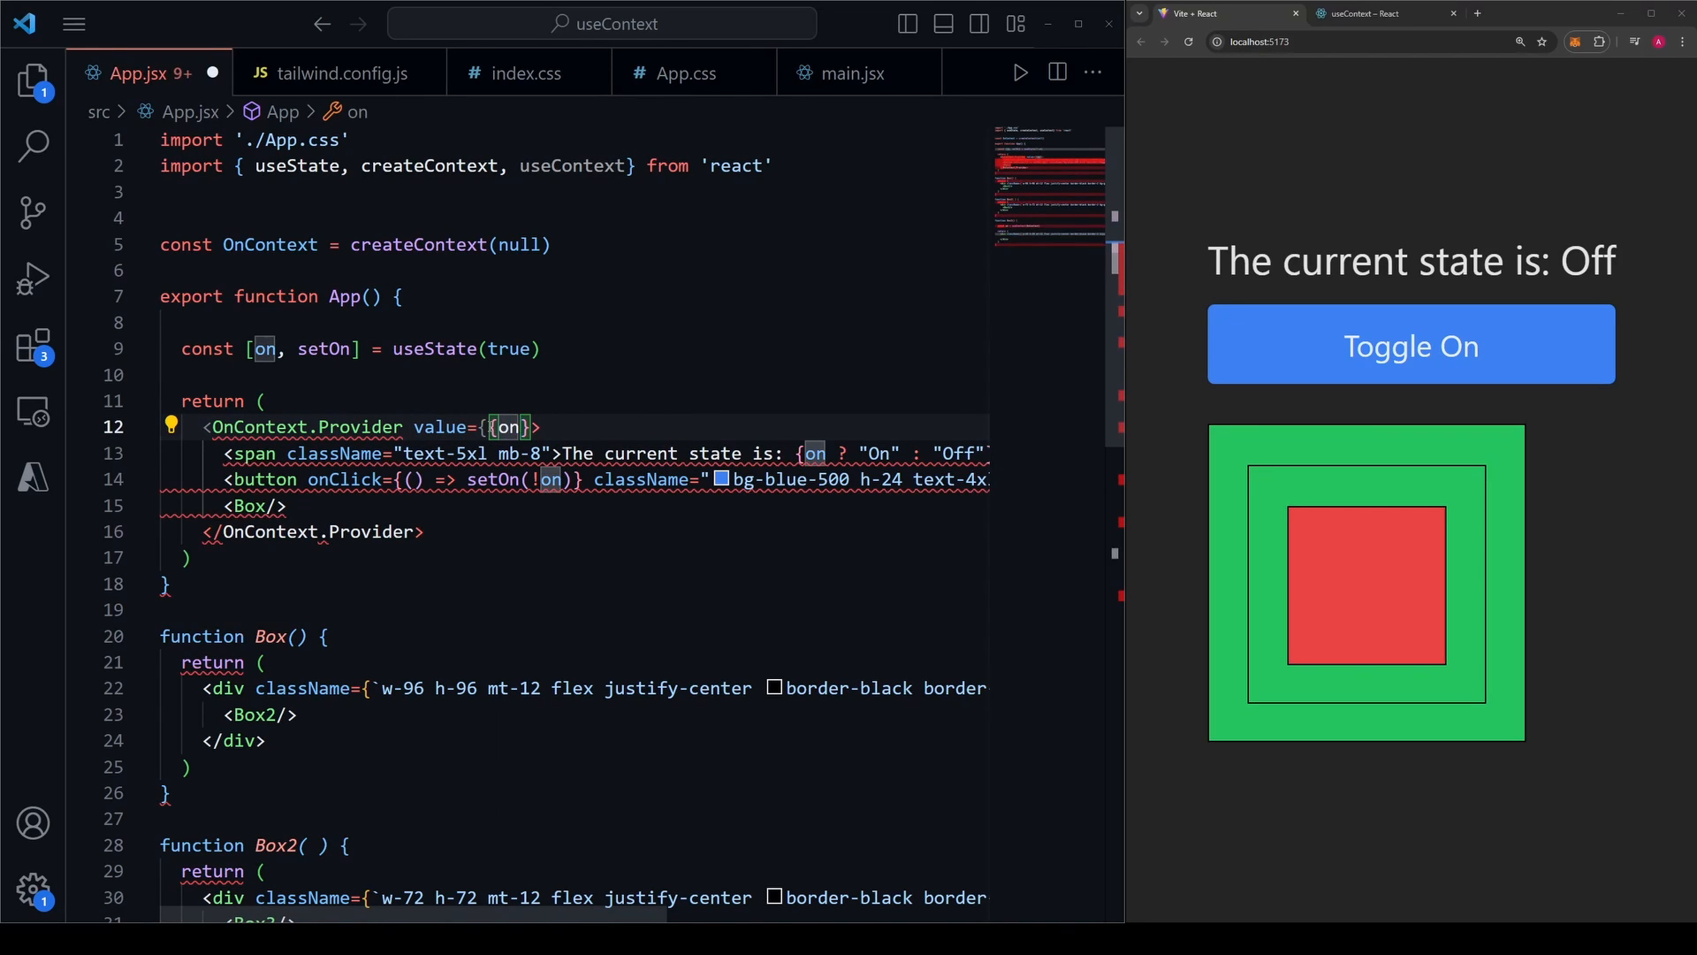
{"action": "type", "text": ", setOn"}
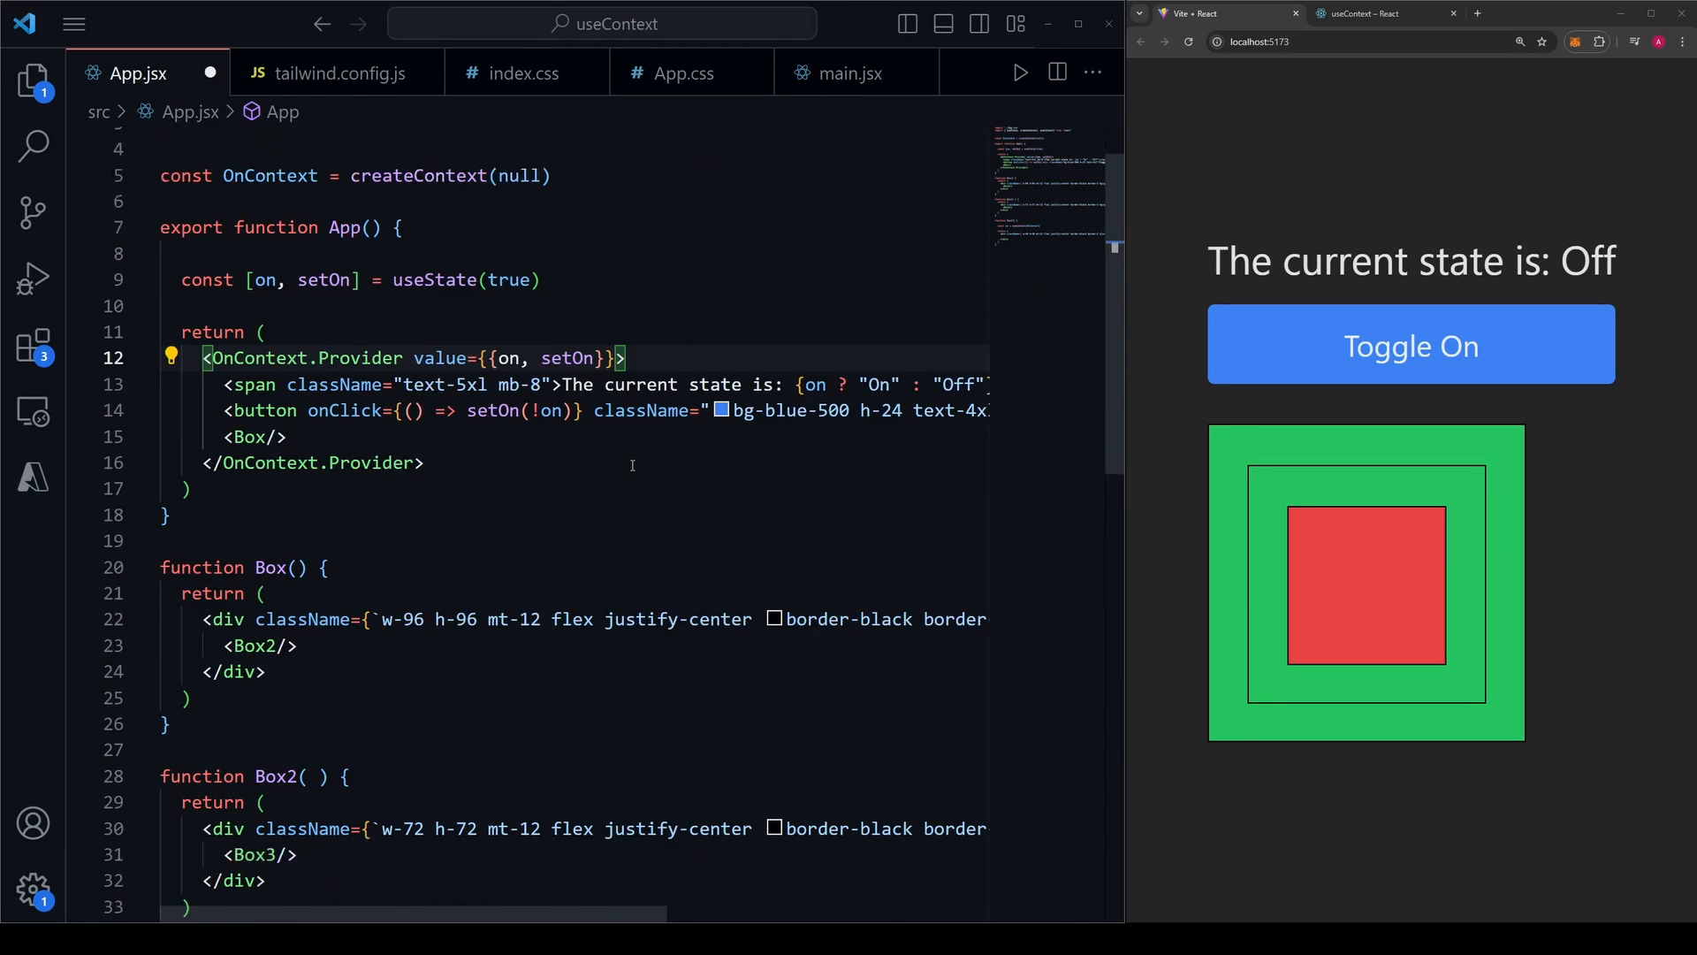
{"action": "scroll", "scroll_direction": "down", "scroll_amount": 3}
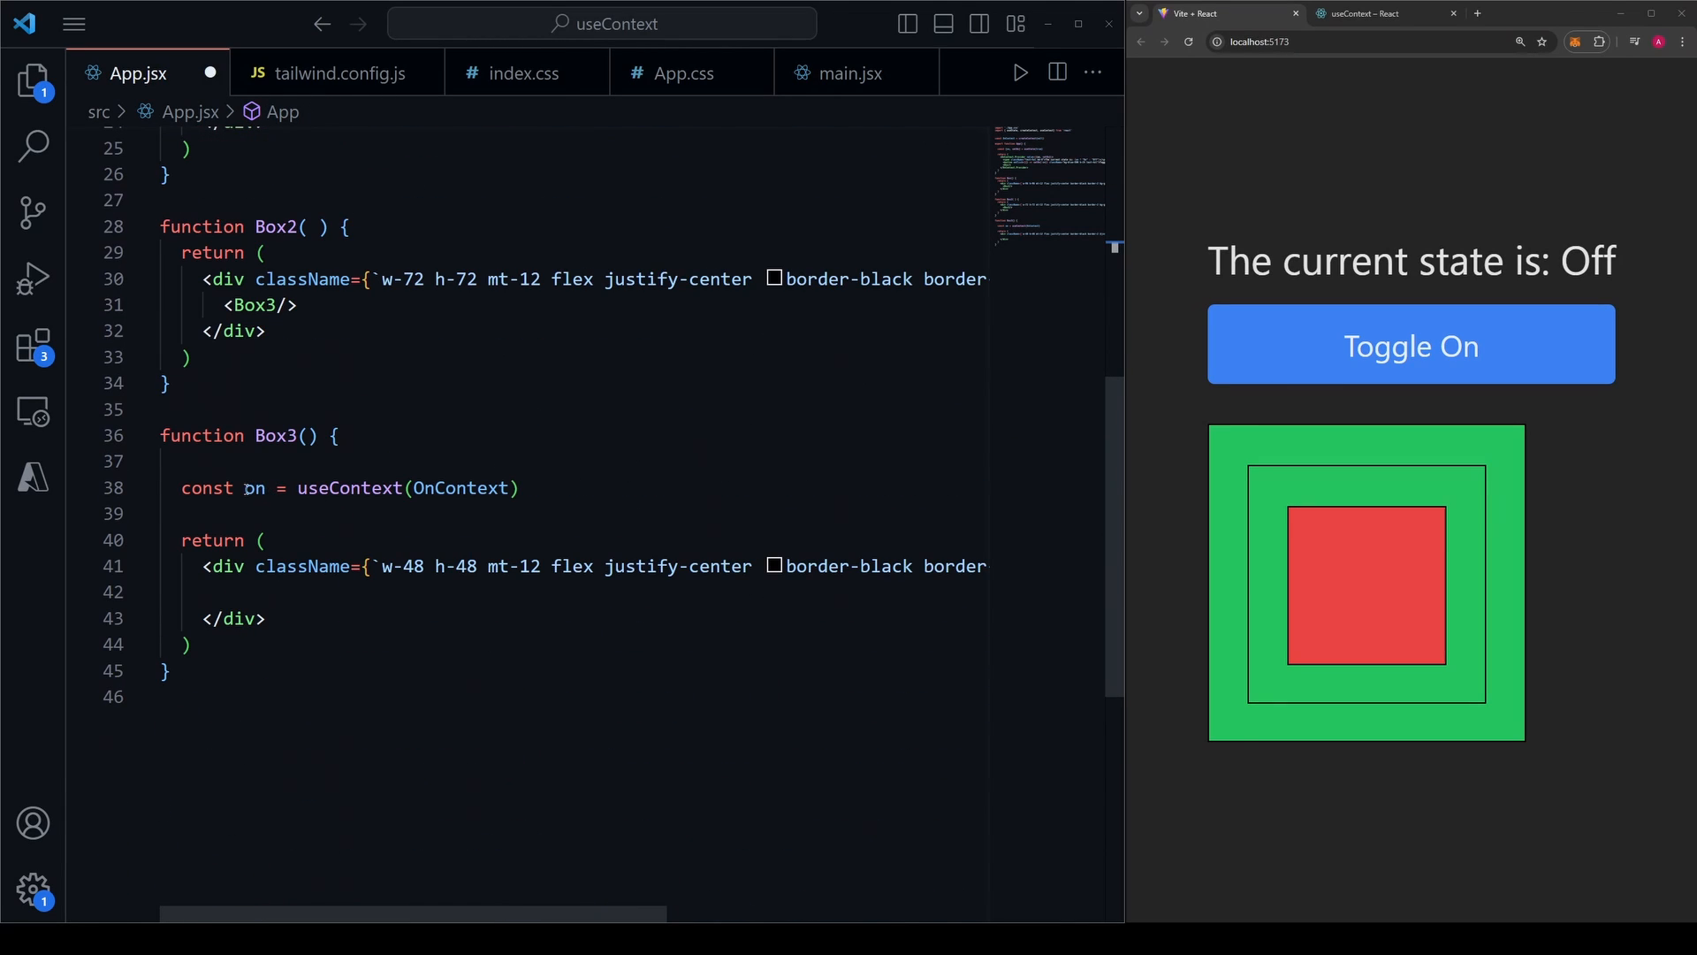
Destructure {on, setOn} in Box3 and give its div onClick={() => setOn(!on)}.
{"action": "type", "text": "{on,"}
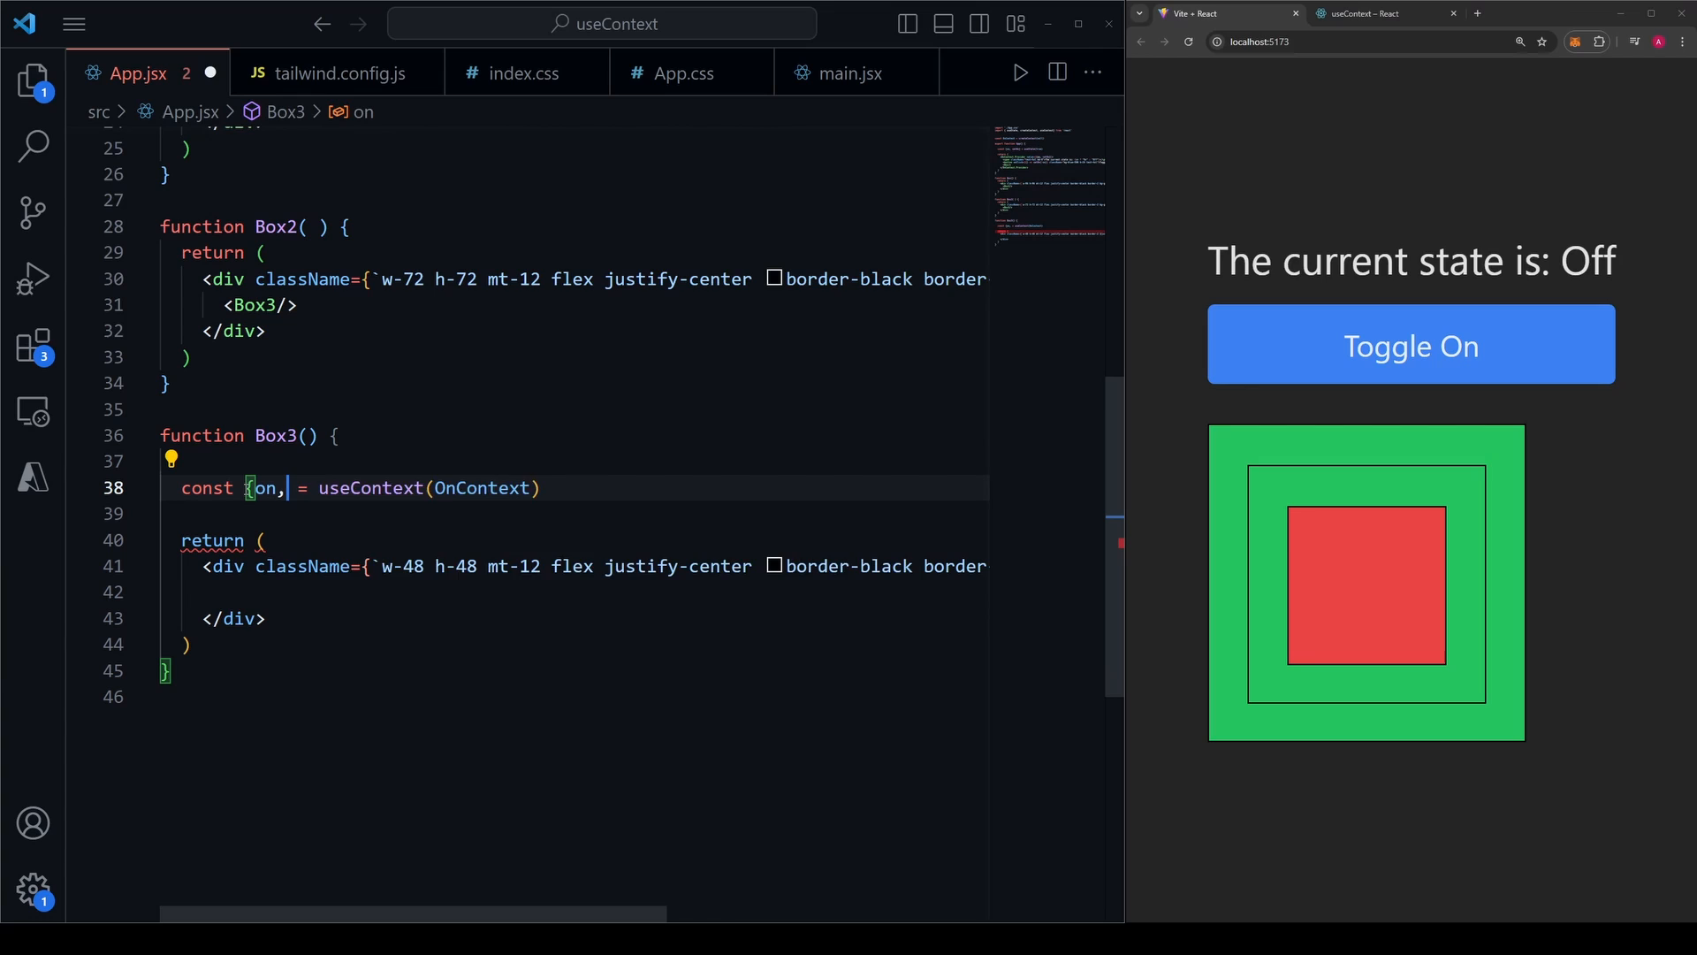
{"action": "type", "text": "setOn"}
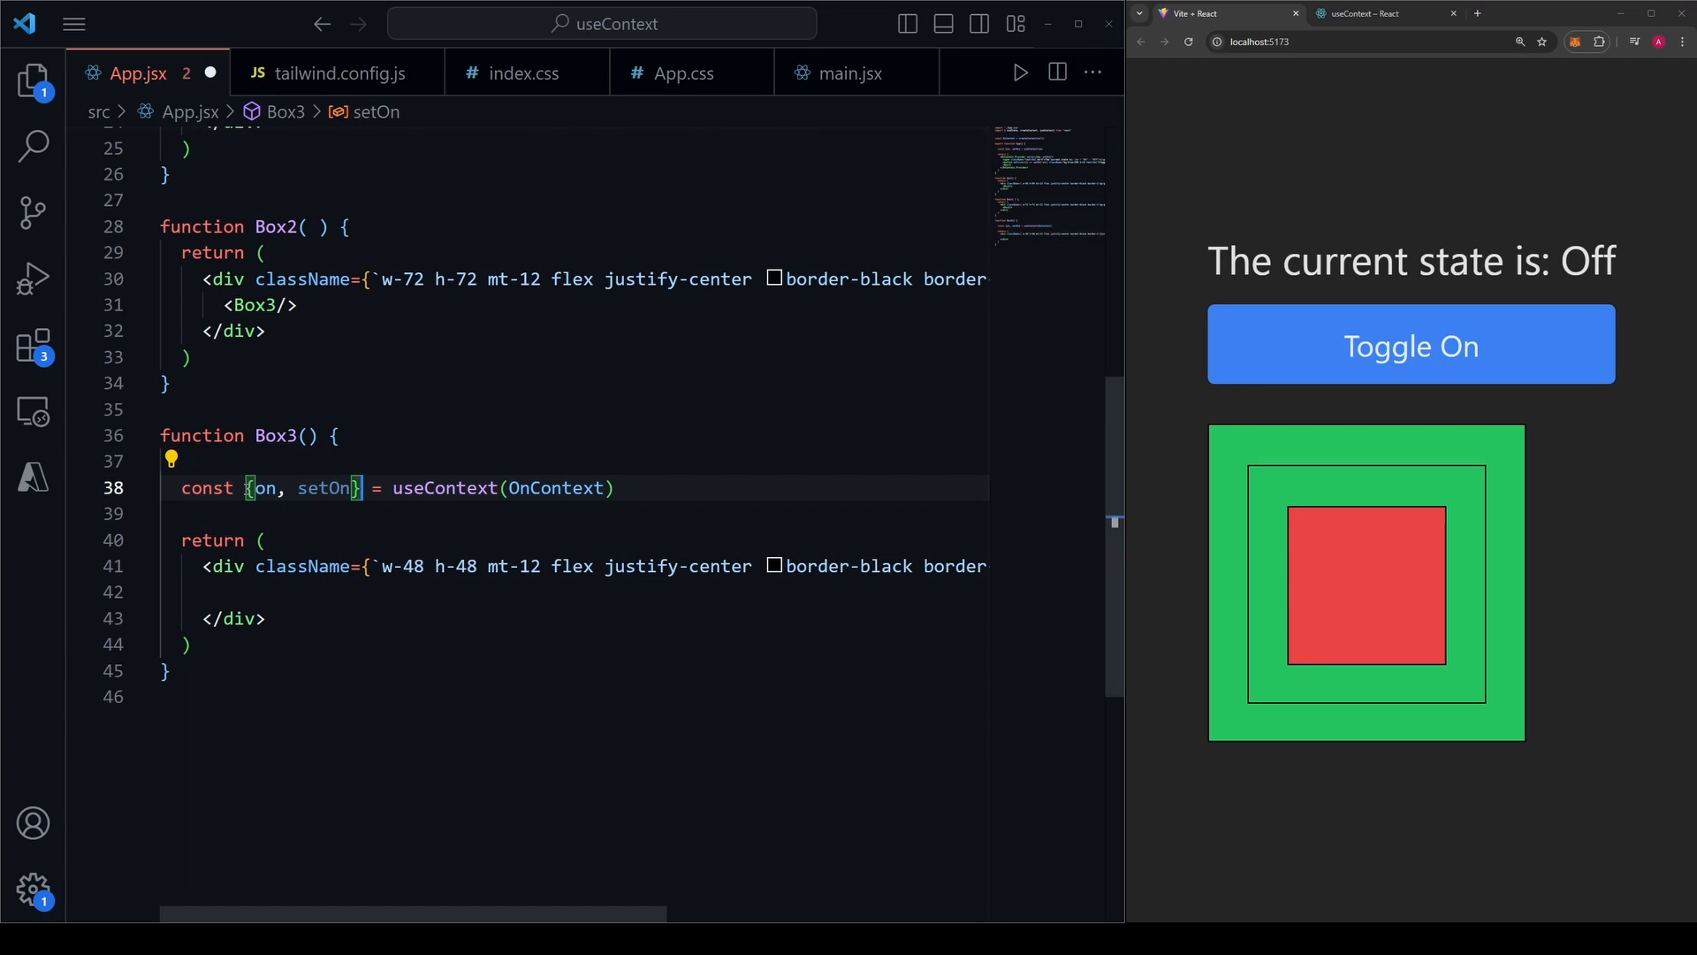
{"action": "type", "text": "onClick={"}
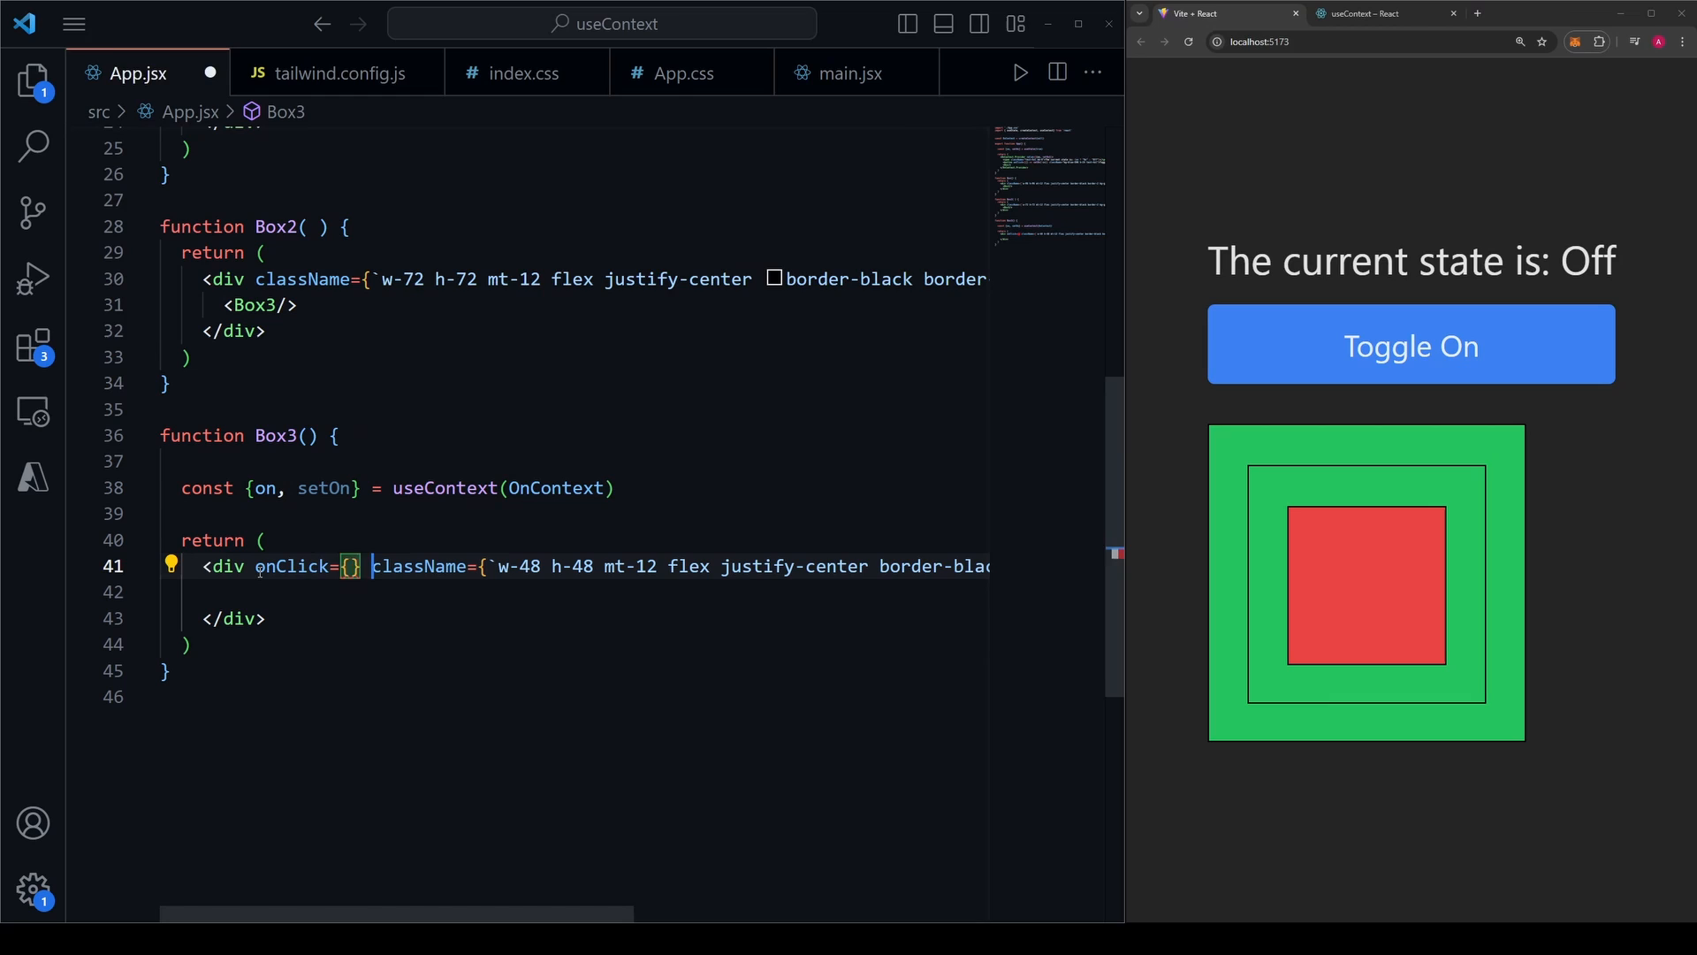
{"action": "type", "text": "()"}
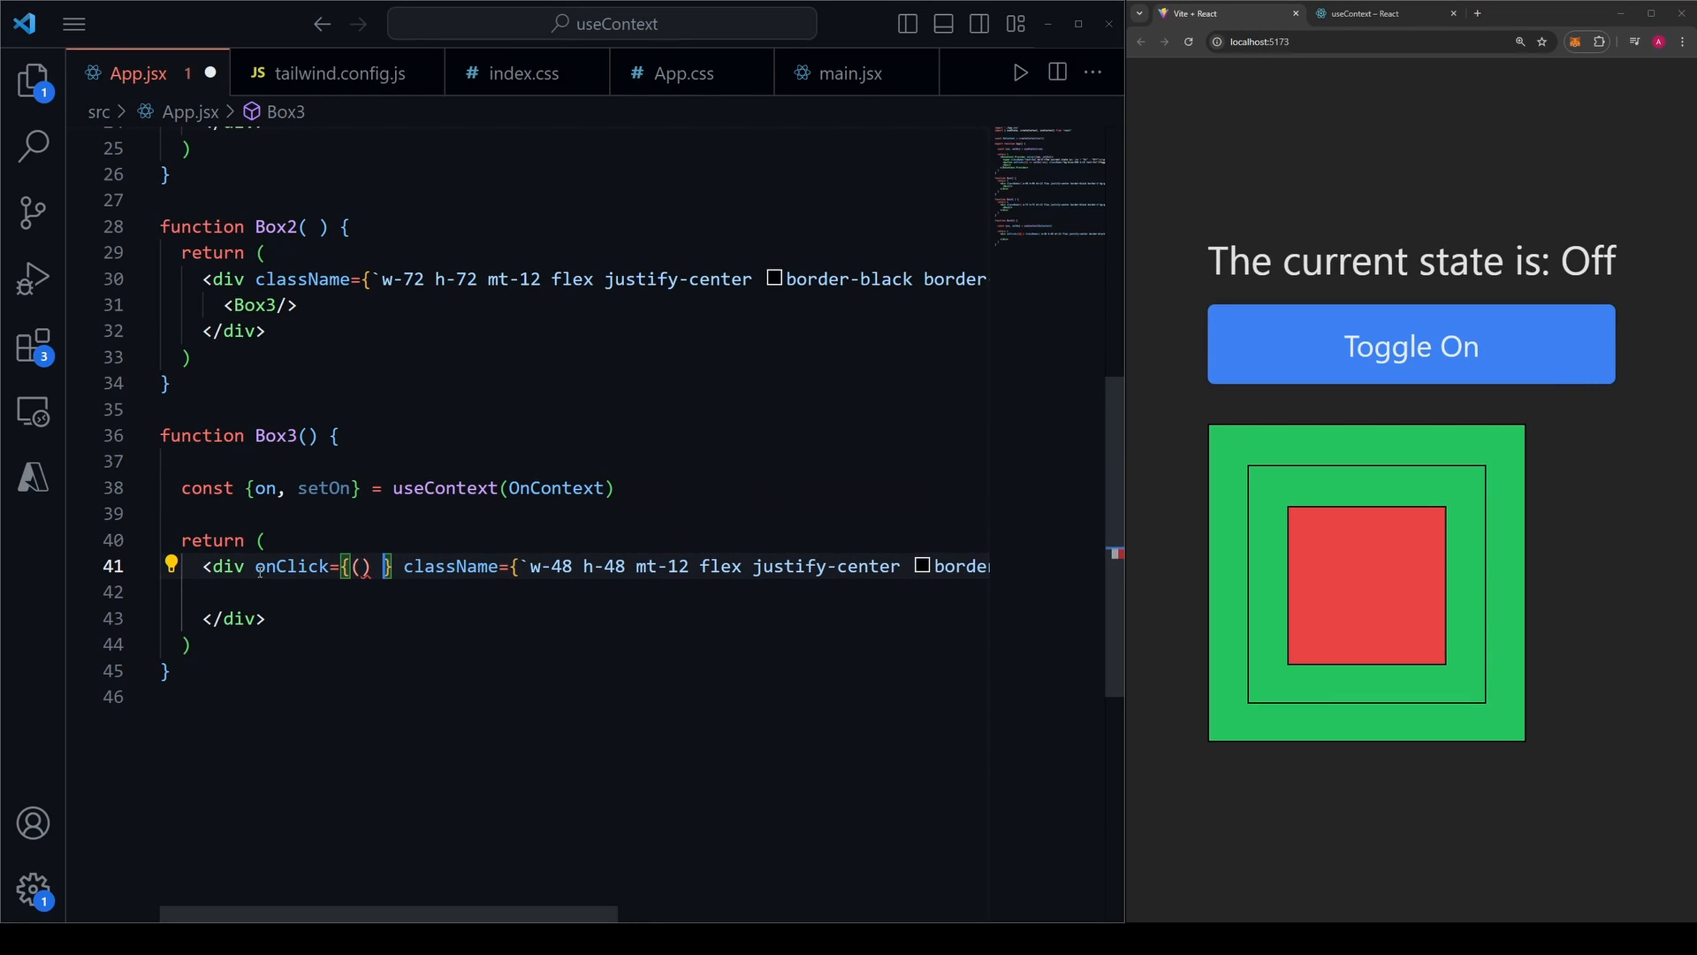
{"action": "type", "text": "=> setOn(!"}
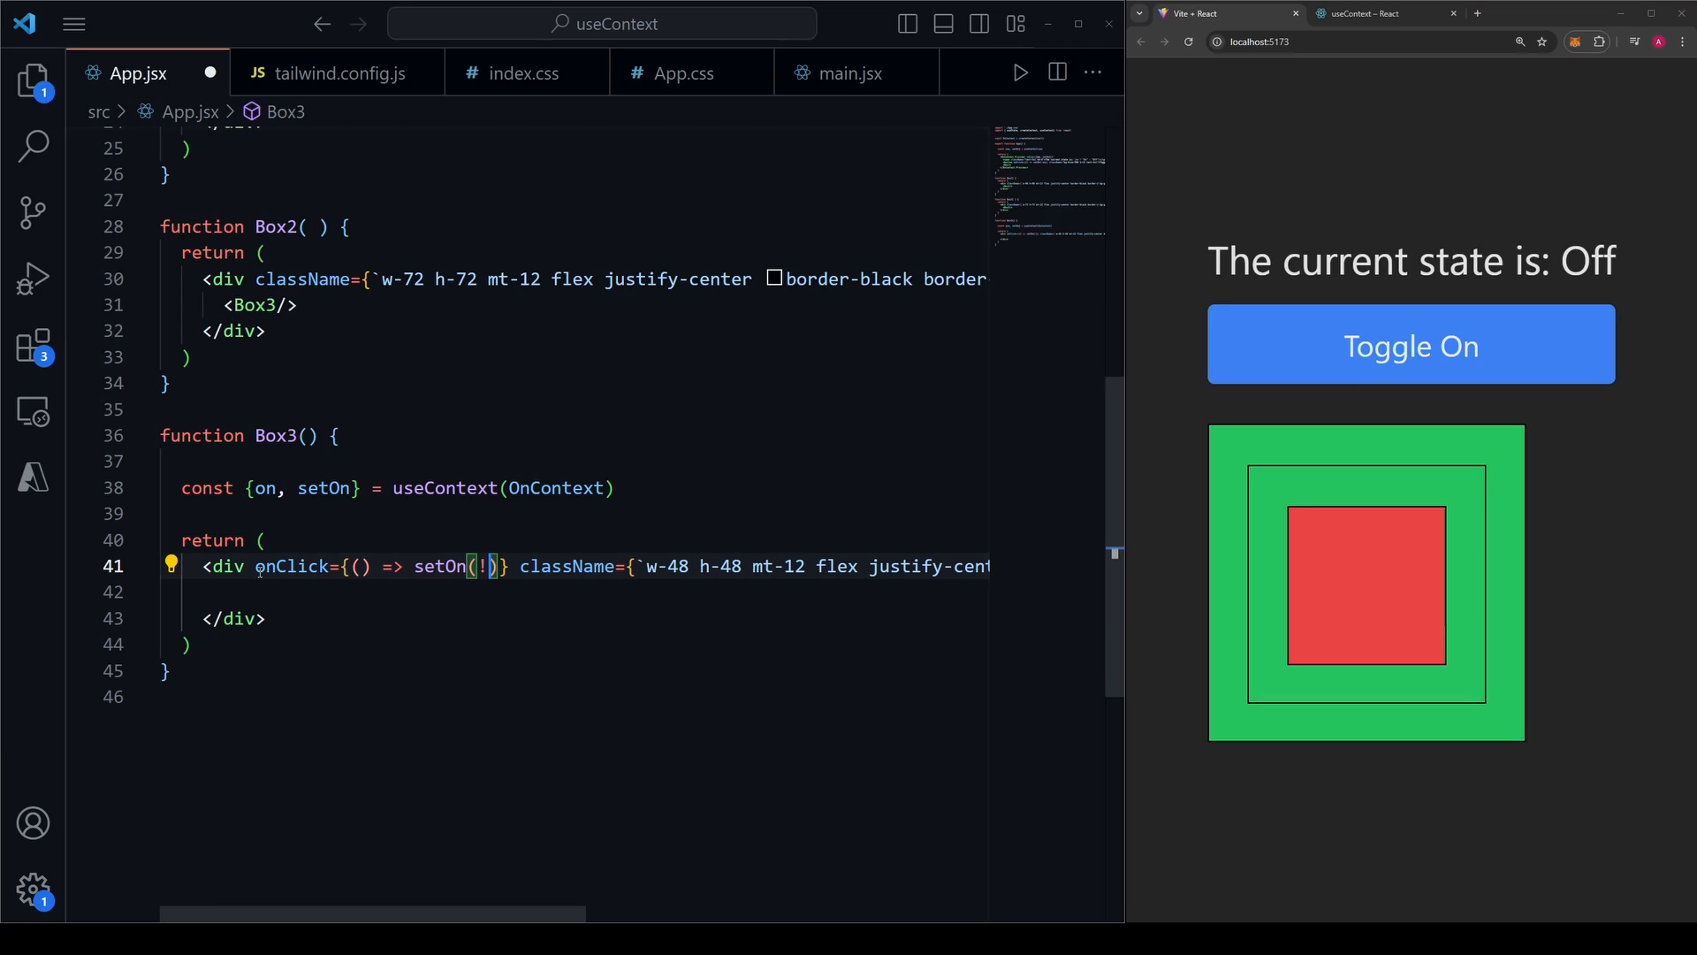
{"action": "type", "text": "on"}
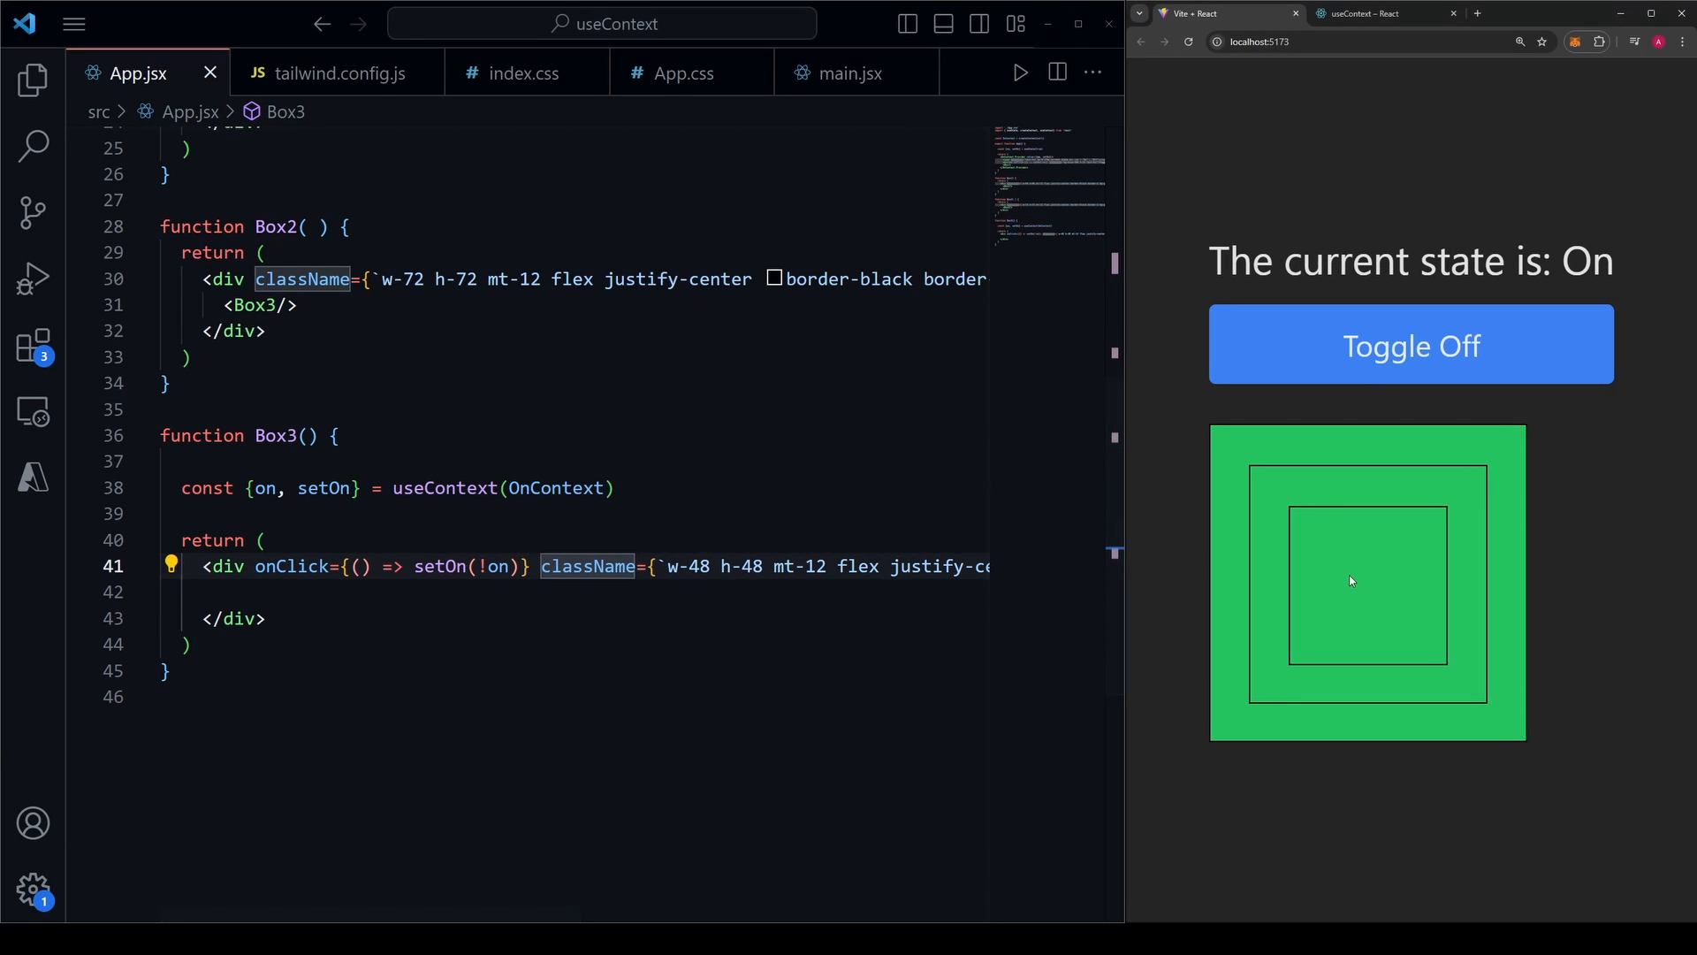
{"action": "mouse_move", "coordinate": [1375, 585]}
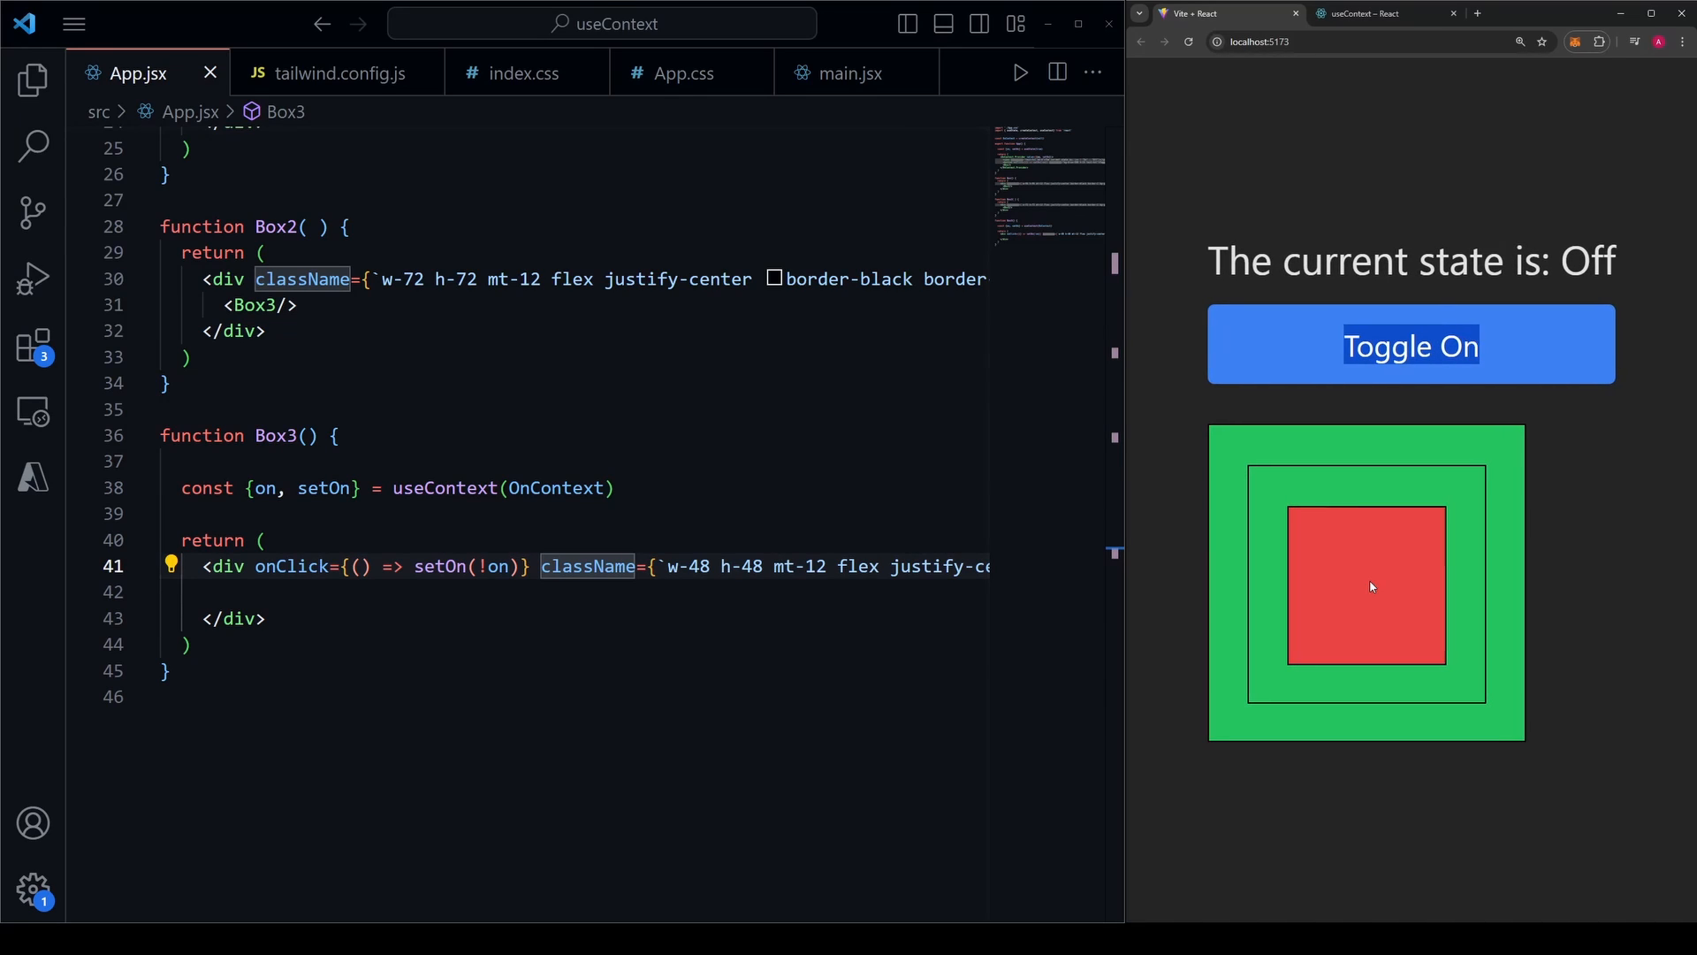
Click the innermost box twice in the browser preview, toggling the page state back to On.
{"action": "left_click", "coordinate": [1366, 584]}
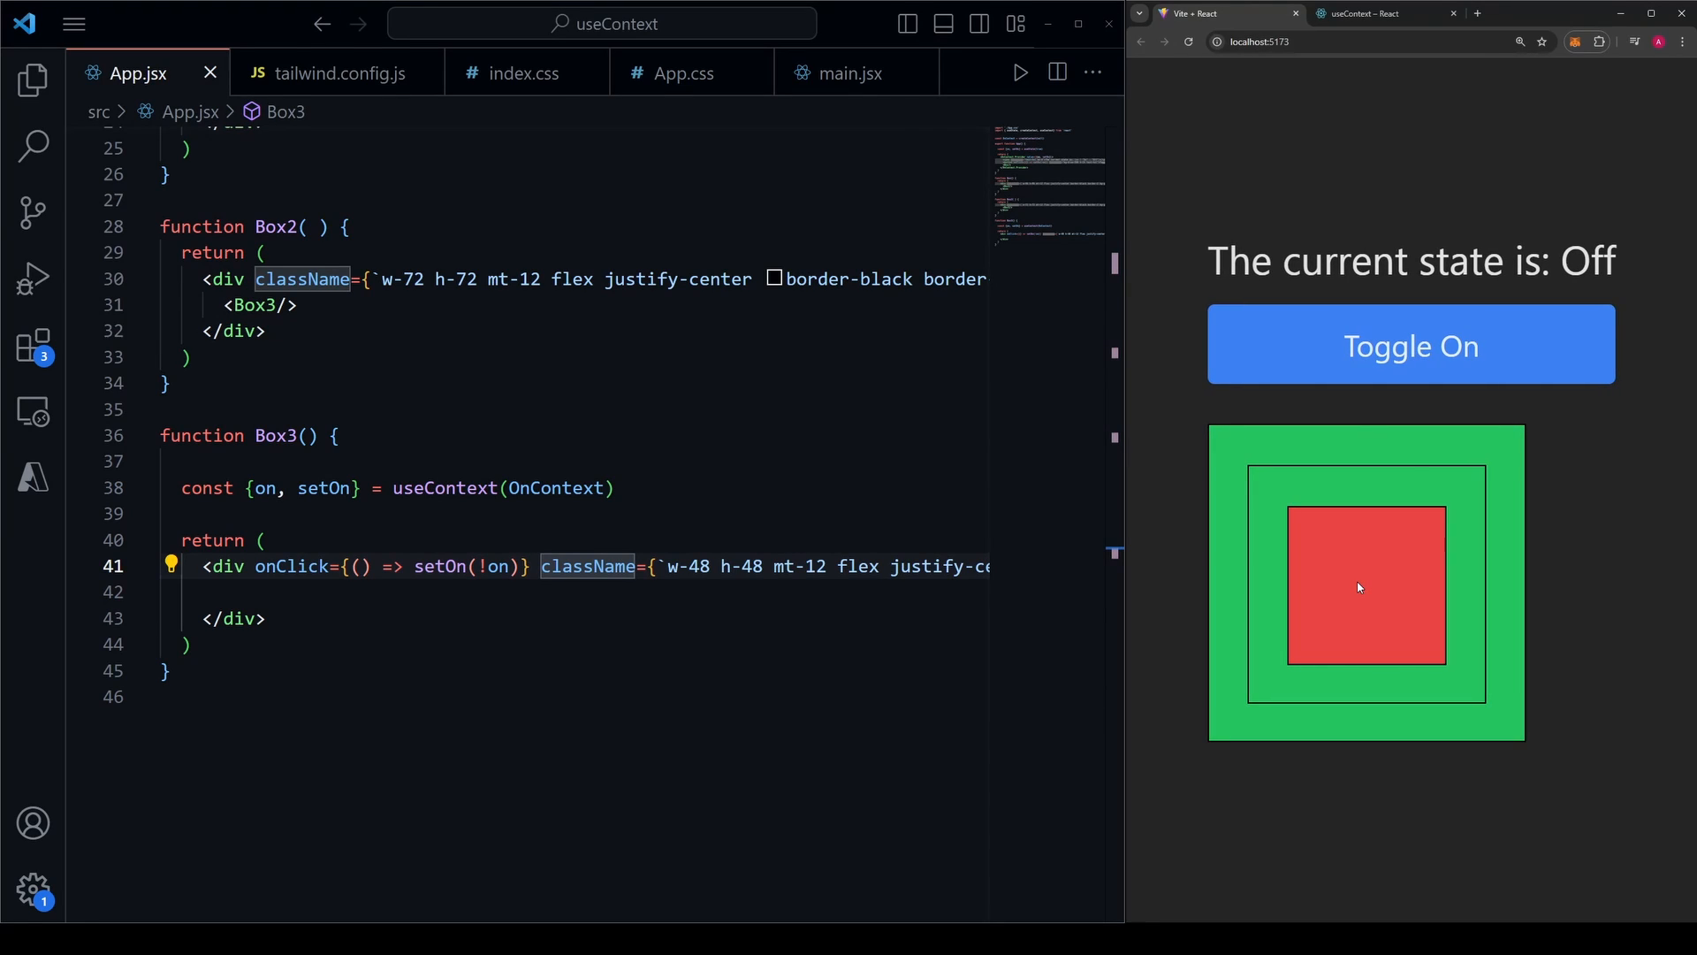
{"action": "left_click", "coordinate": [1366, 582]}
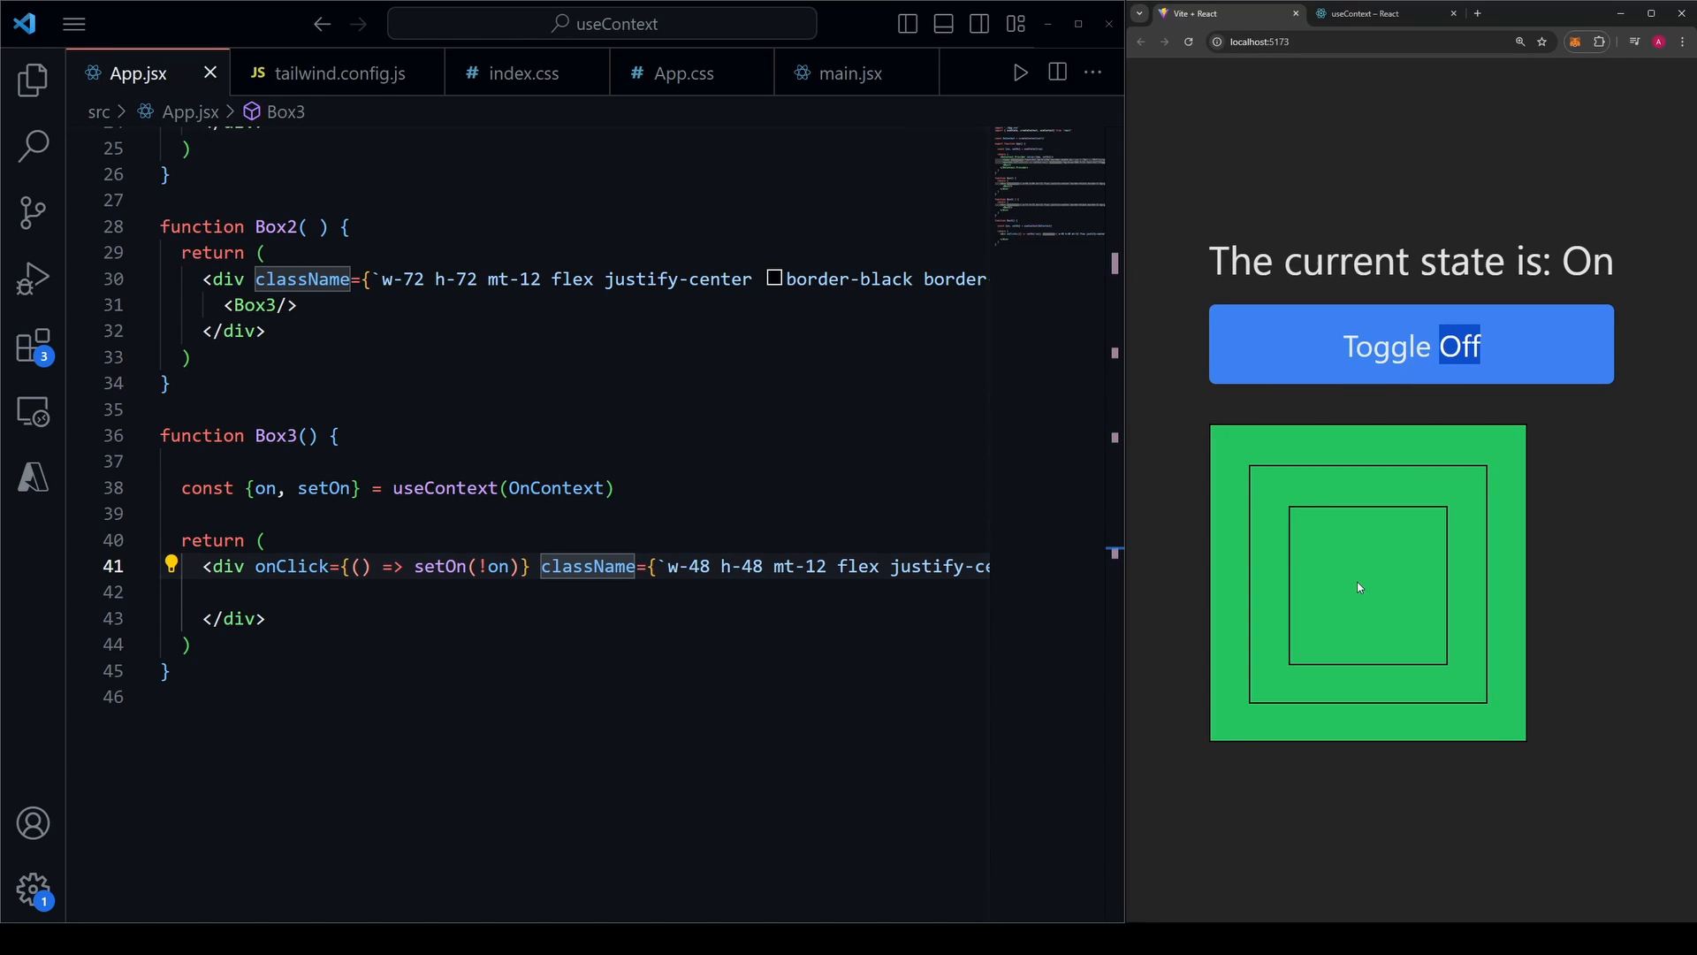
{"action": "scroll", "scroll_direction": "up", "scroll_amount": 3}
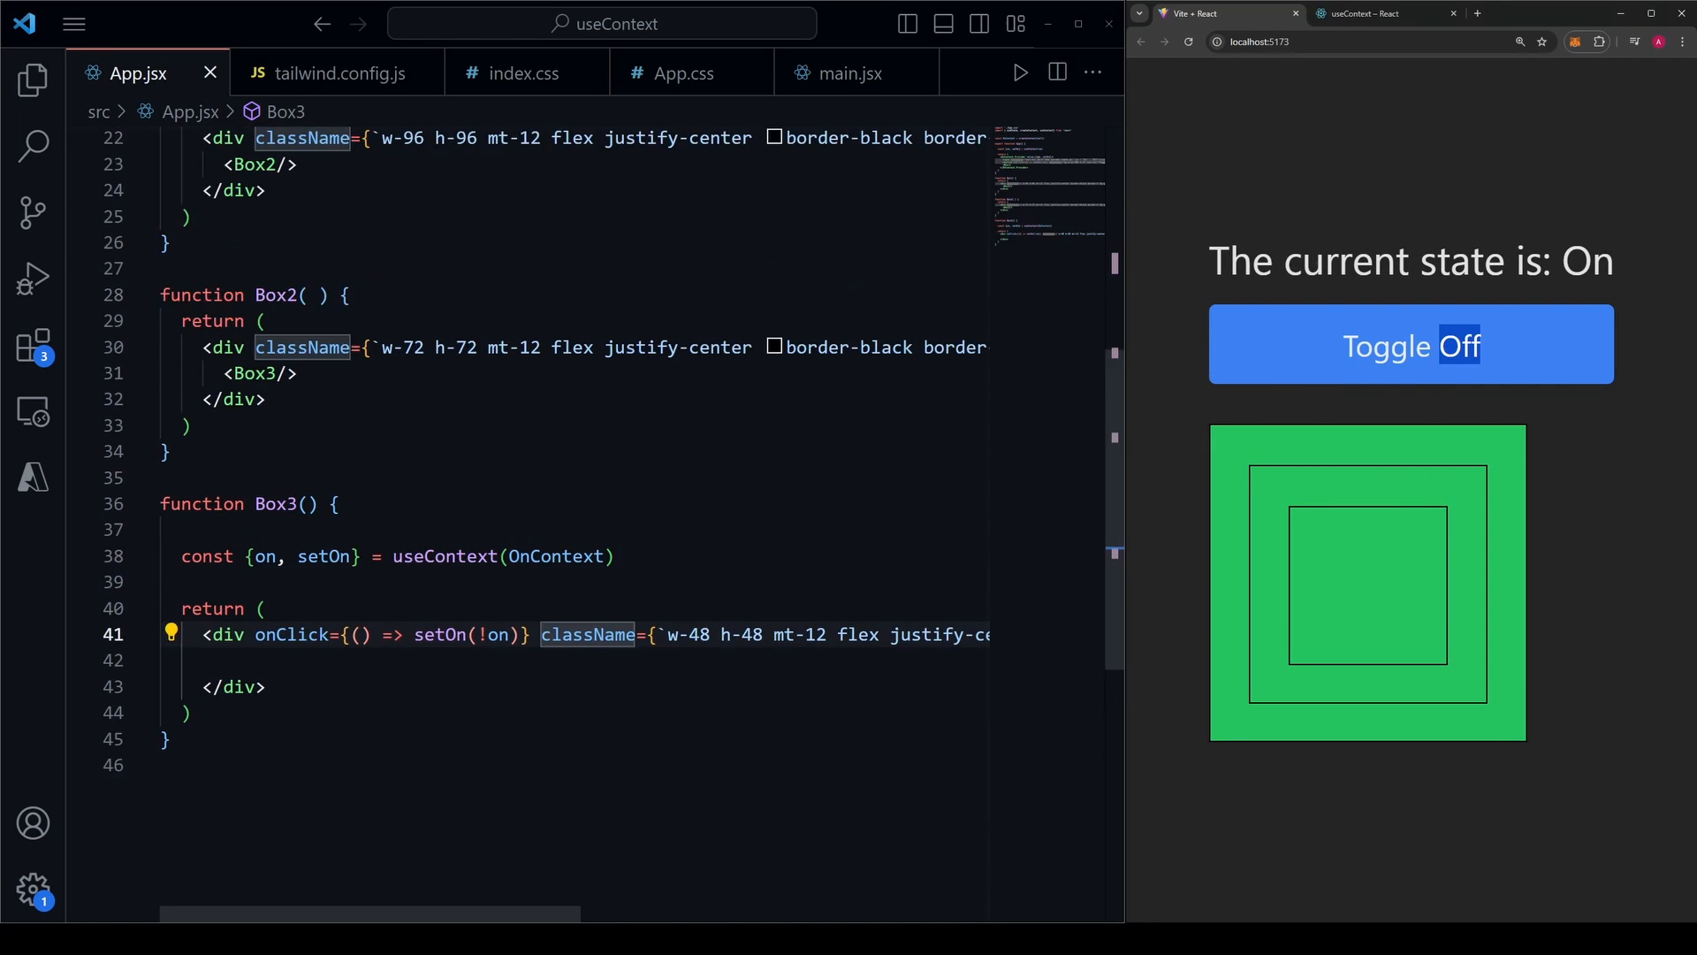
{"action": "scroll", "scroll_direction": "up", "scroll_amount": 3}
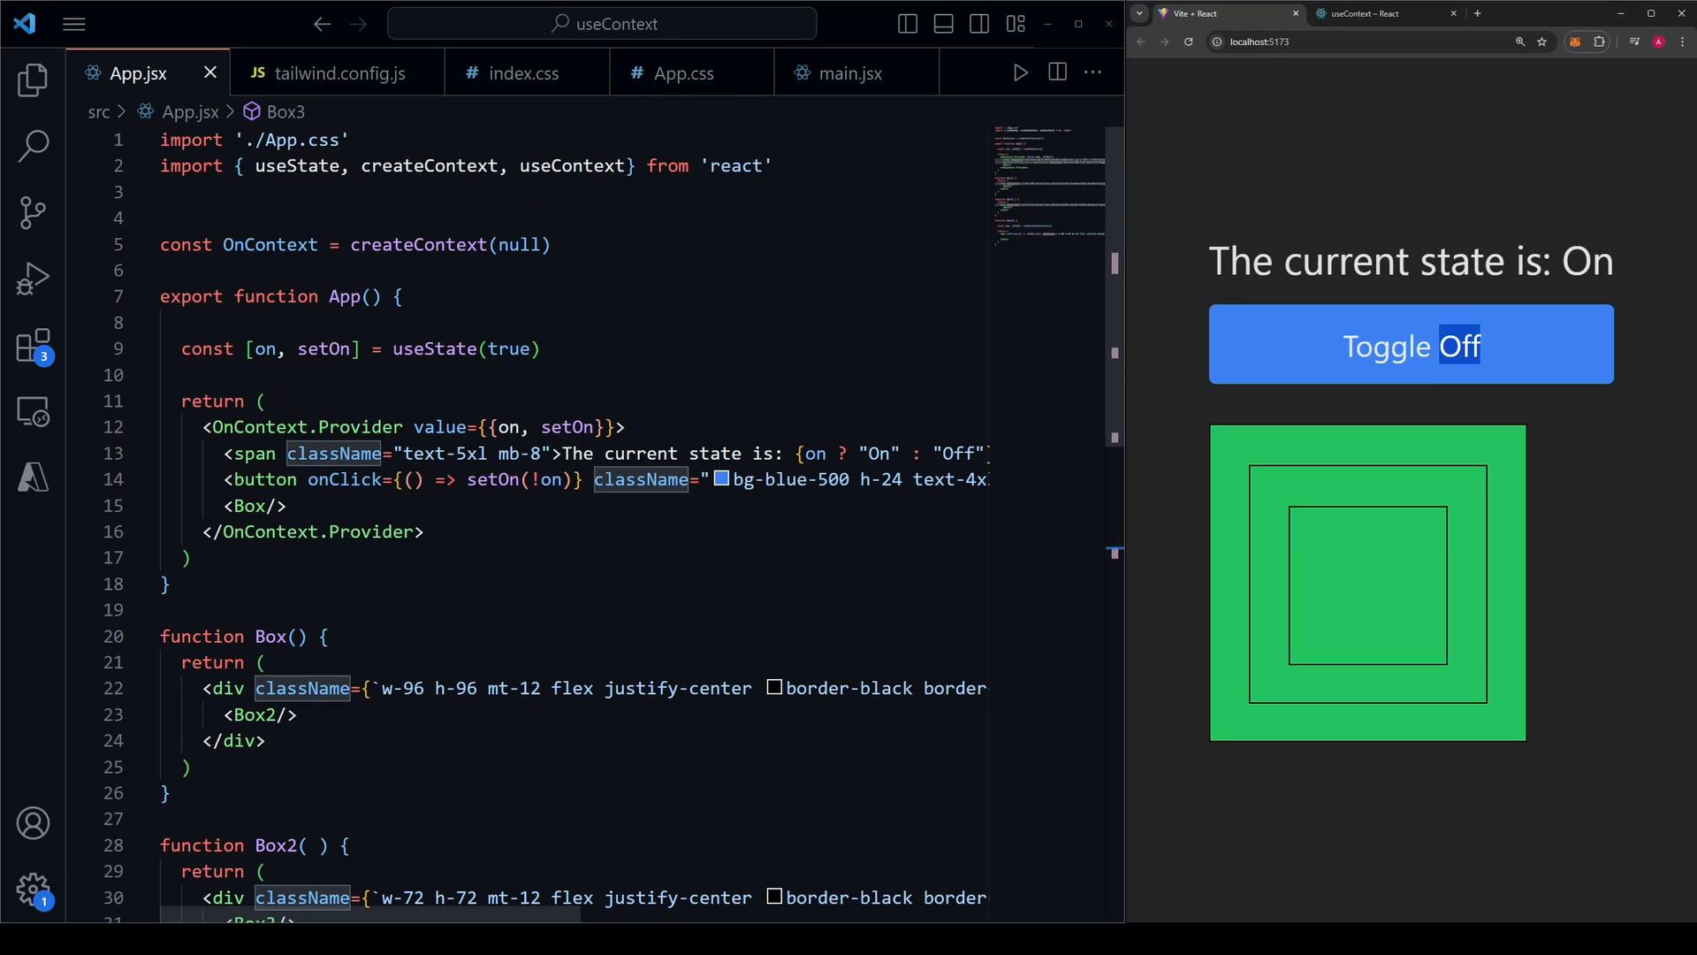
{"action": "mouse_move", "coordinate": [1187, 598]}
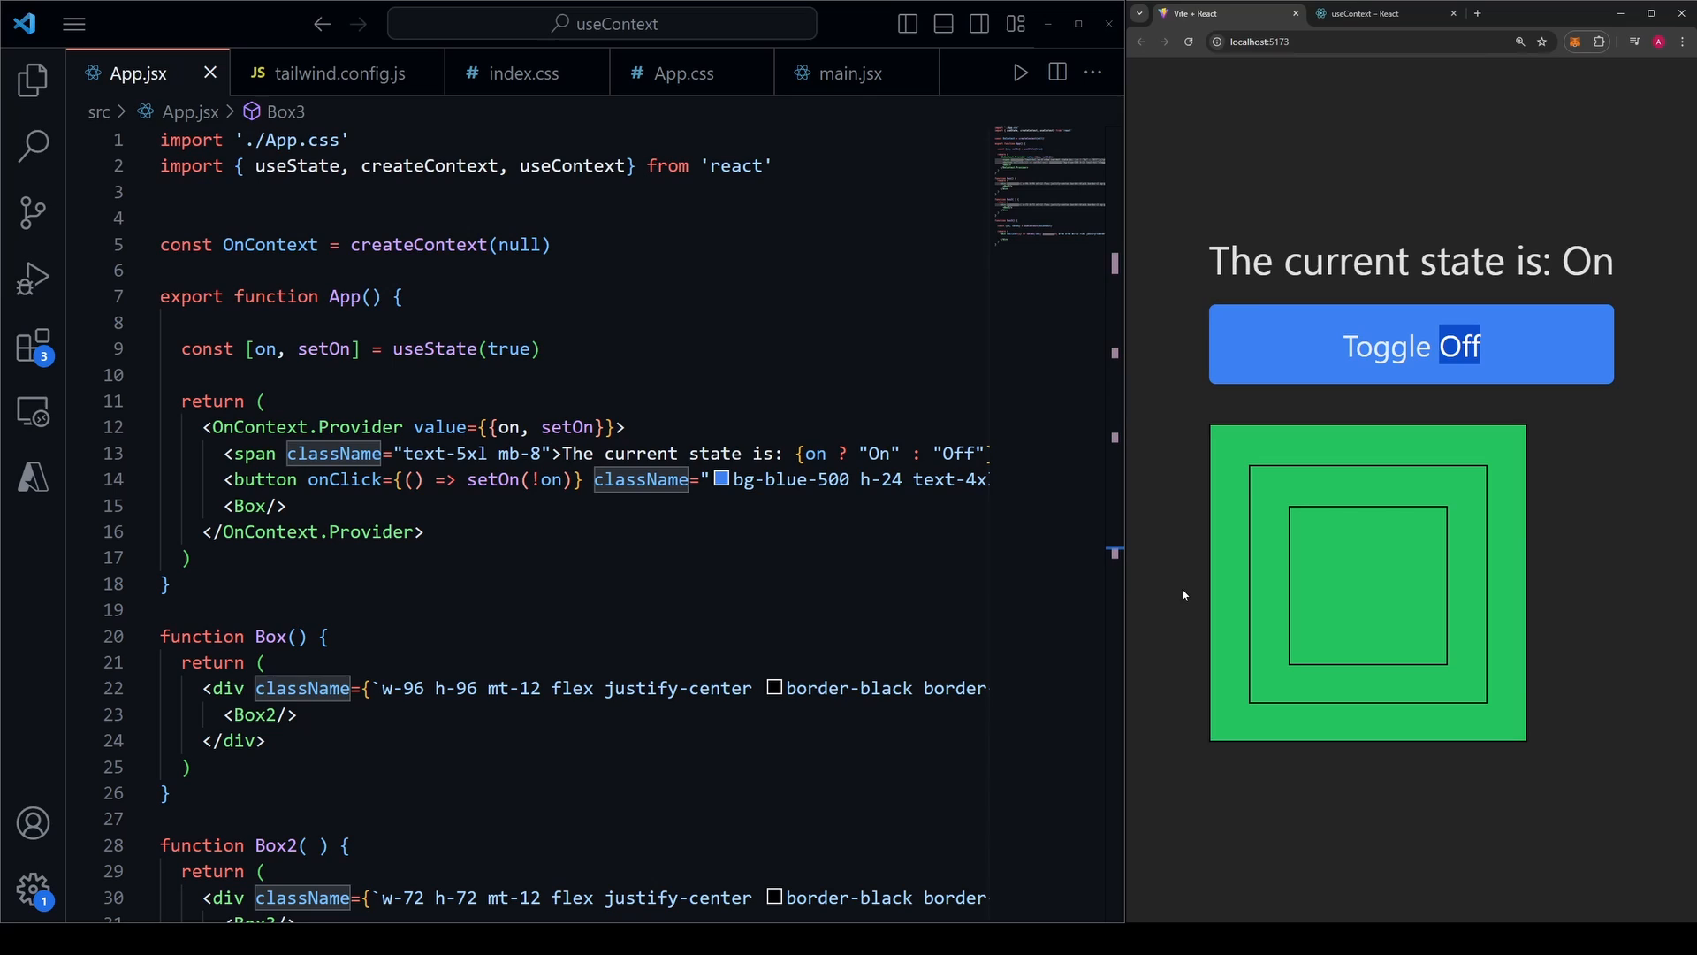
{"action": "mouse_move", "coordinate": [1190, 594]}
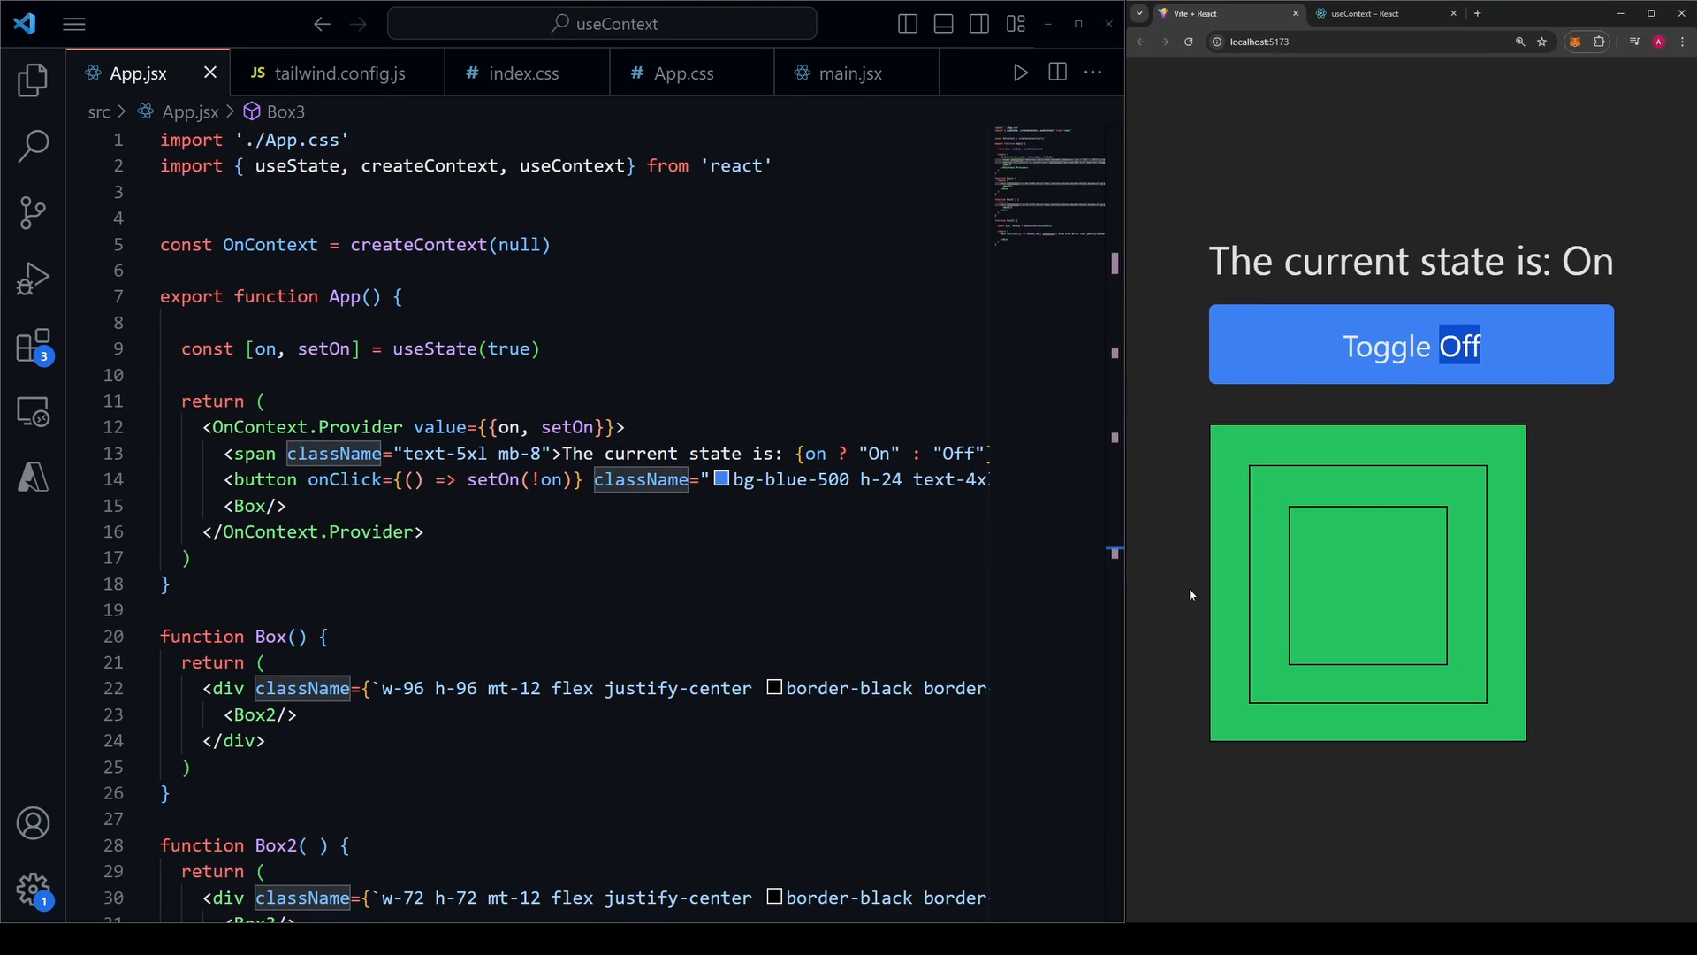